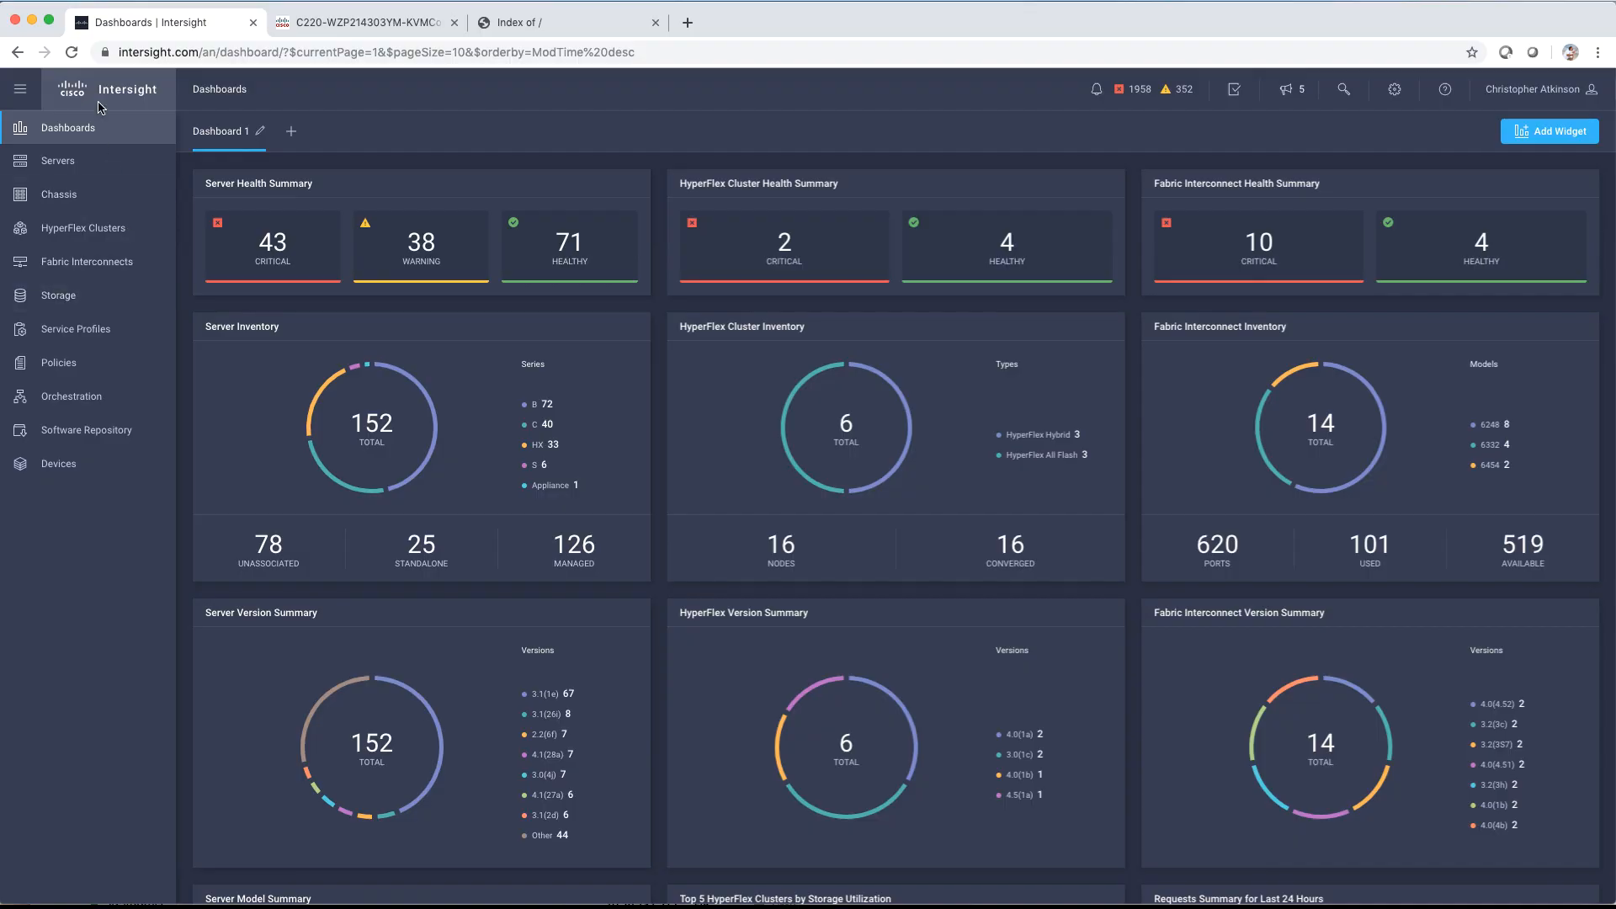
mouse_move(118, 432)
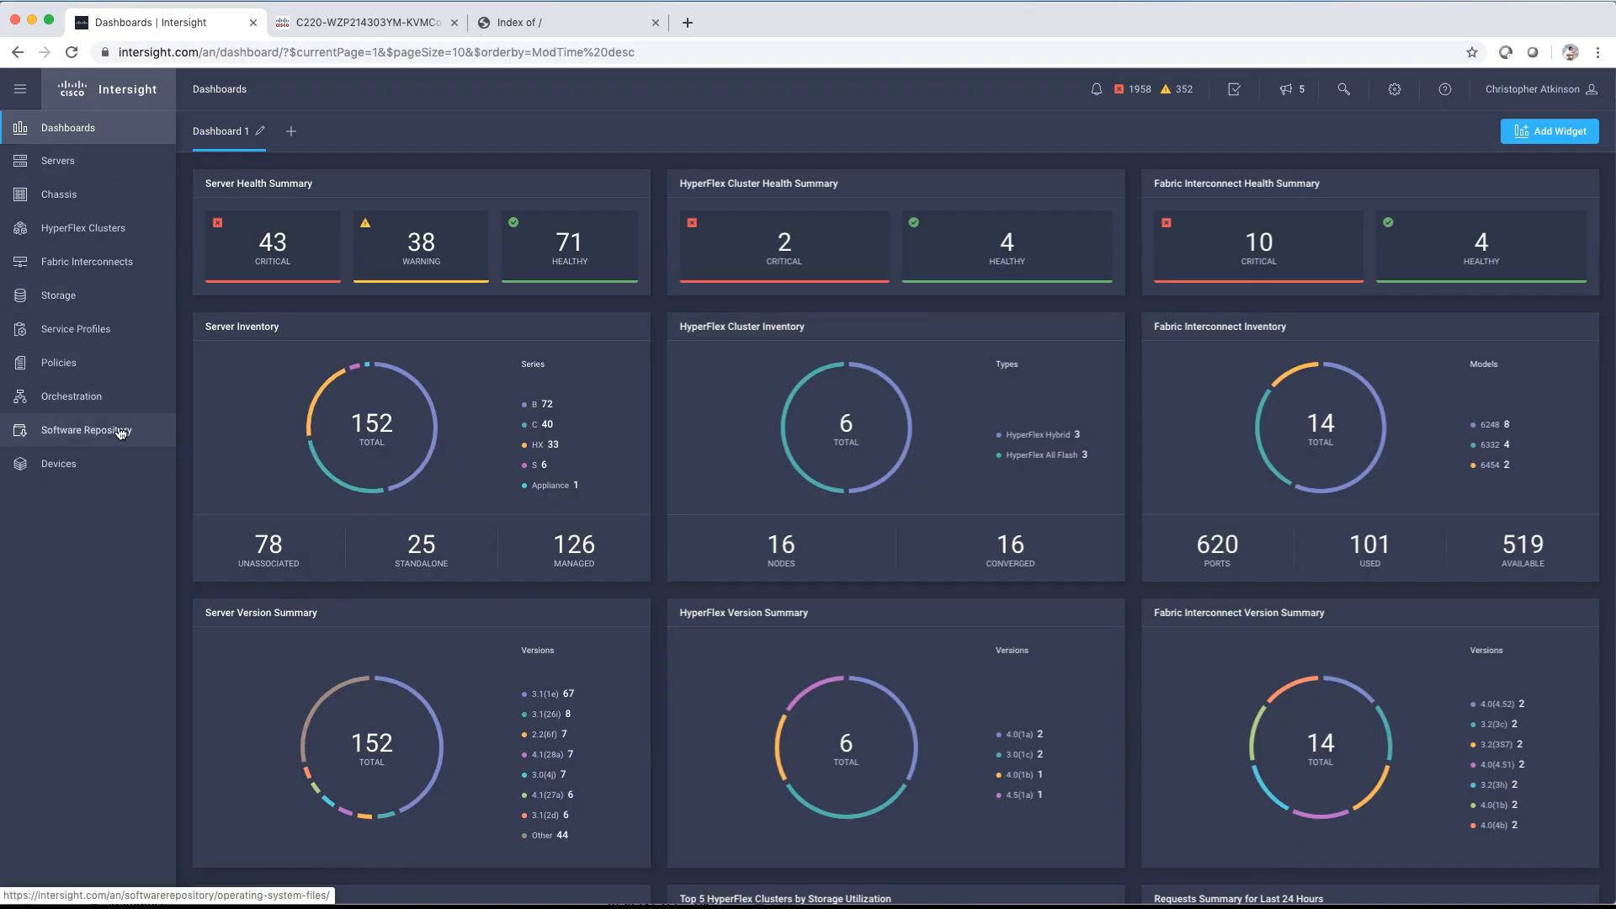
Step: Show the six server configuration utilities in the Software Repository
left_click(87, 430)
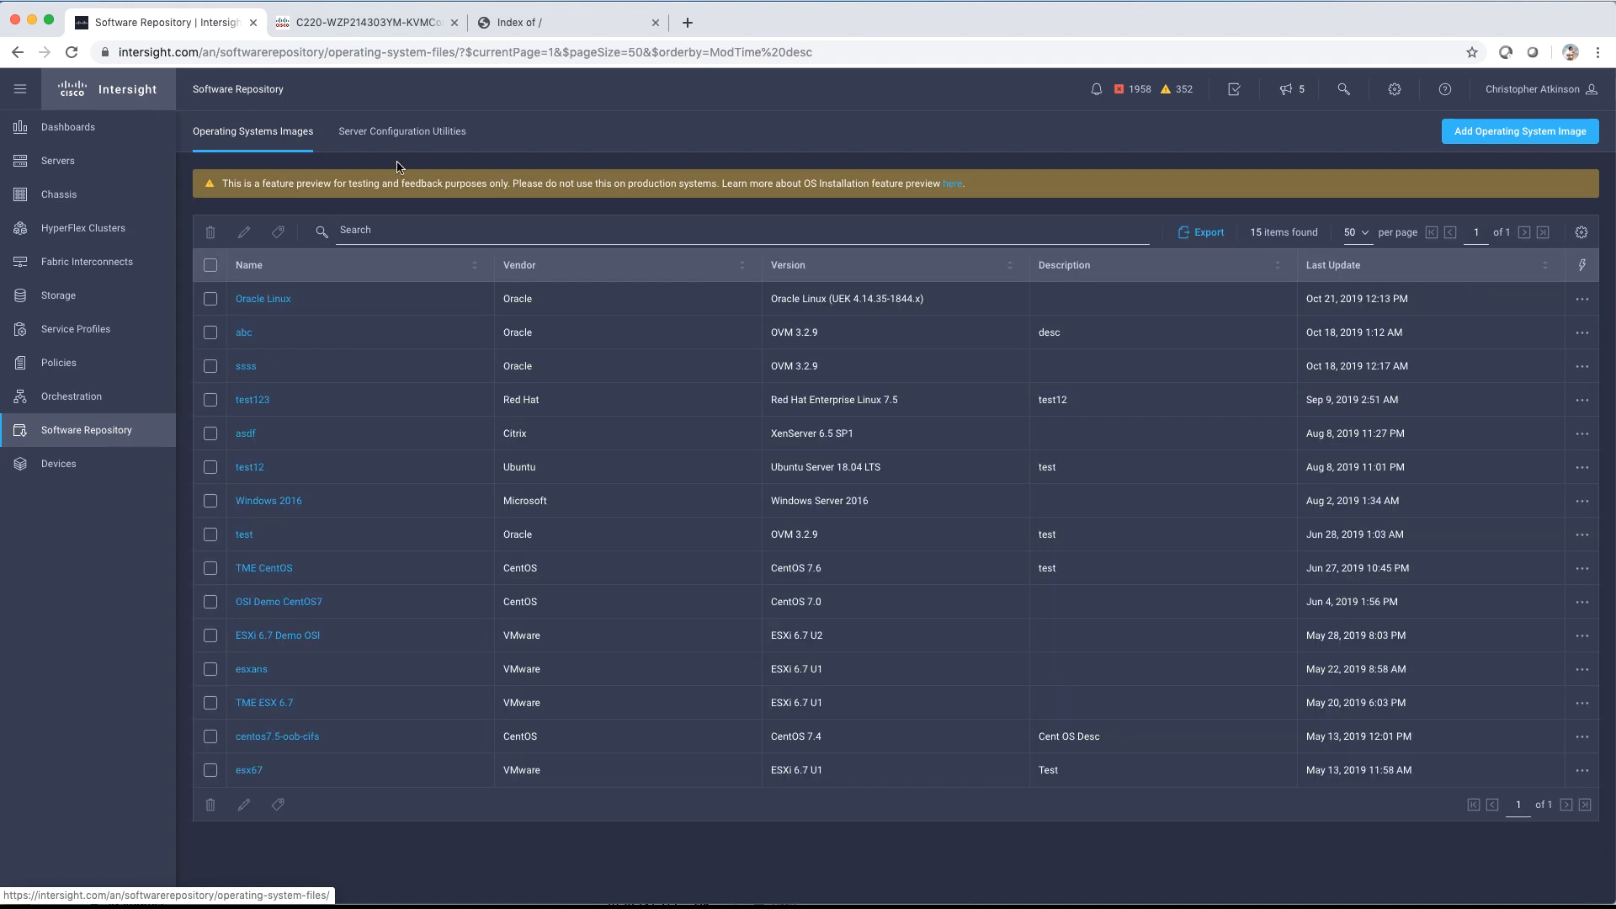
left_click(401, 131)
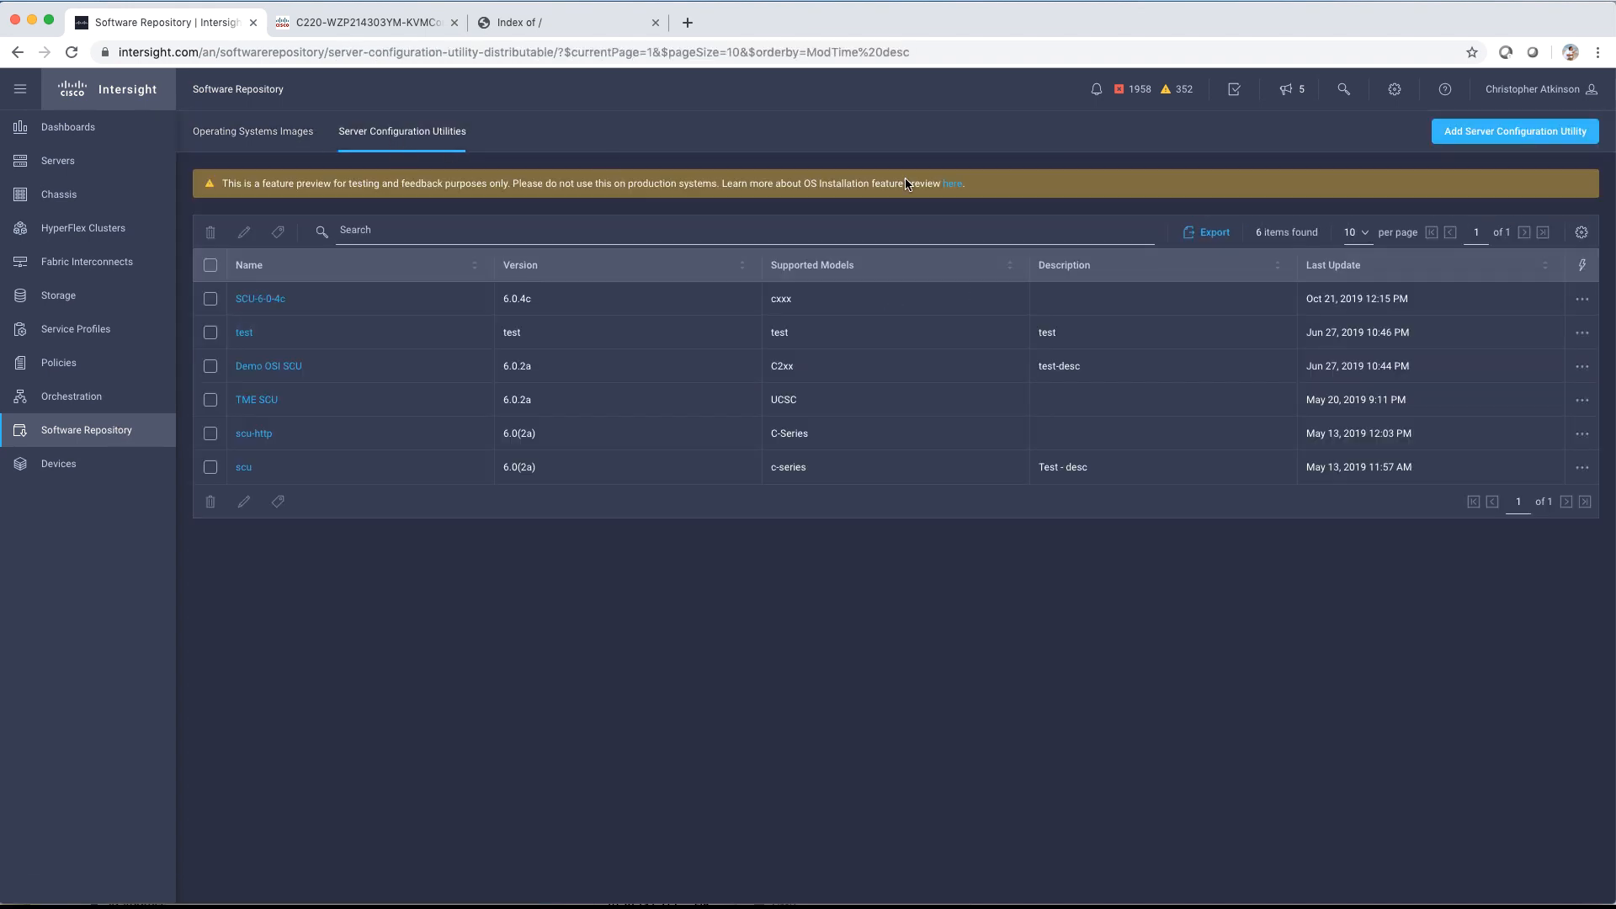
Step: Start a new server configuration utility named 'TME OSI Demo SCU'
left_click(1516, 131)
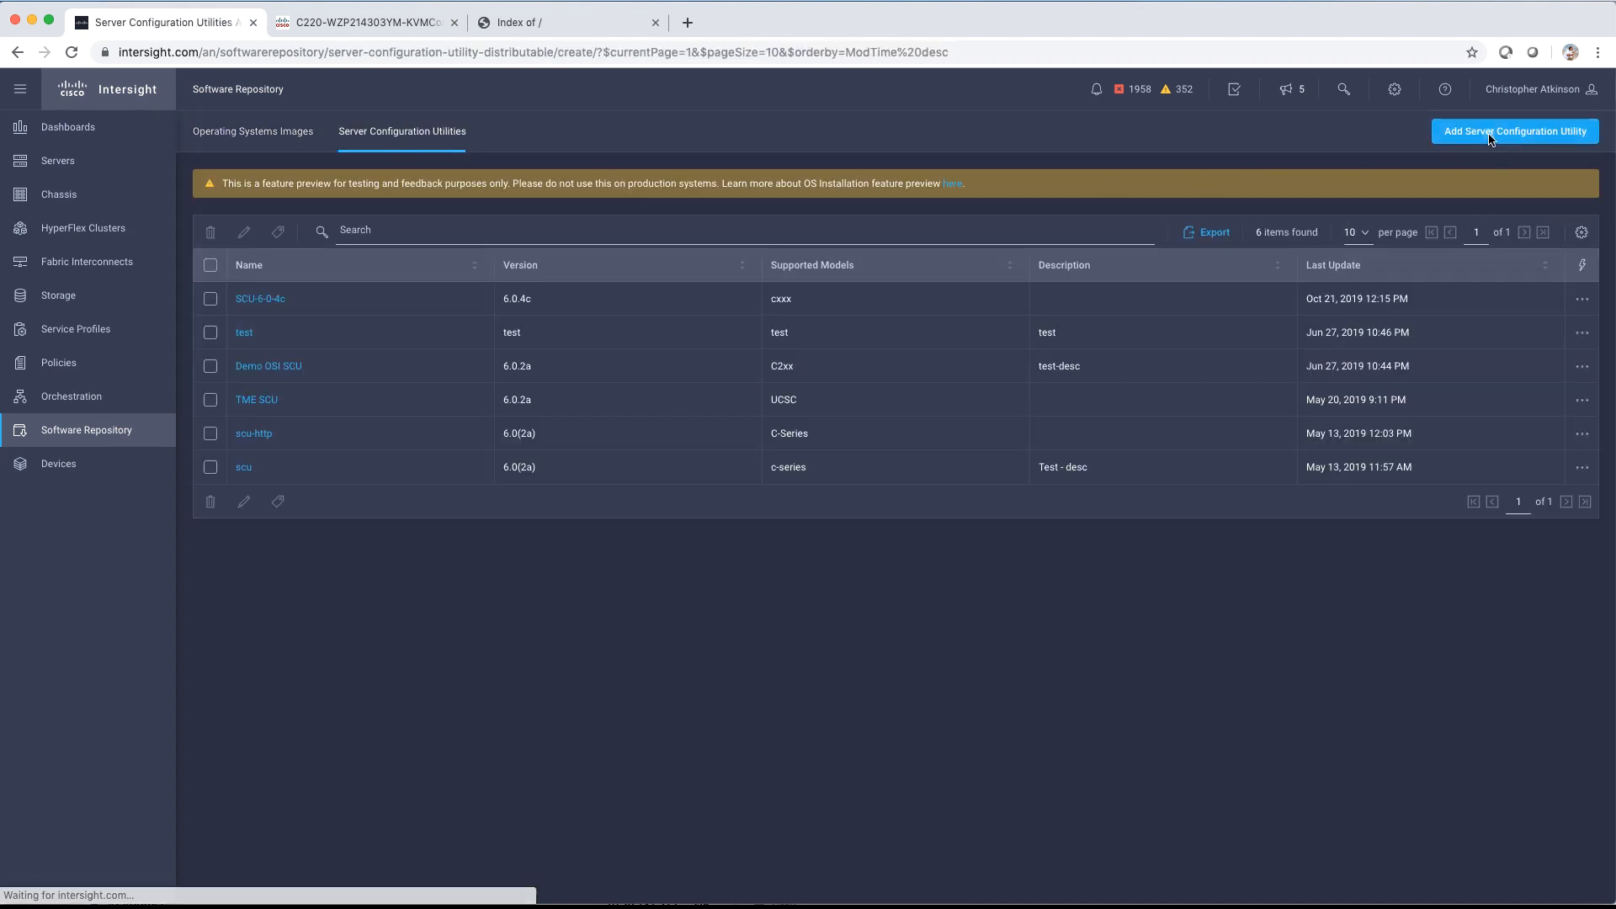
left_click(1515, 131)
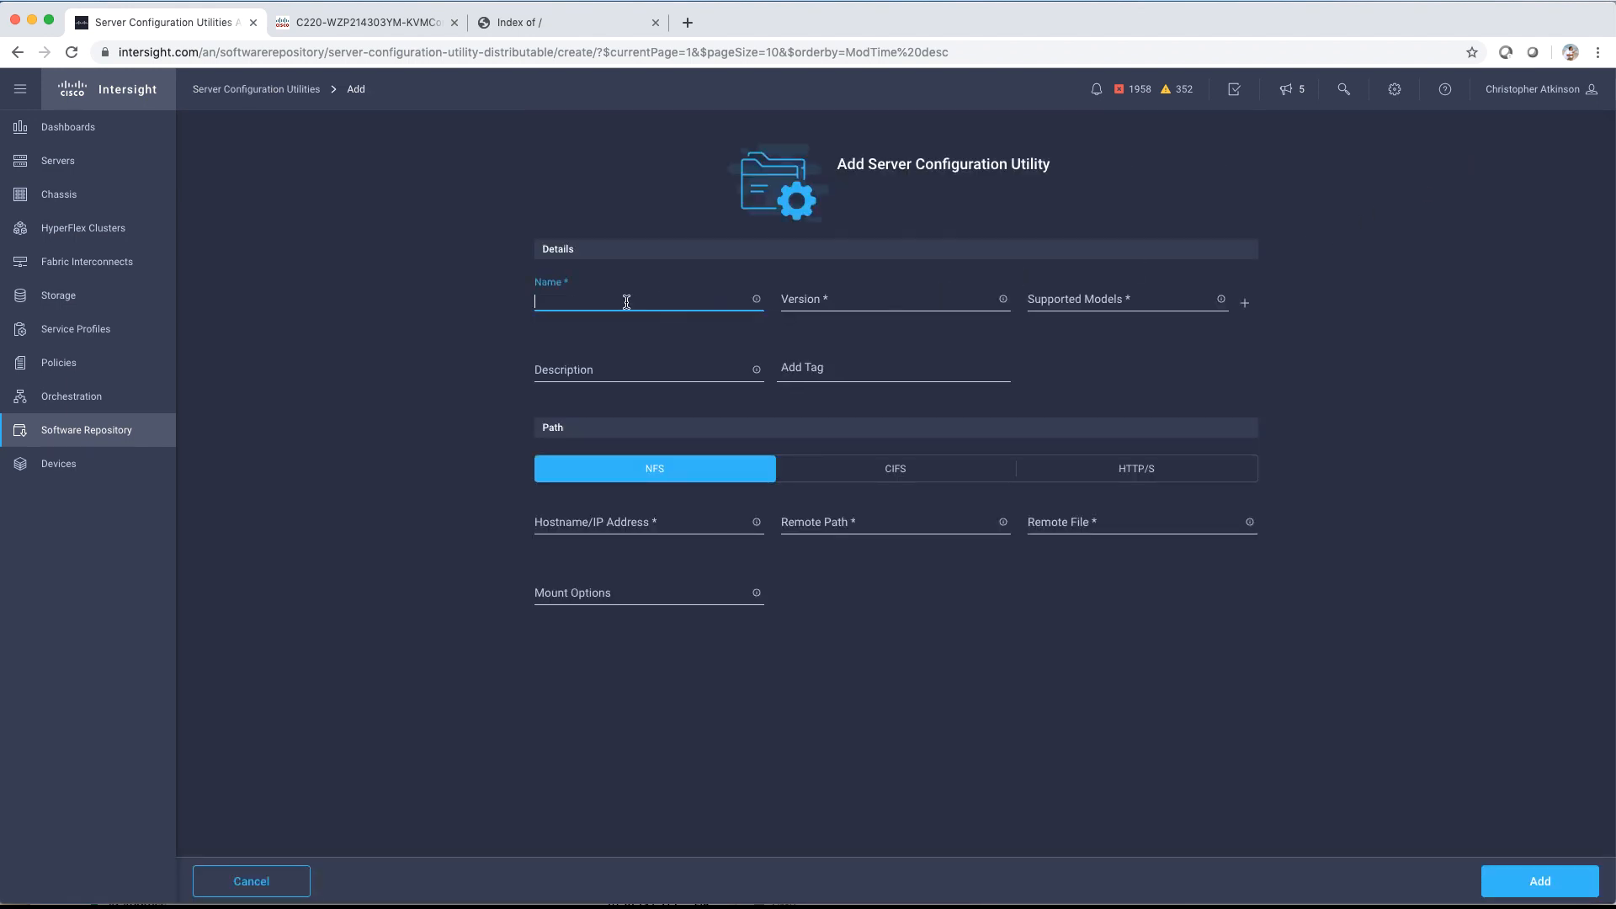
type("TME")
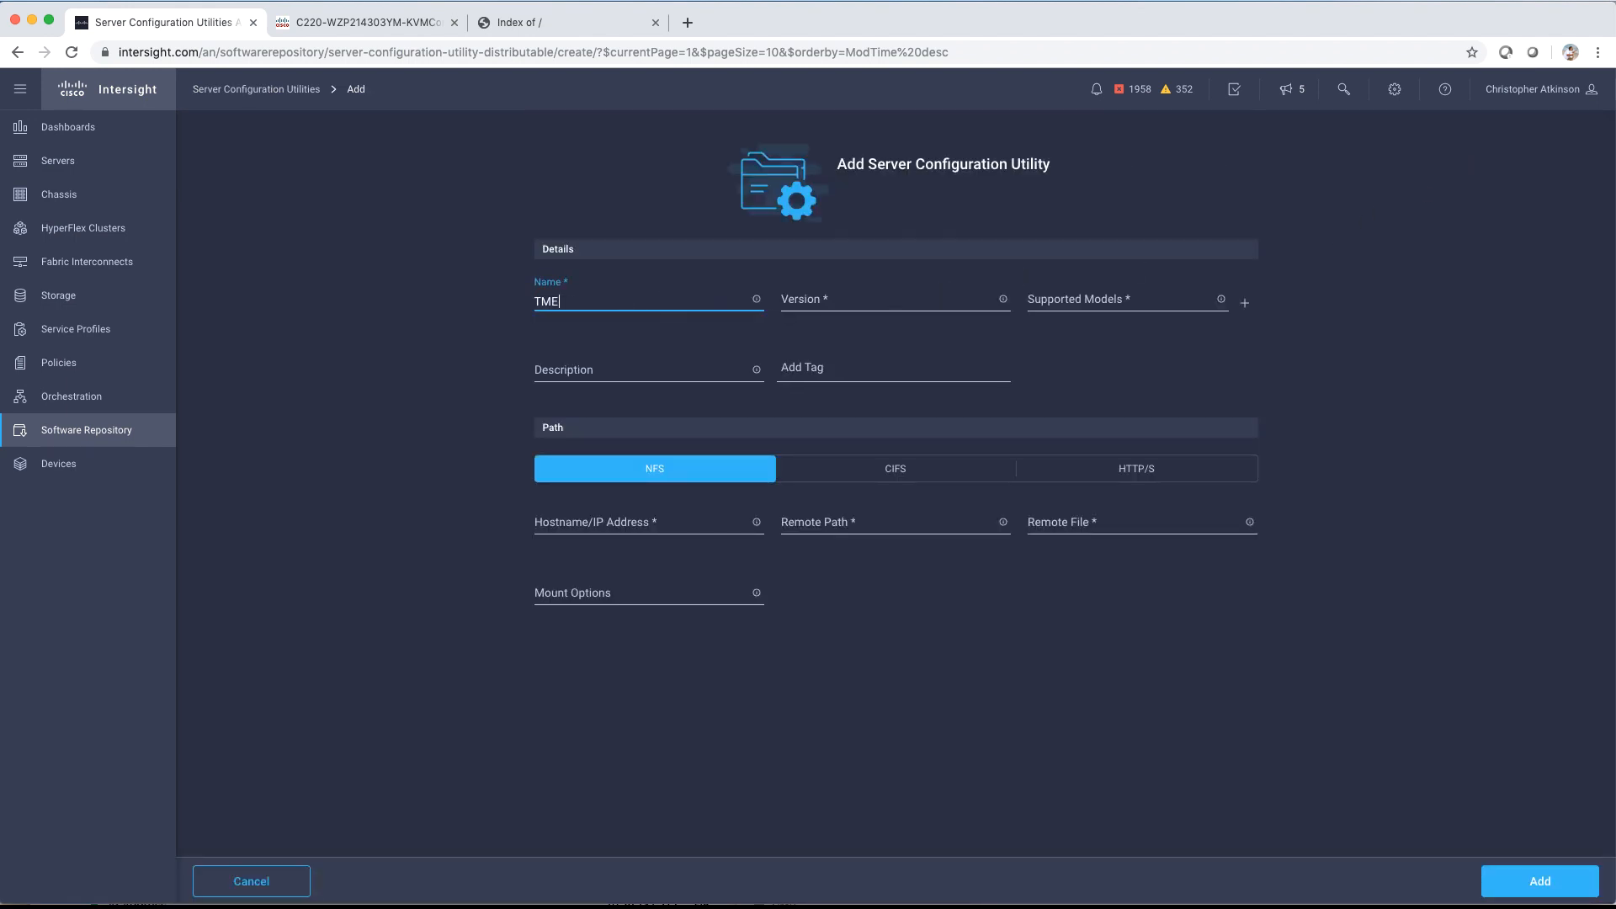
type("OSI Dem")
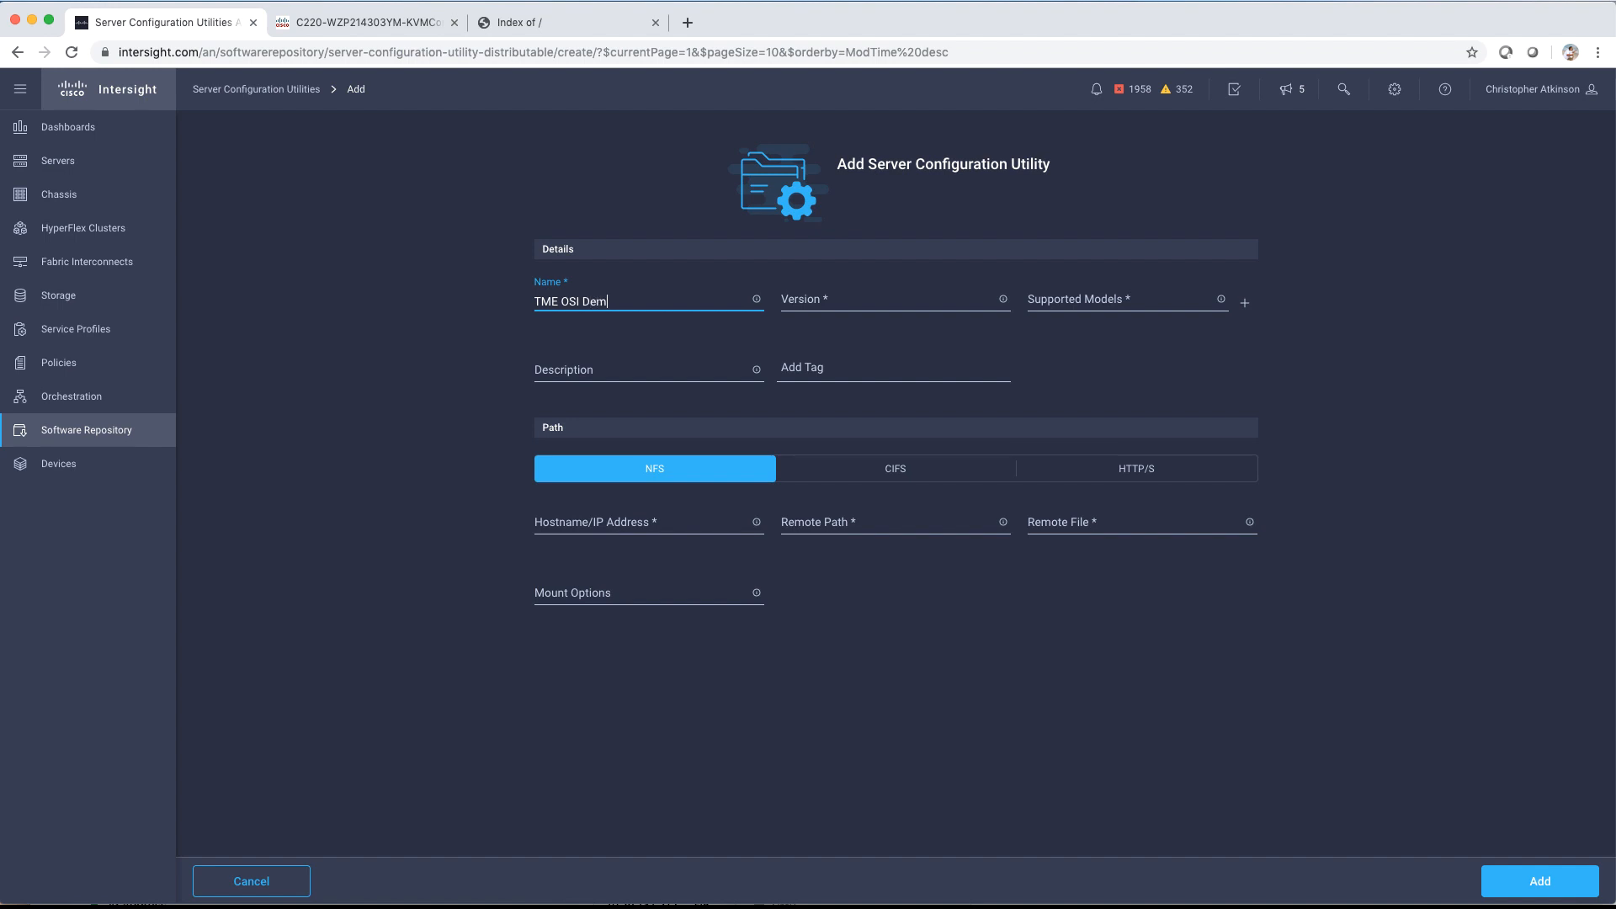
type("o SCU")
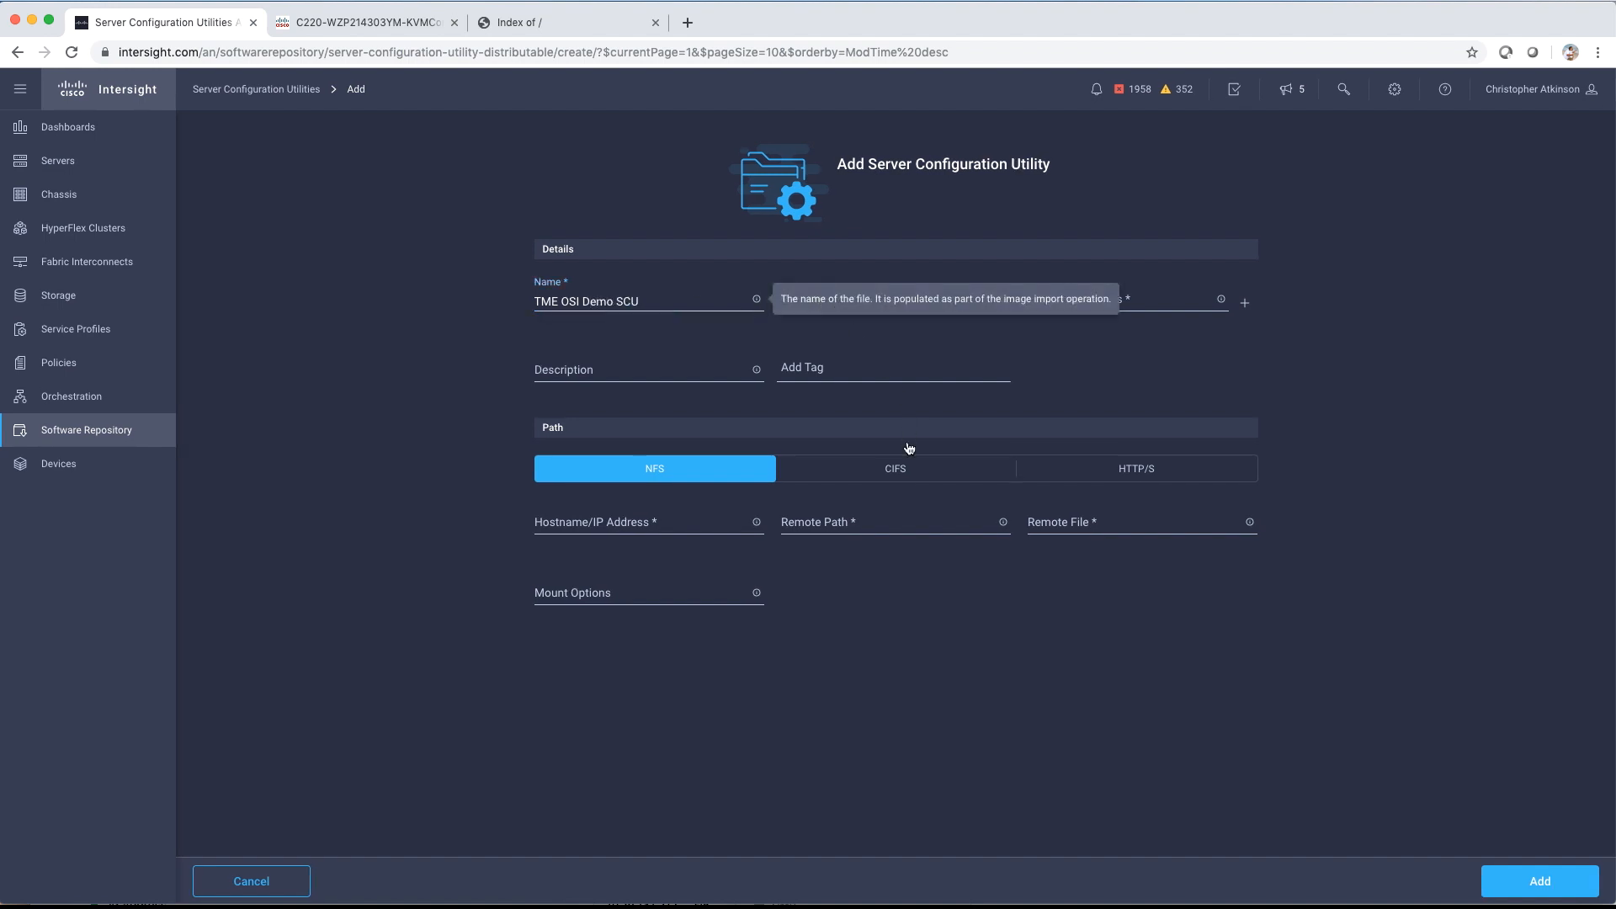
Step: Set version 6.0.4c and supported models c2xxx, checking the file index for the version
left_click(923, 302)
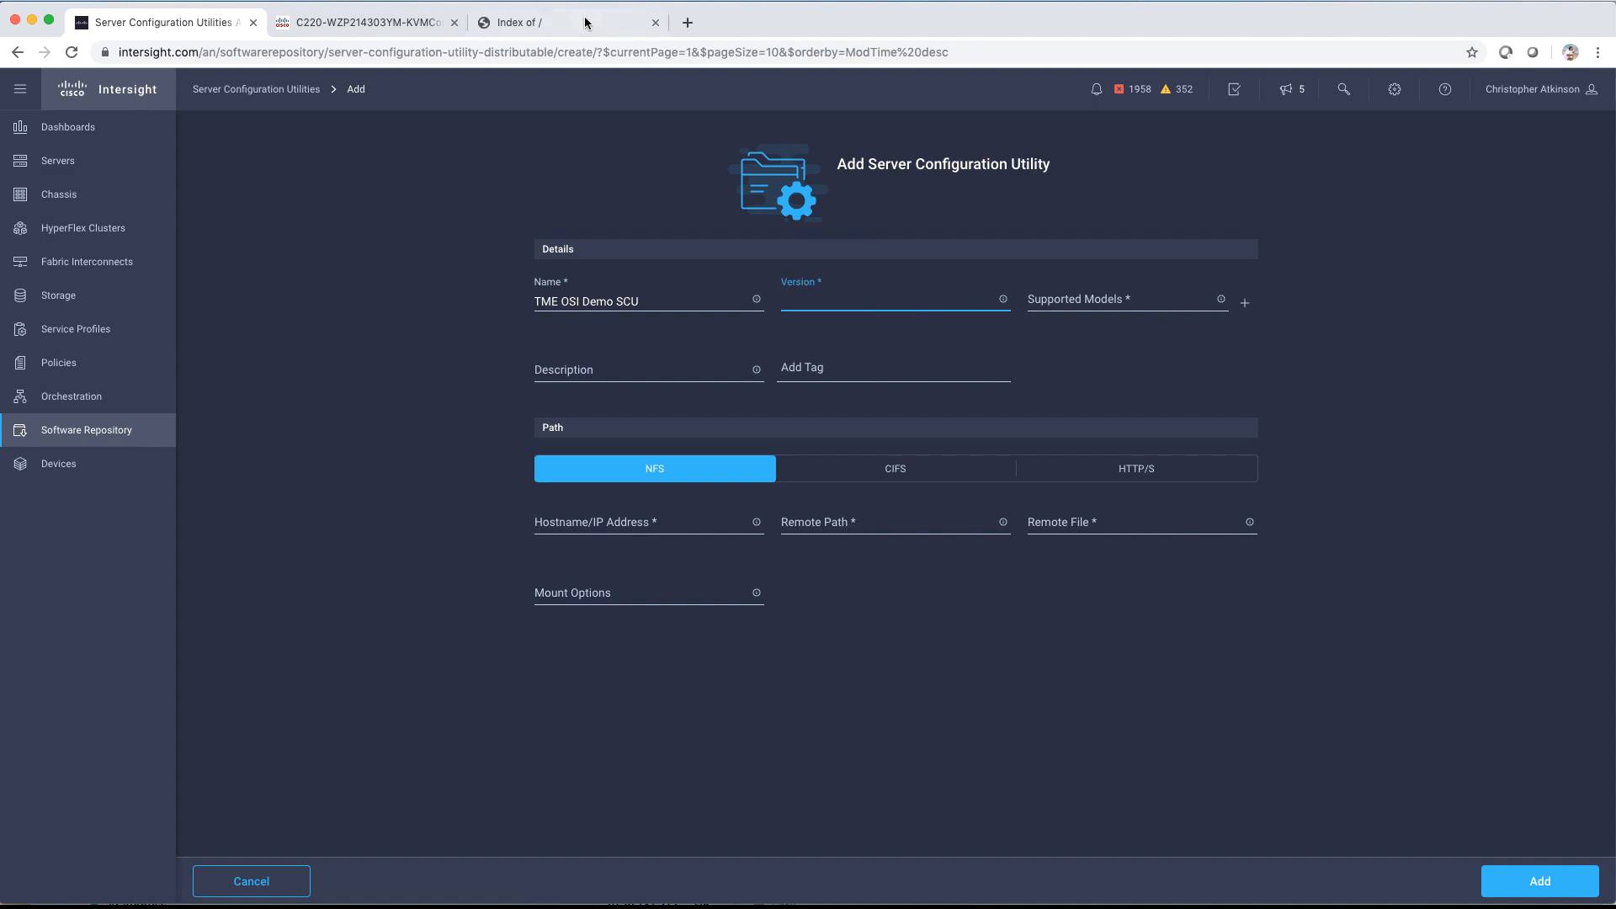
left_click(545, 23)
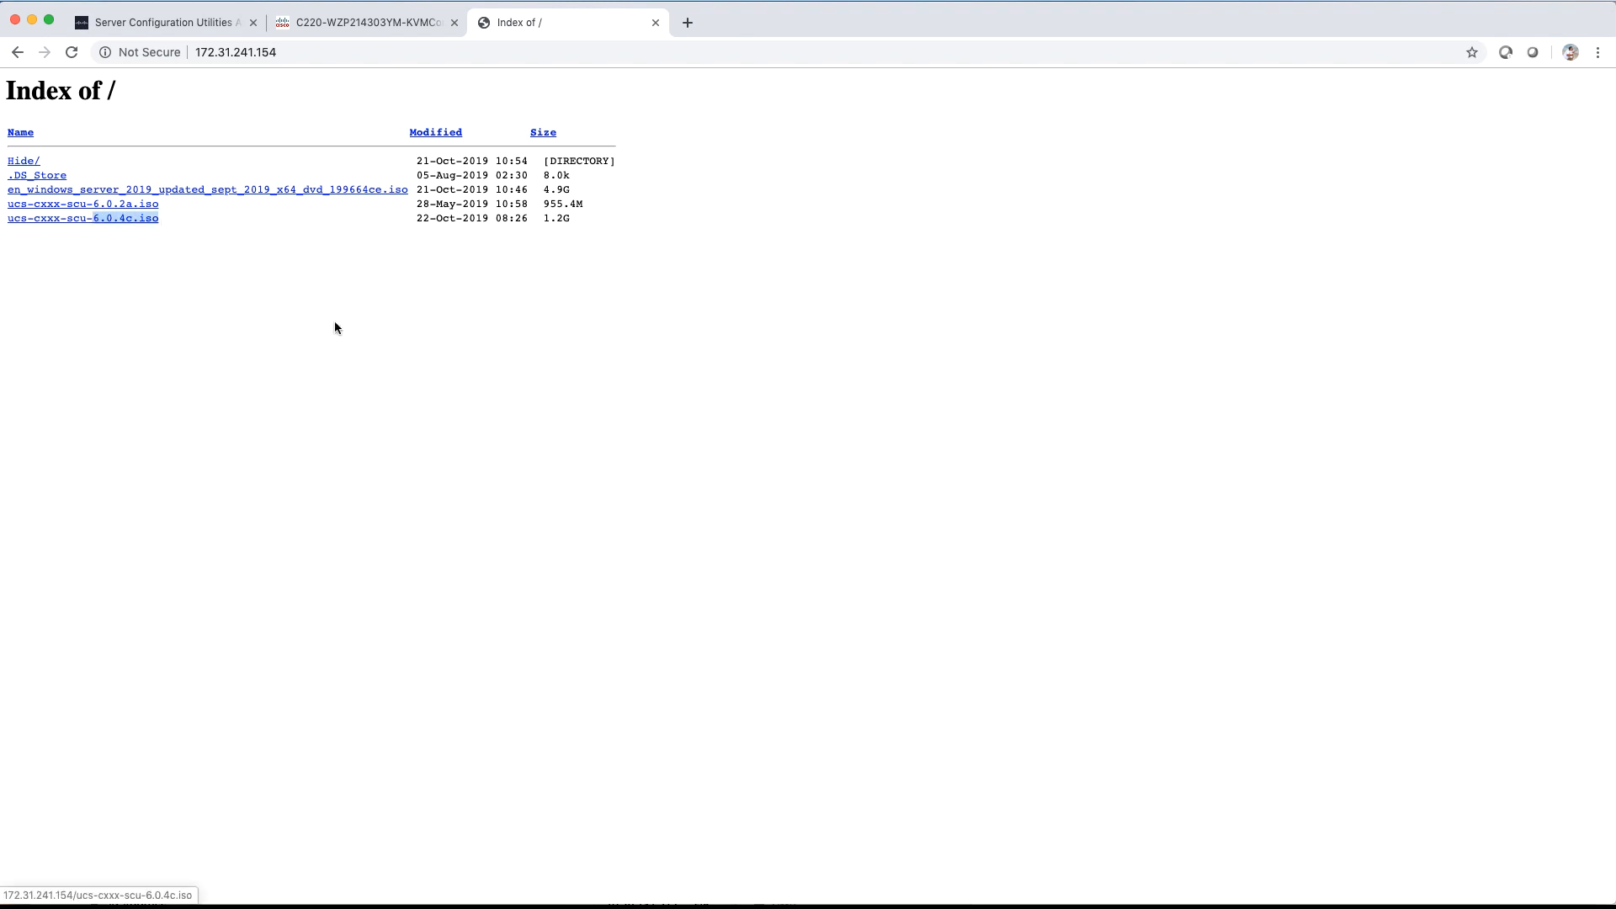
left_click(160, 22)
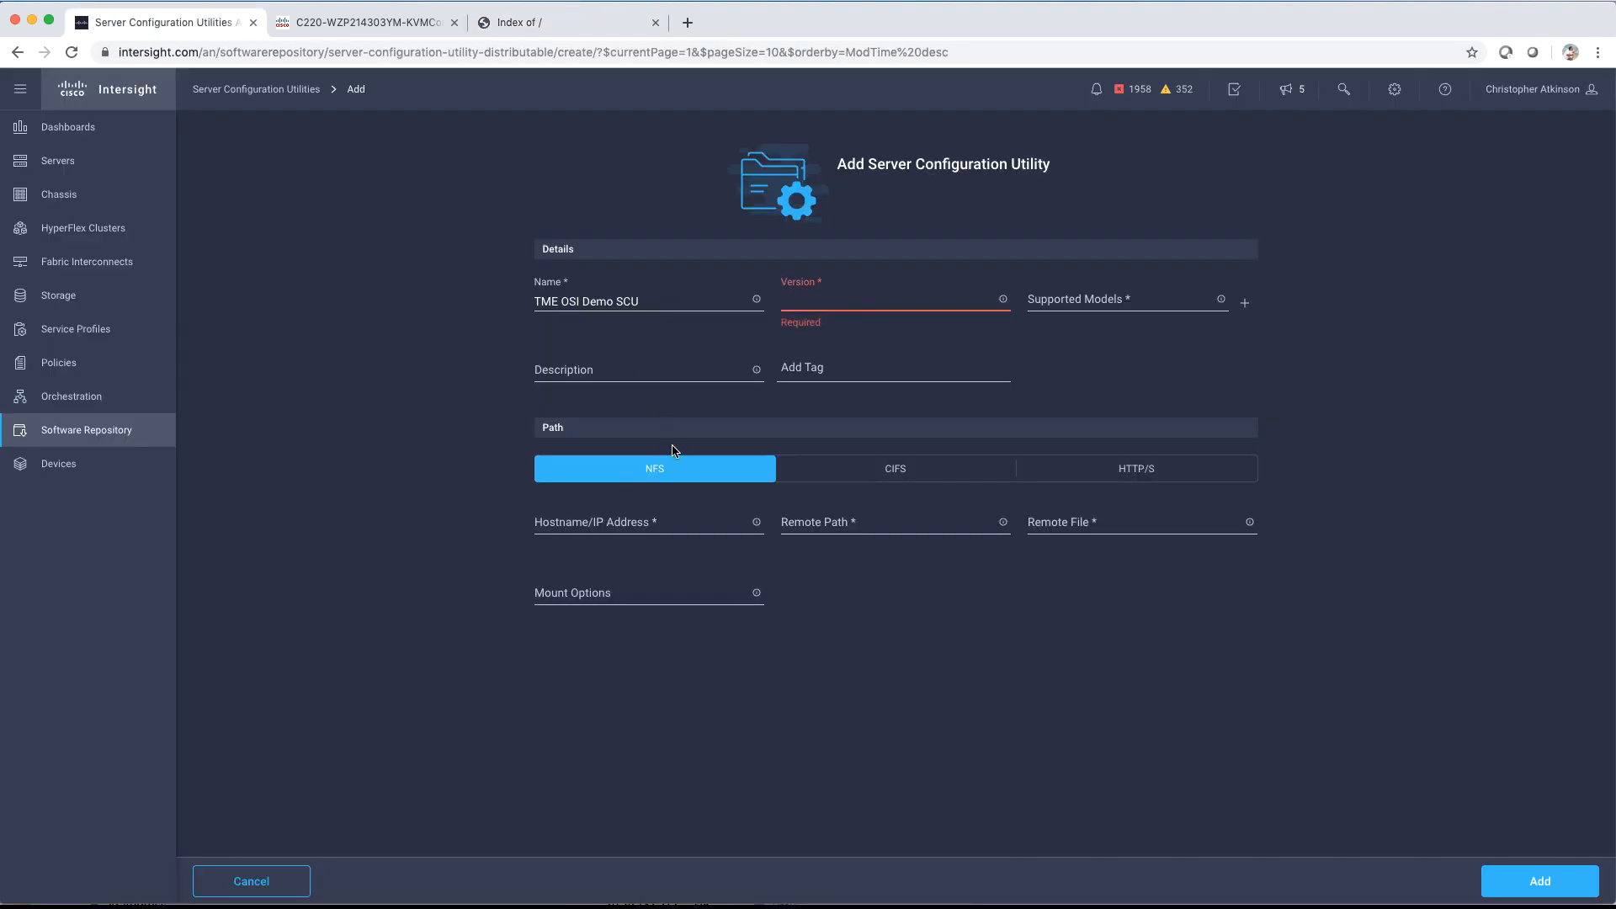
type("6.0.4c.iso")
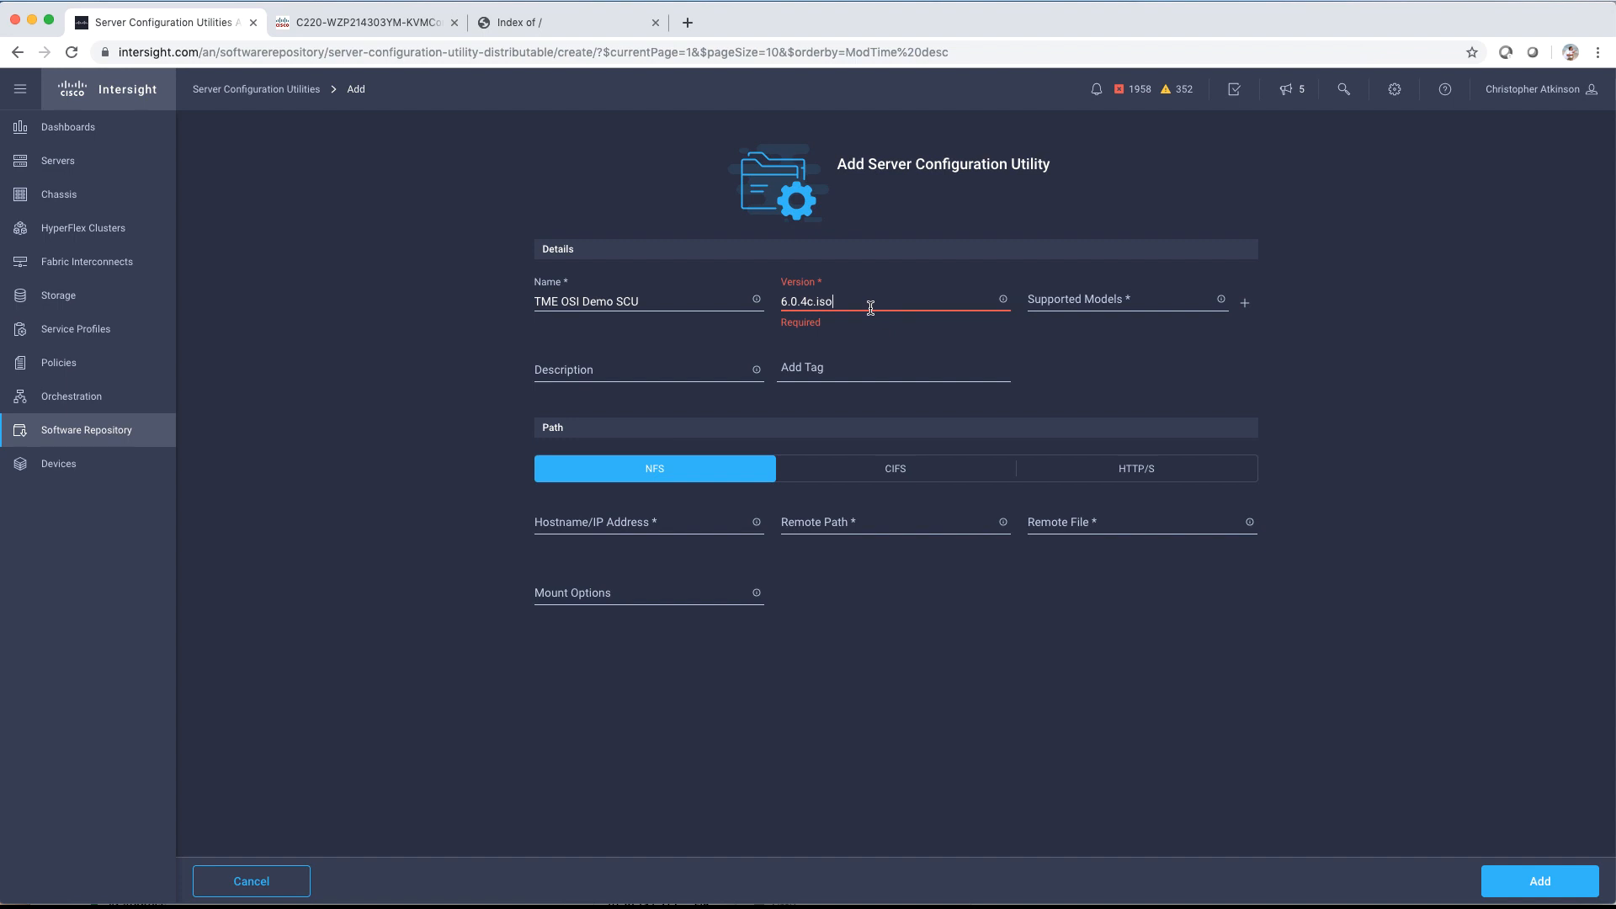
key("Backspace")
type("c")
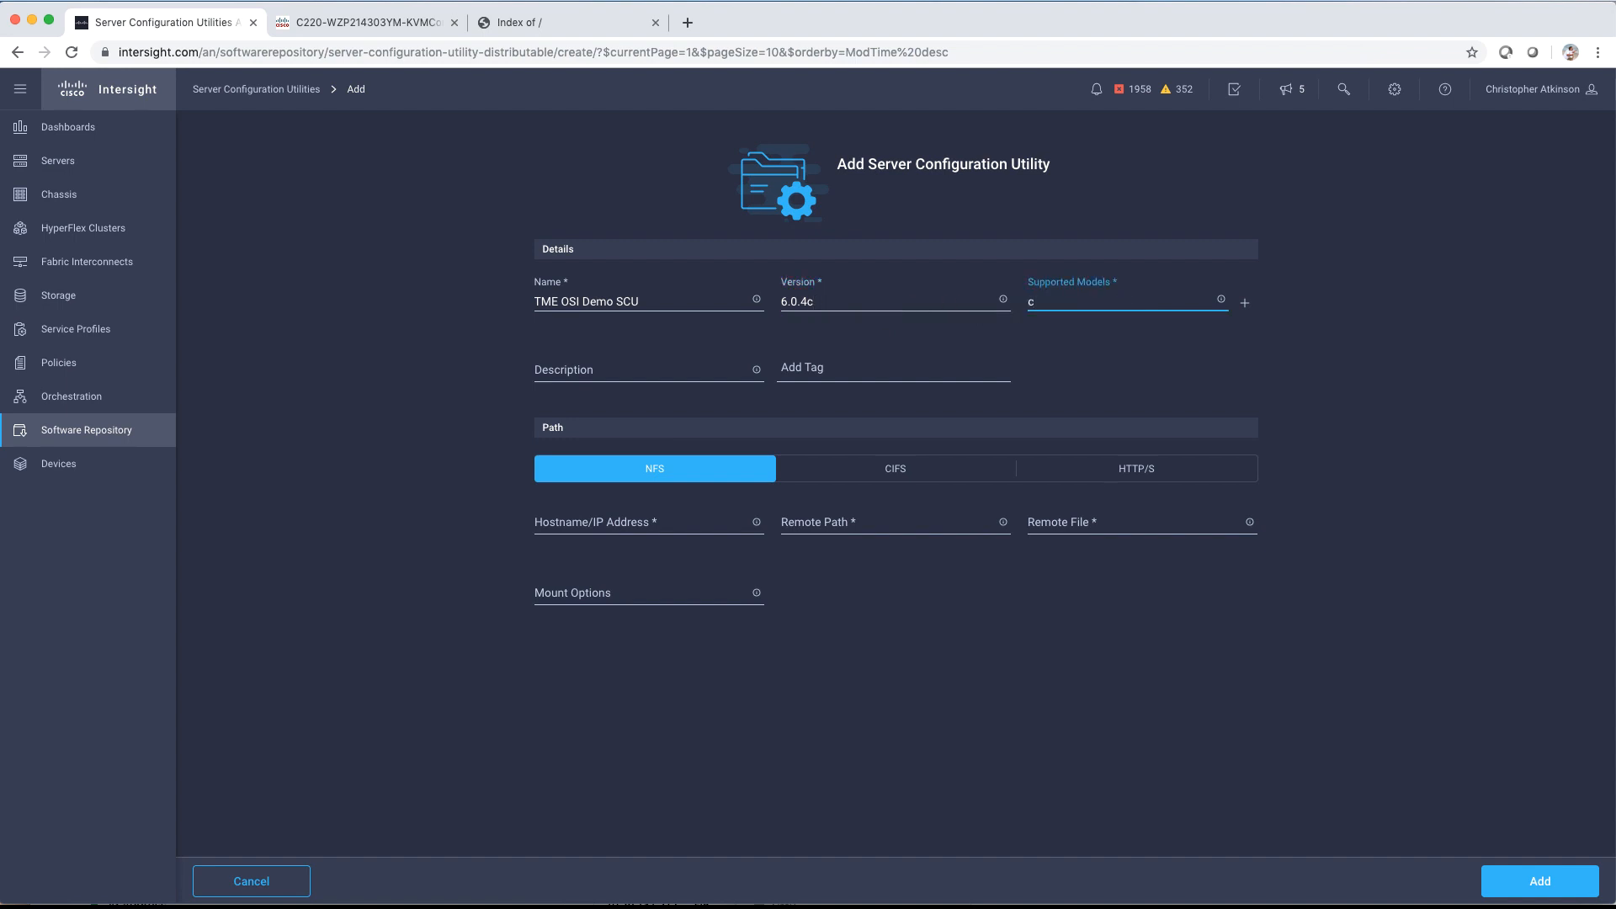
type("2xxx")
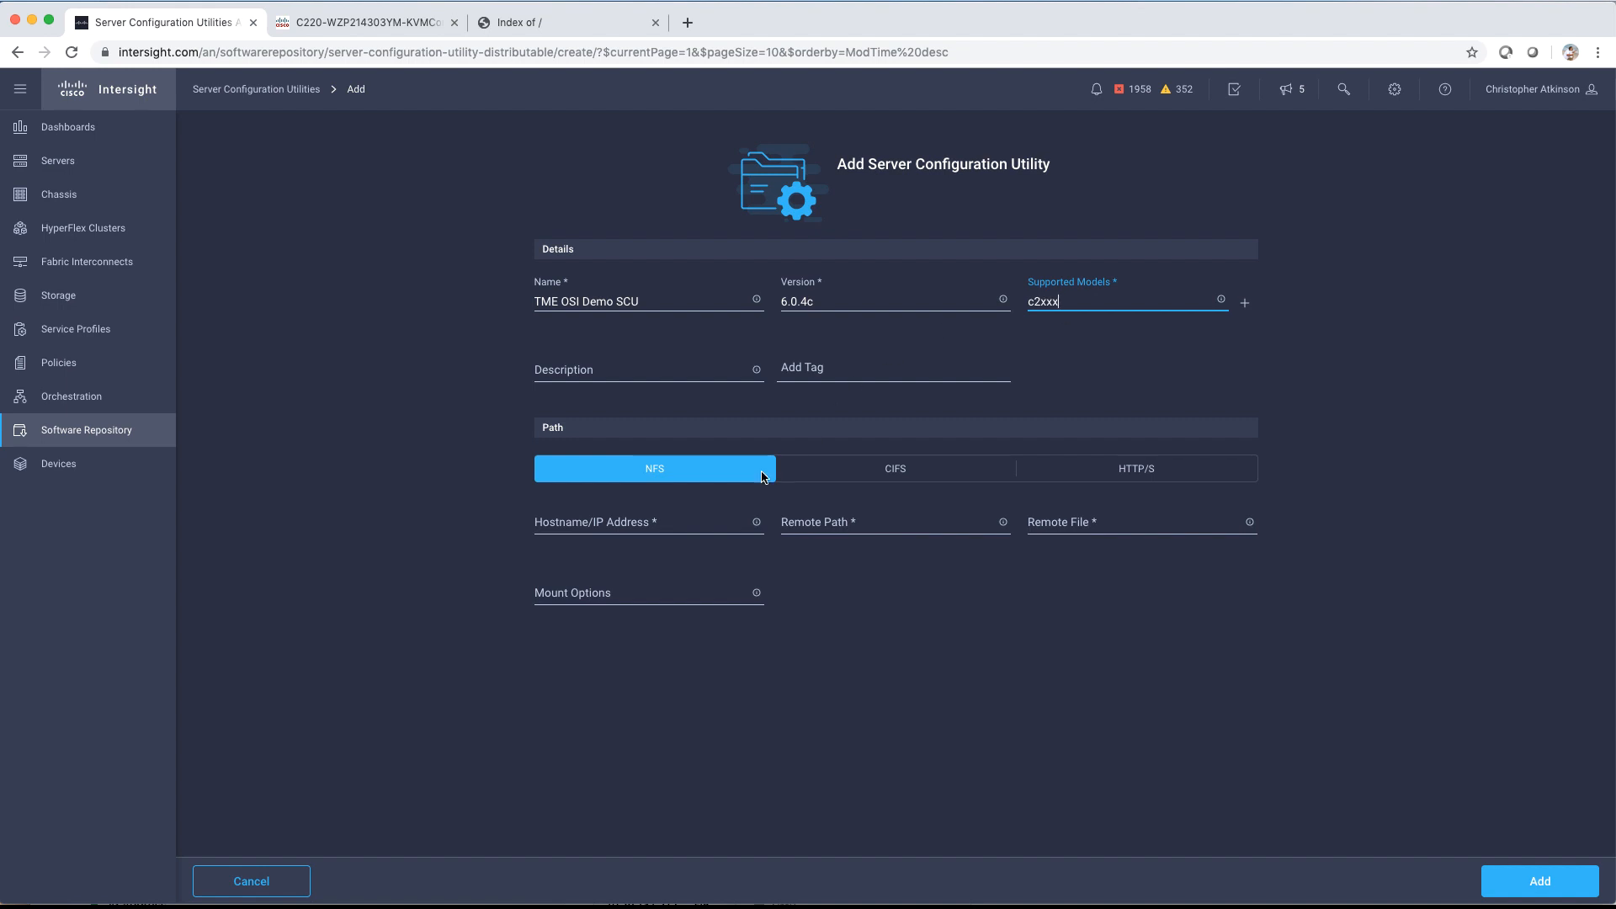
Step: Choose HTTP/S as the source and copy the 6.0.4c SCU ISO's link address
left_click(1136, 468)
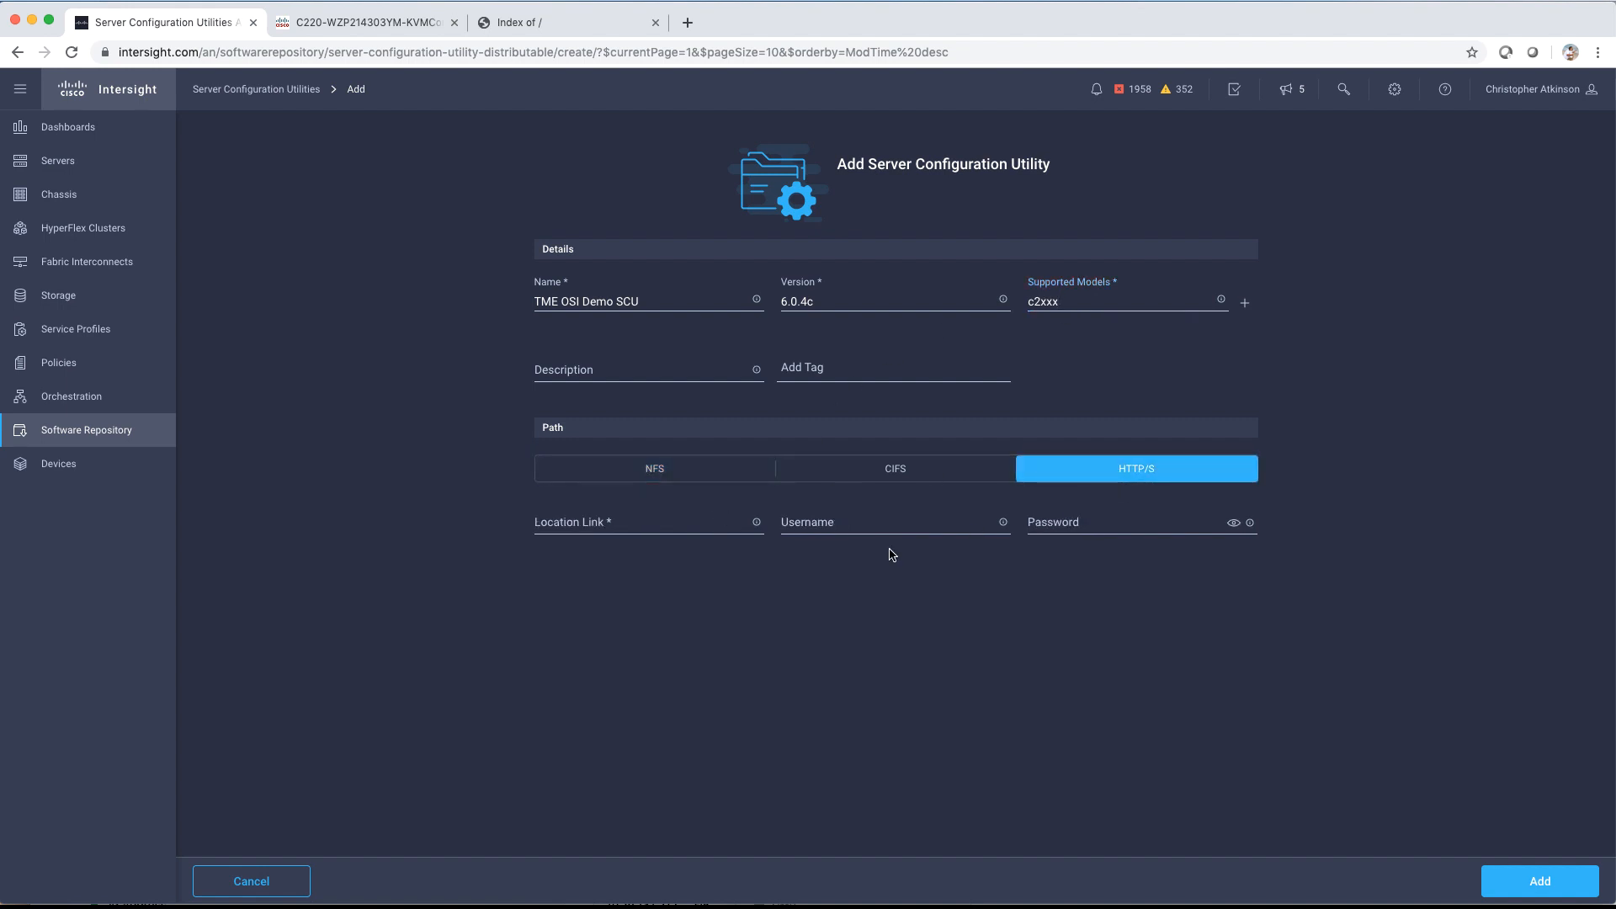
left_click(531, 22)
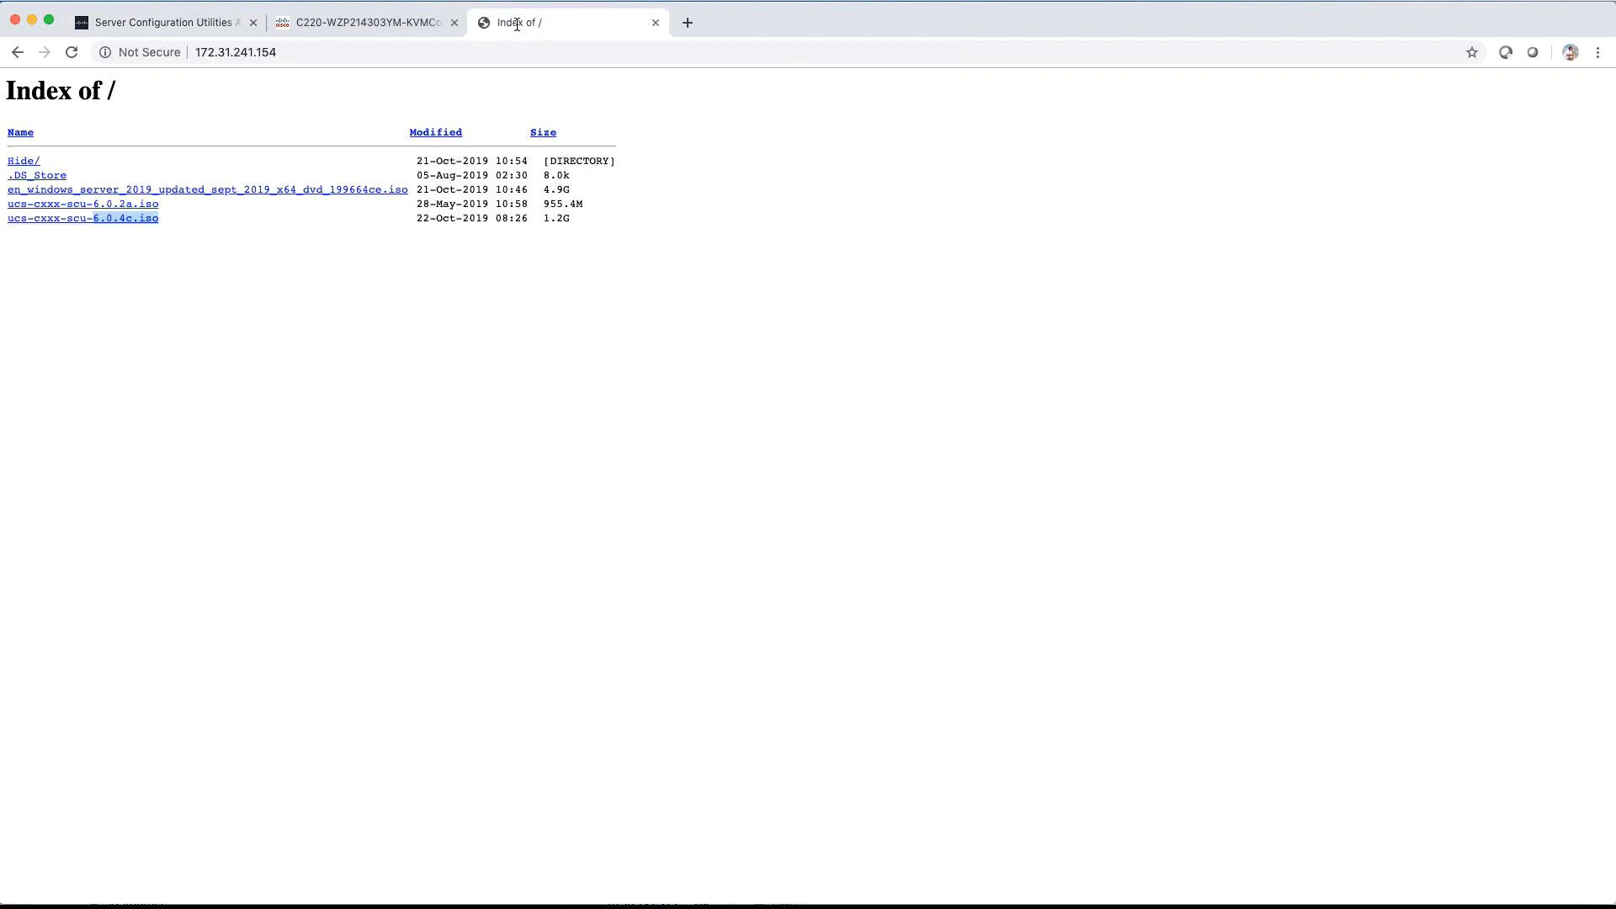
right_click(83, 218)
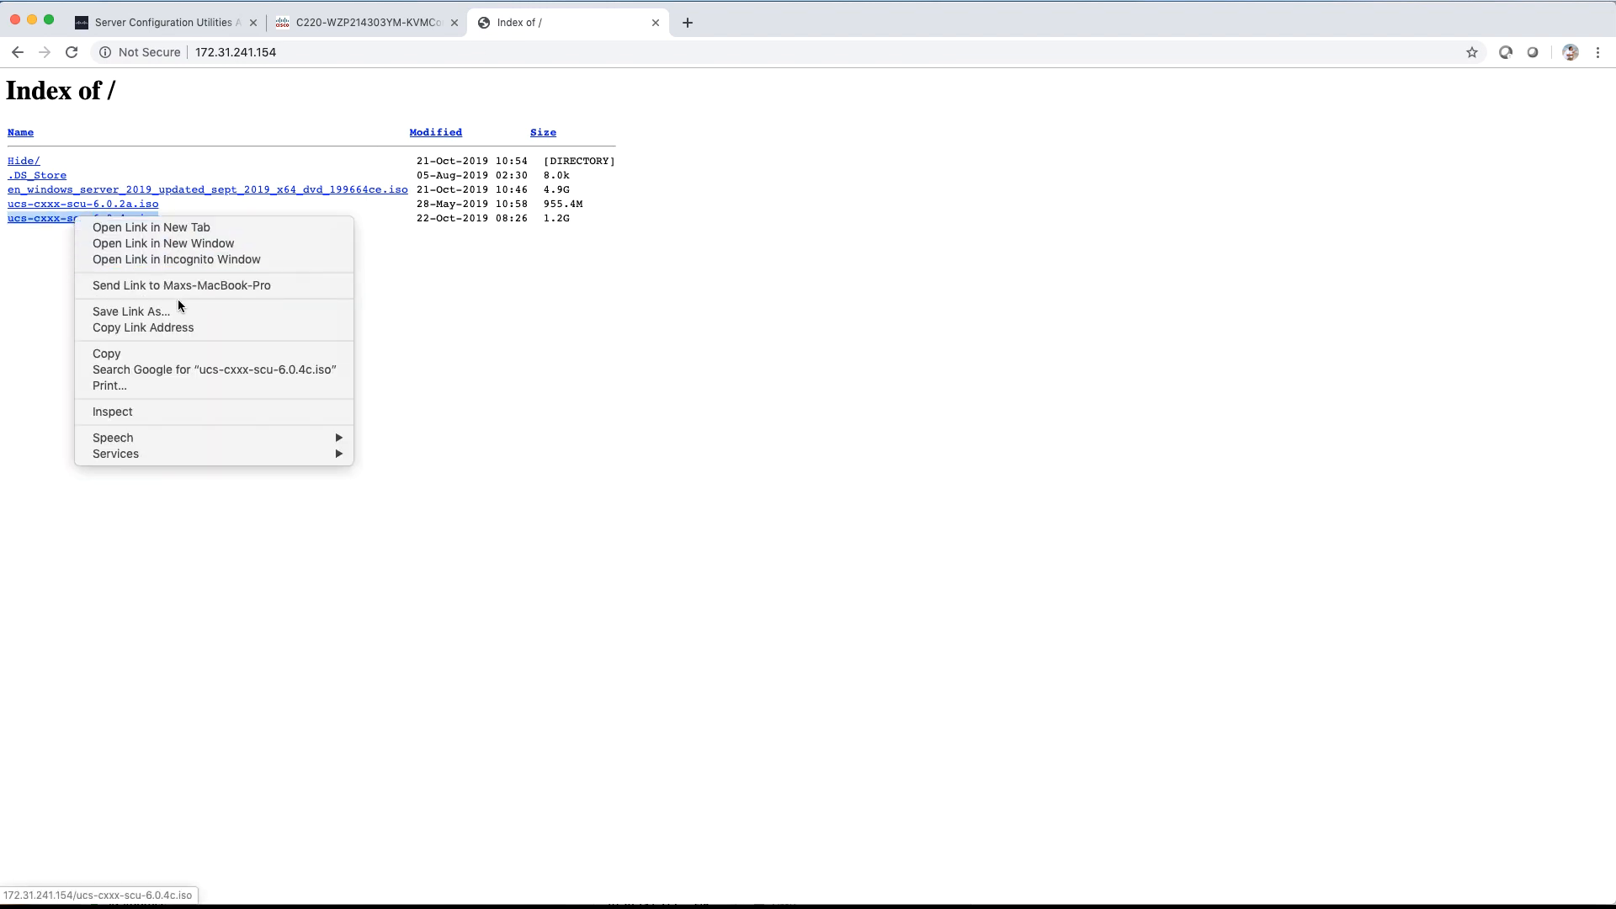
left_click(721, 411)
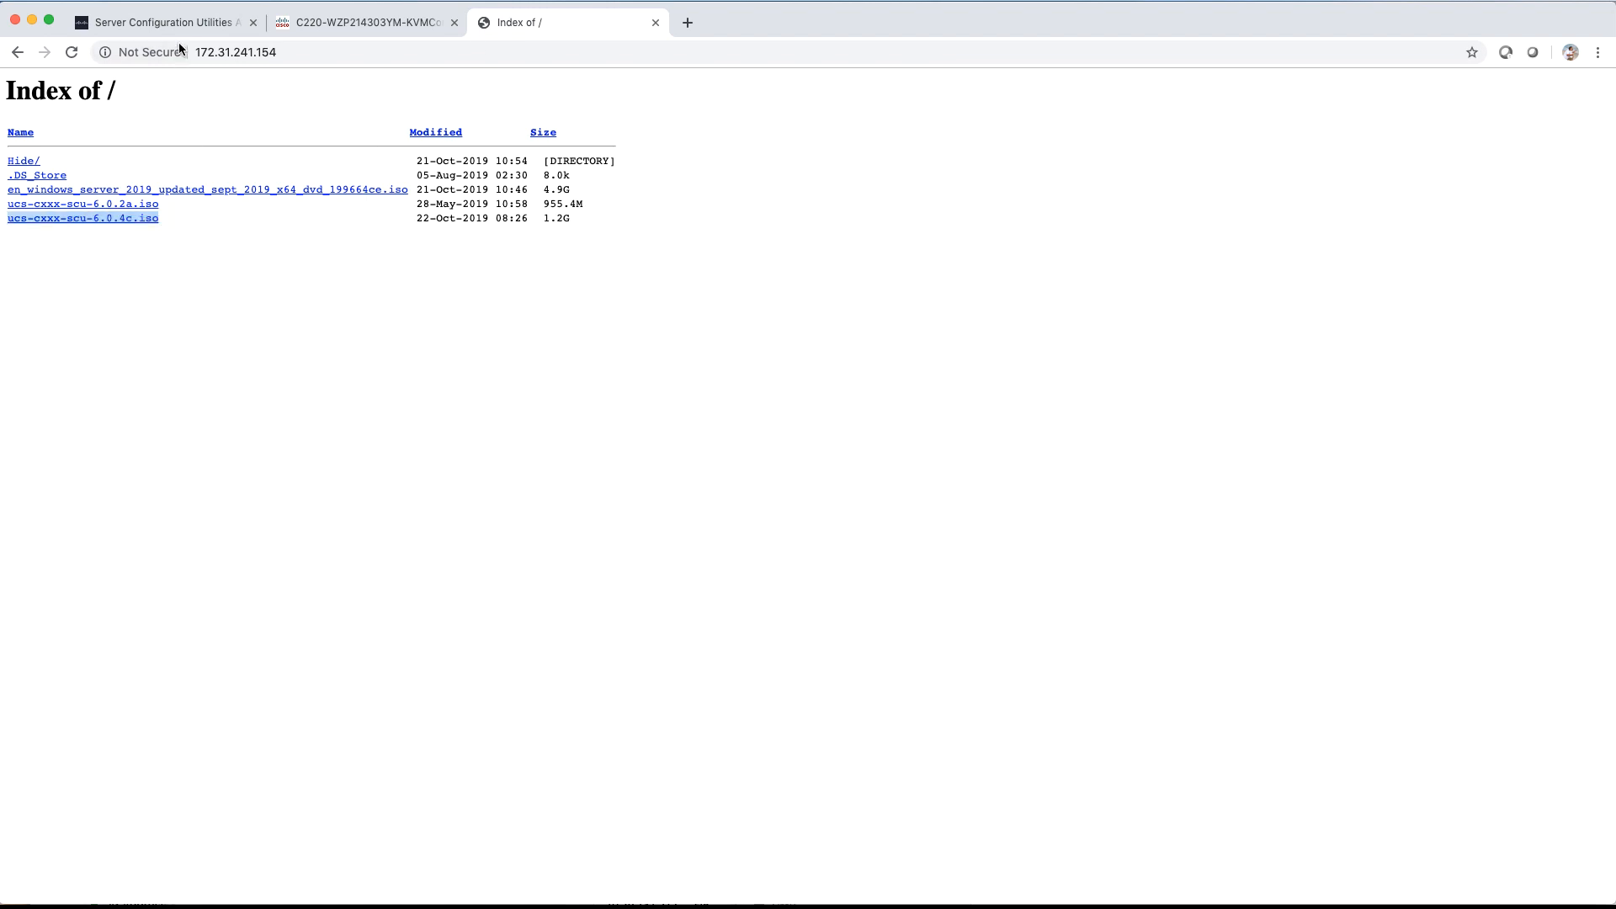
Step: Paste the ISO link as Location Link, add the SCU, then list operating system images
left_click(151, 24)
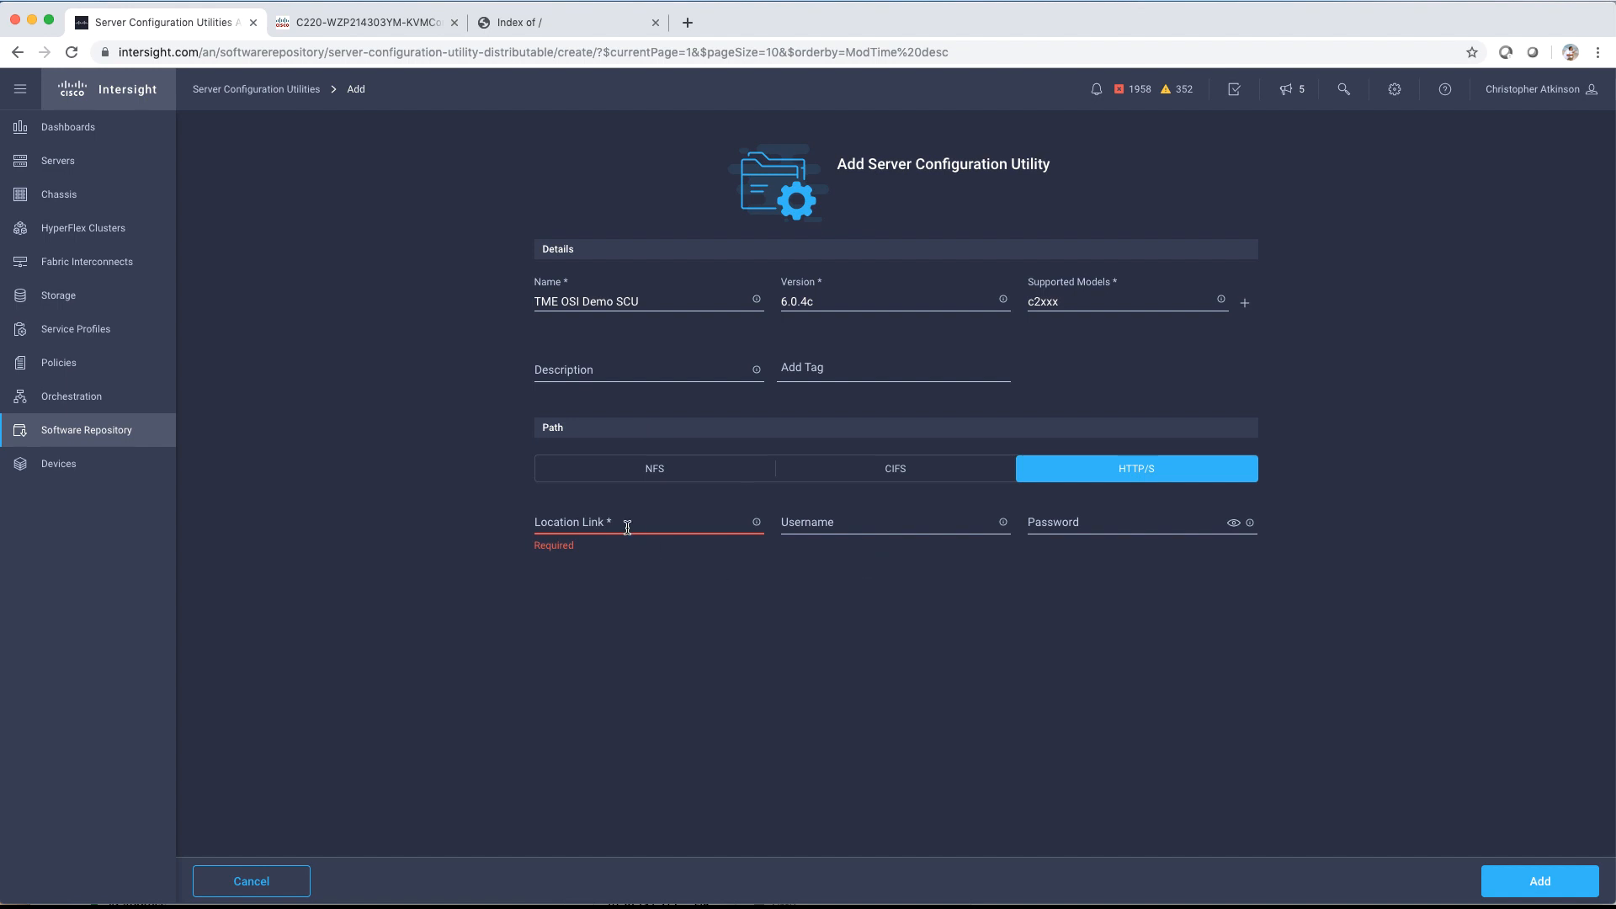
right_click(629, 524)
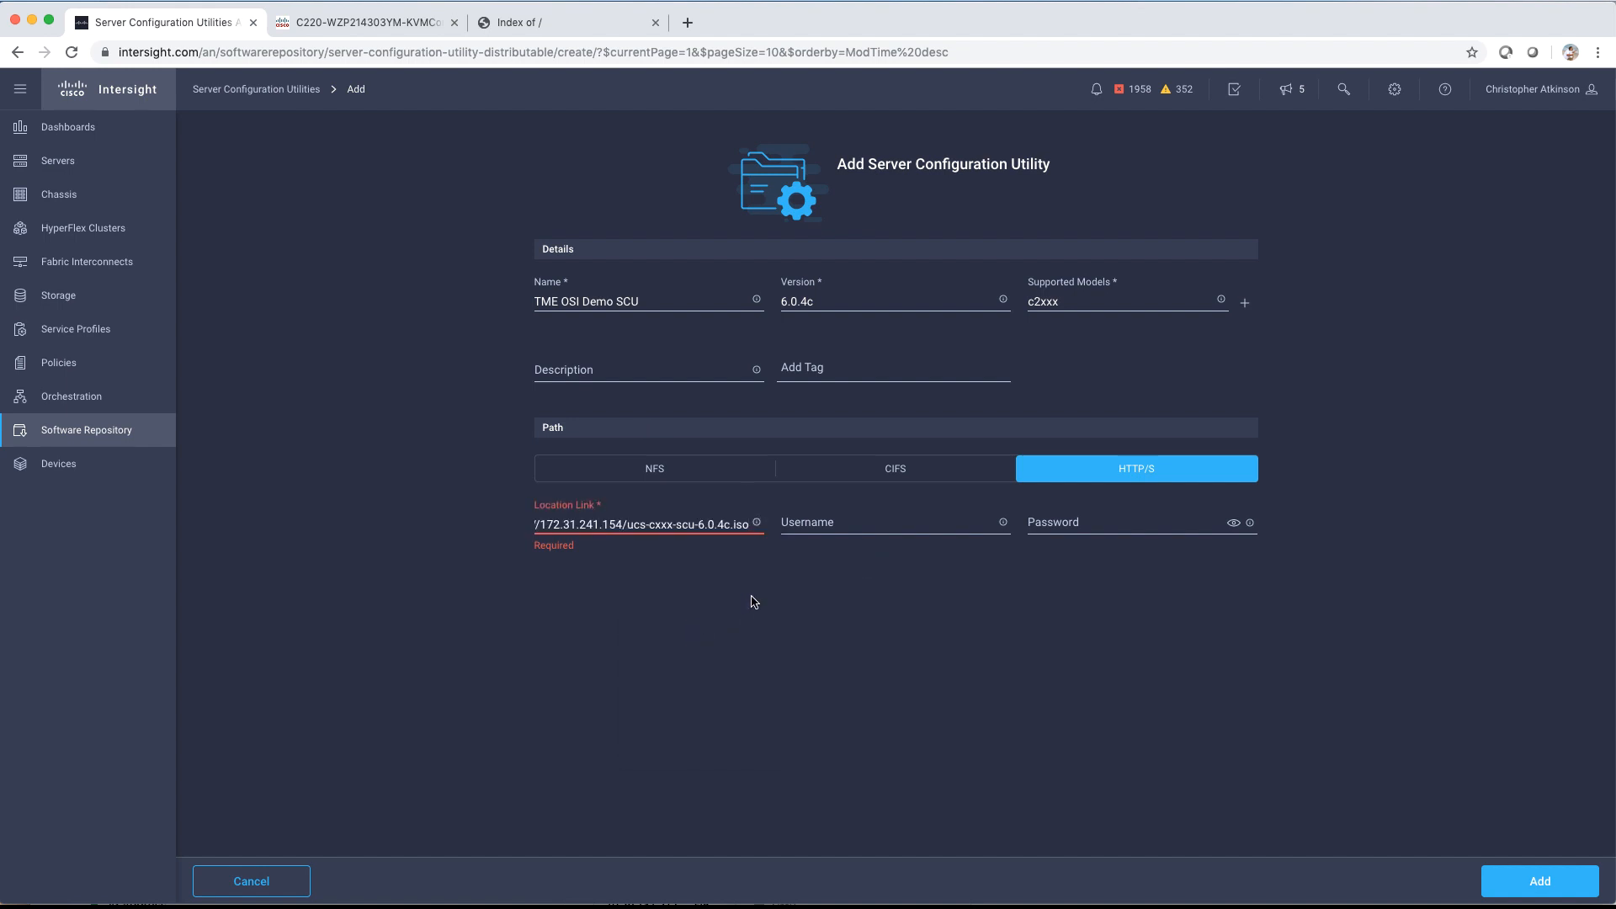
left_click(1540, 881)
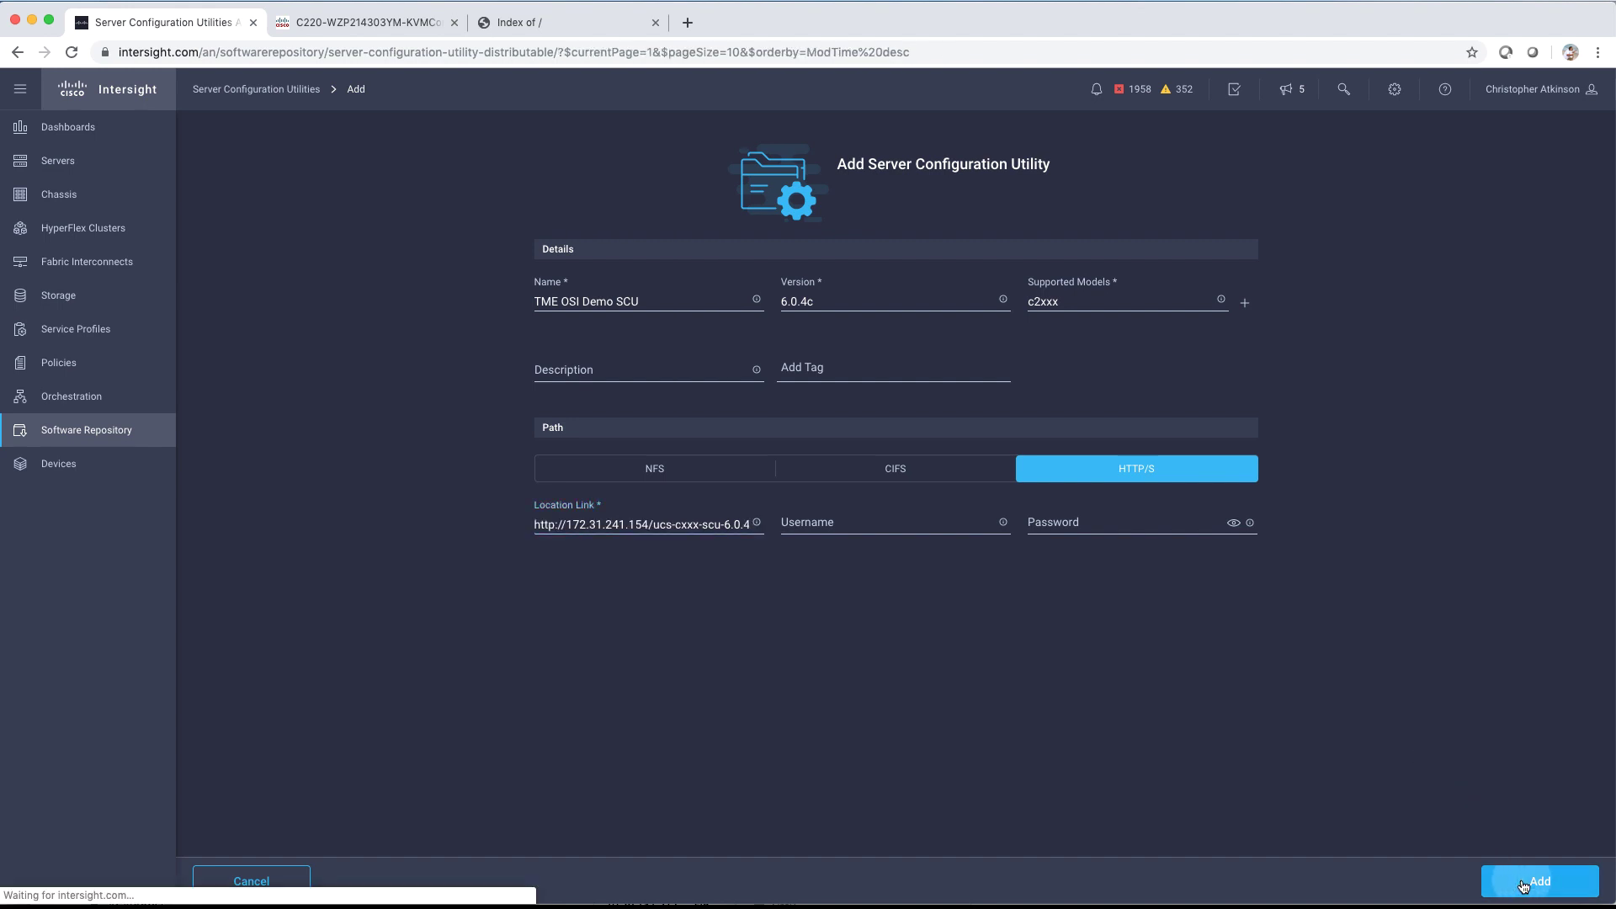
left_click(1539, 882)
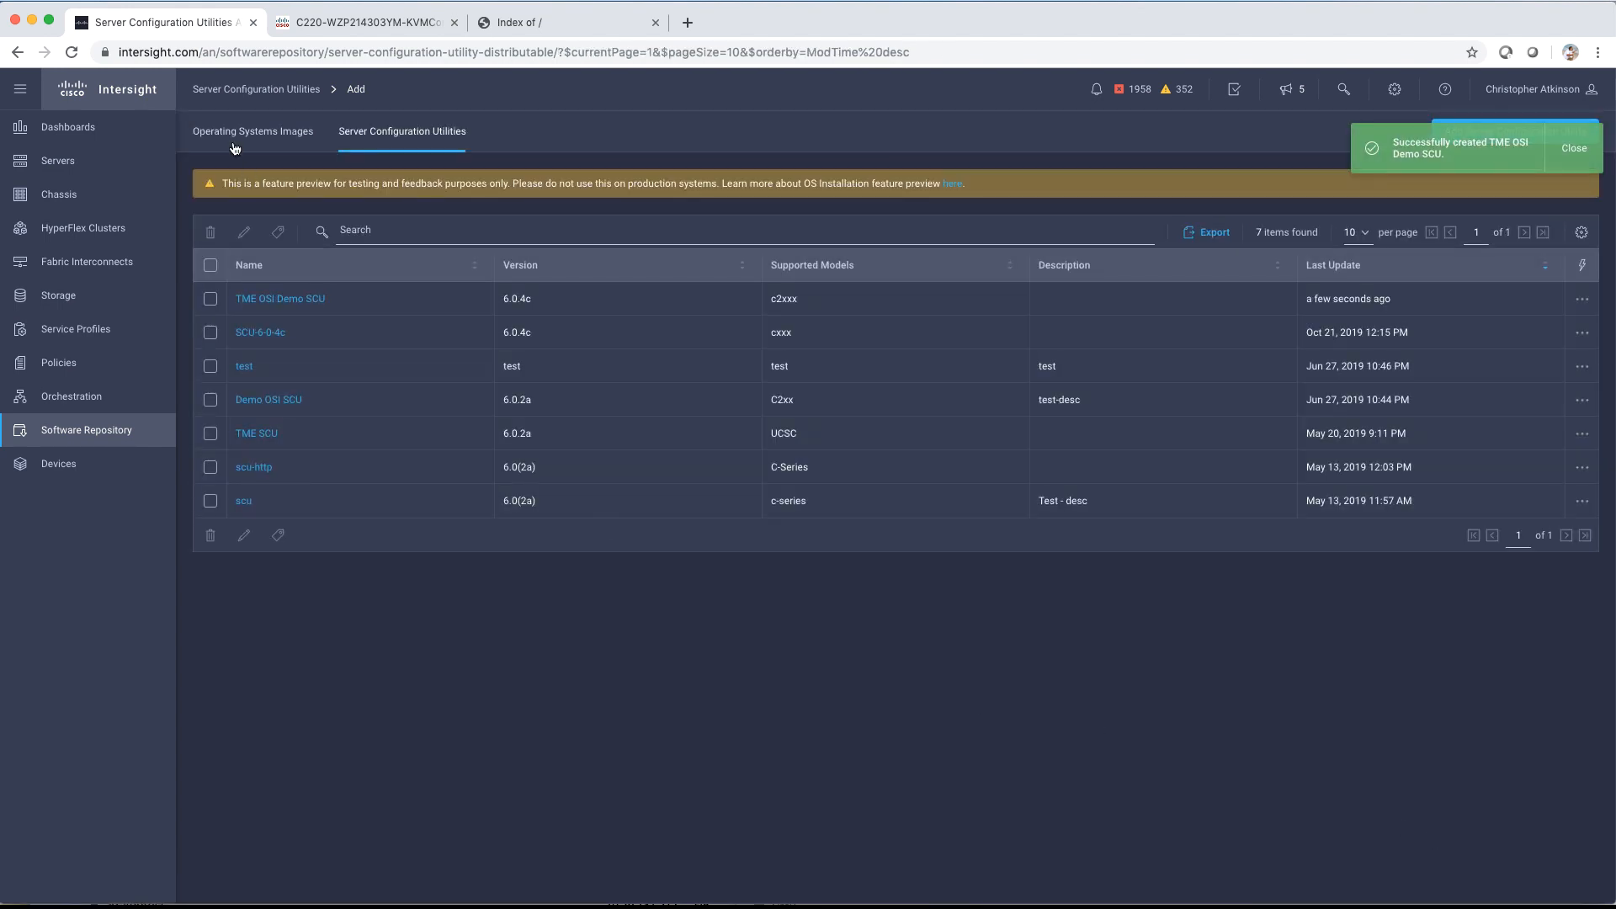
left_click(253, 131)
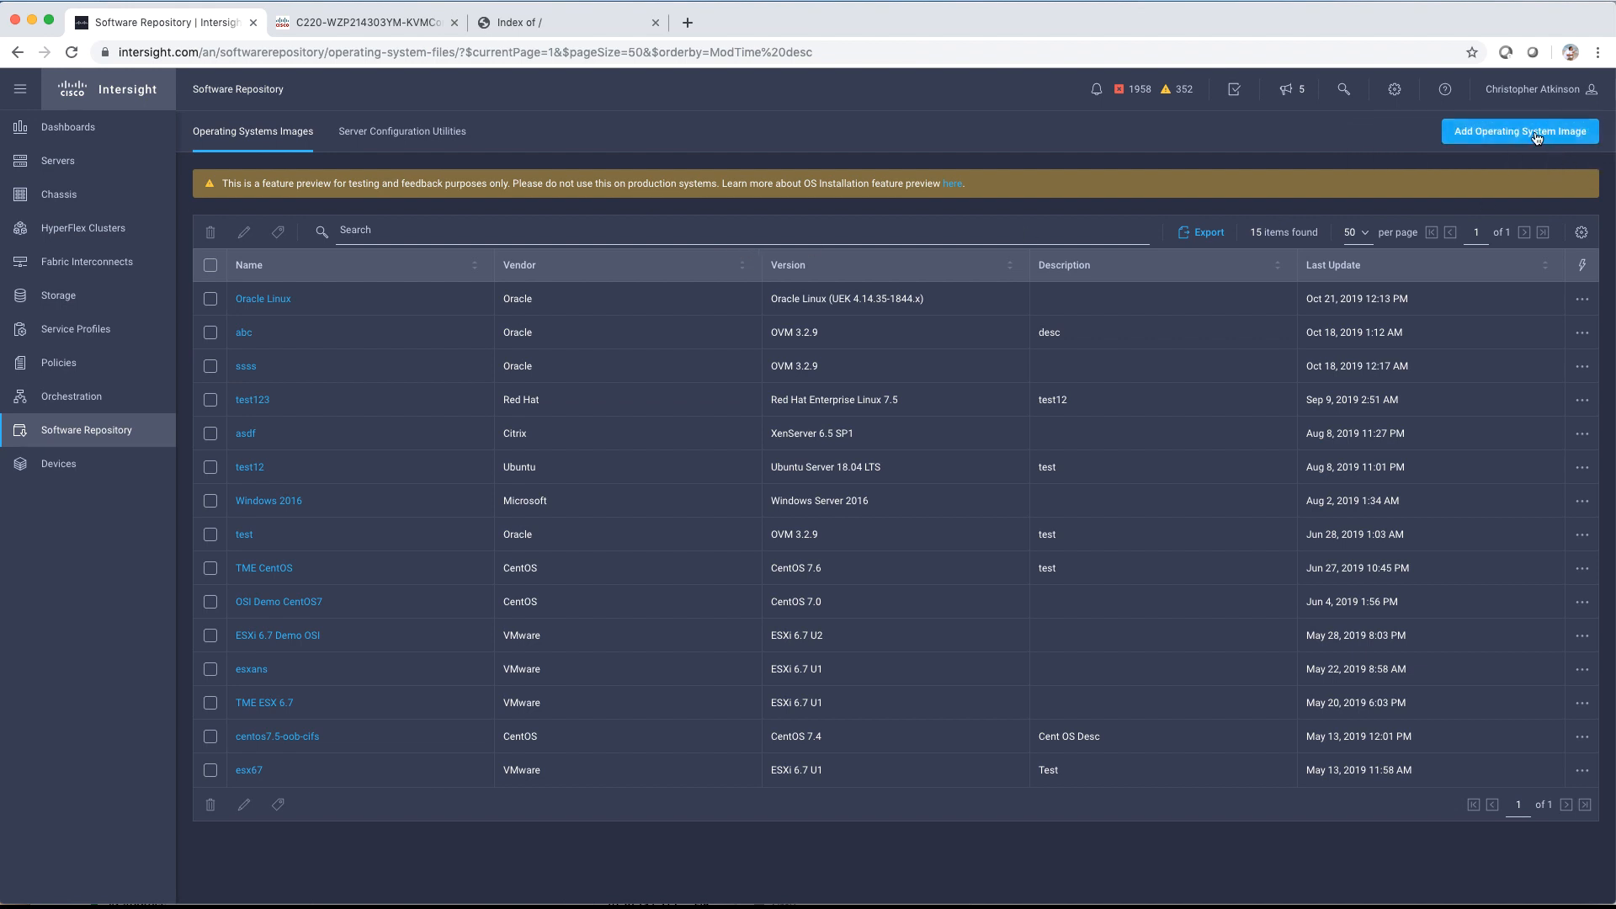
Step: Name a new OS image 'TME OSI Demo Windows 2019', vendor Microsoft, version Windows Server 2019
left_click(1521, 130)
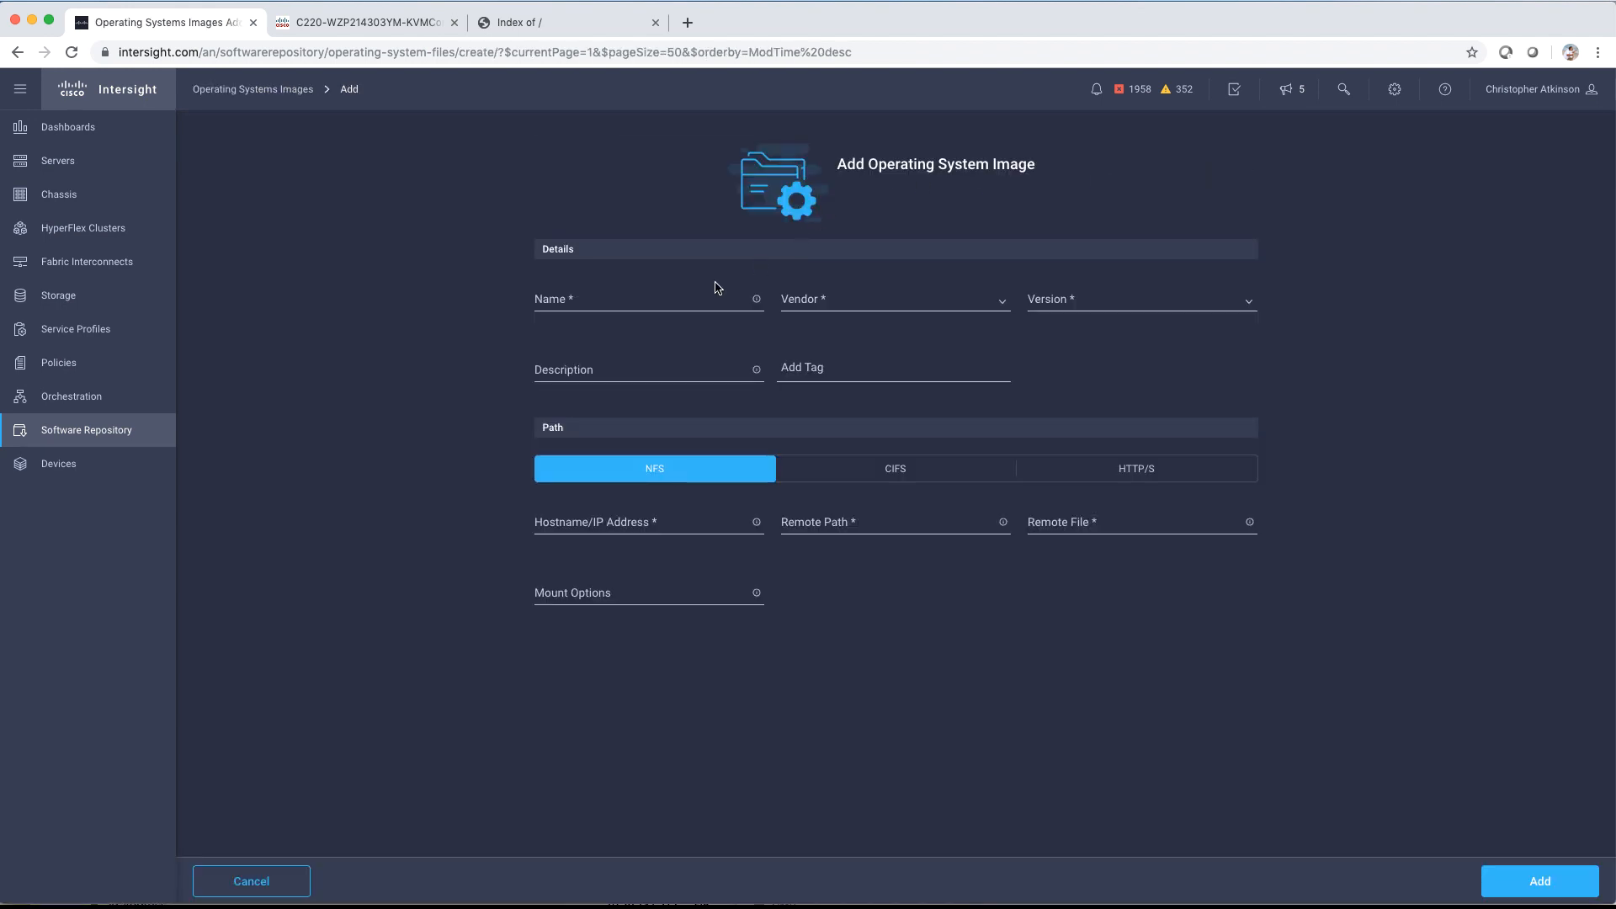
type("TME")
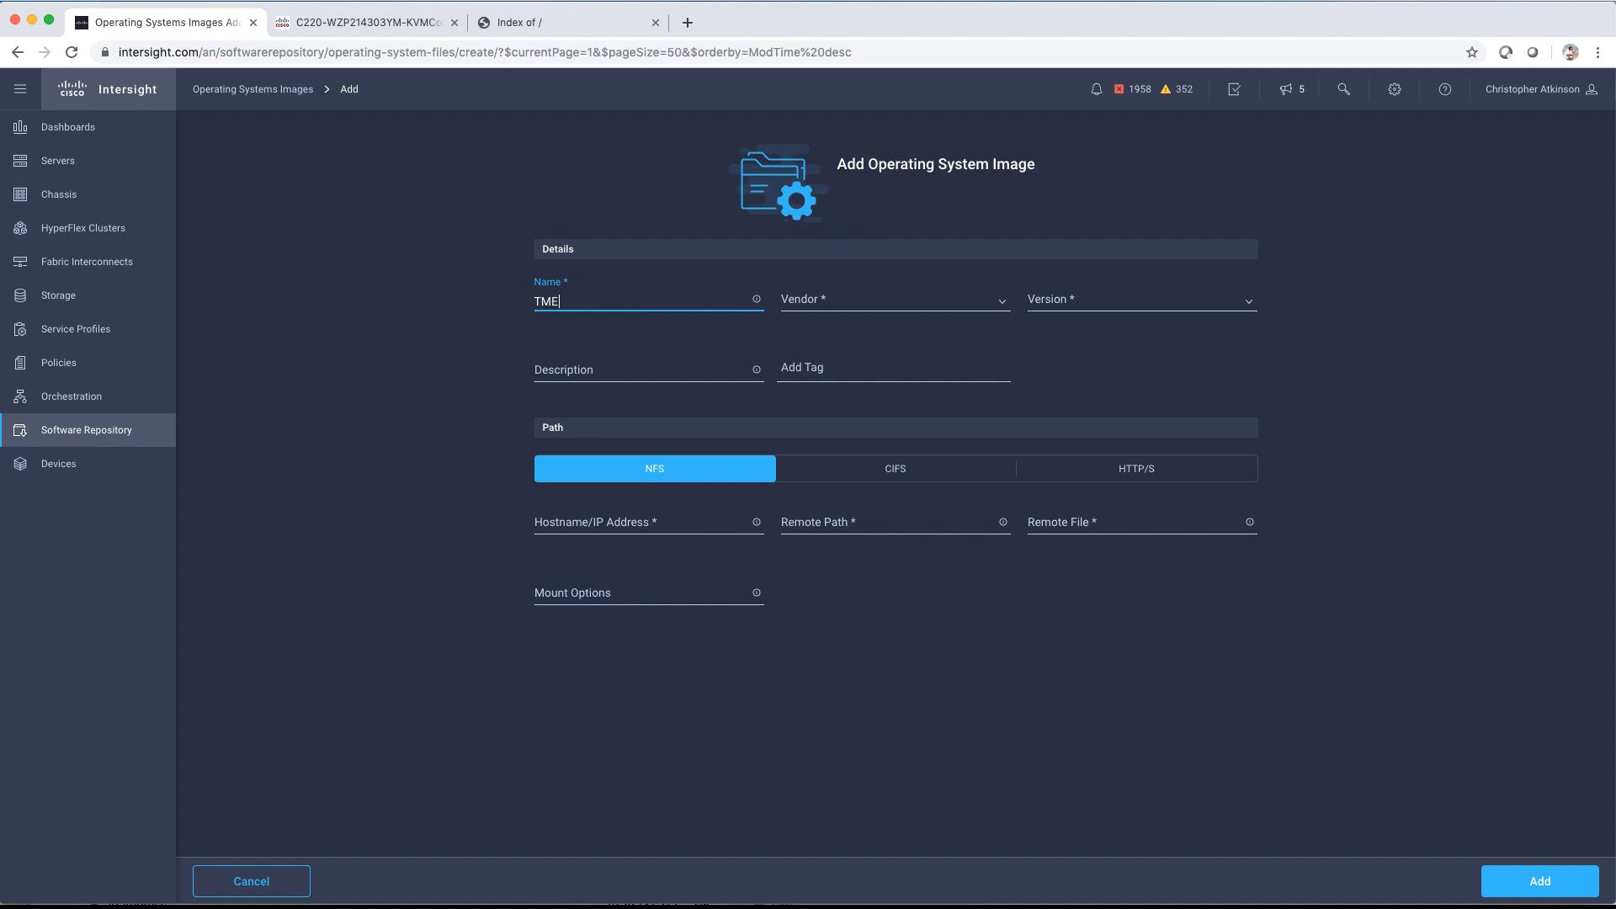
type("OSI Demo Windows")
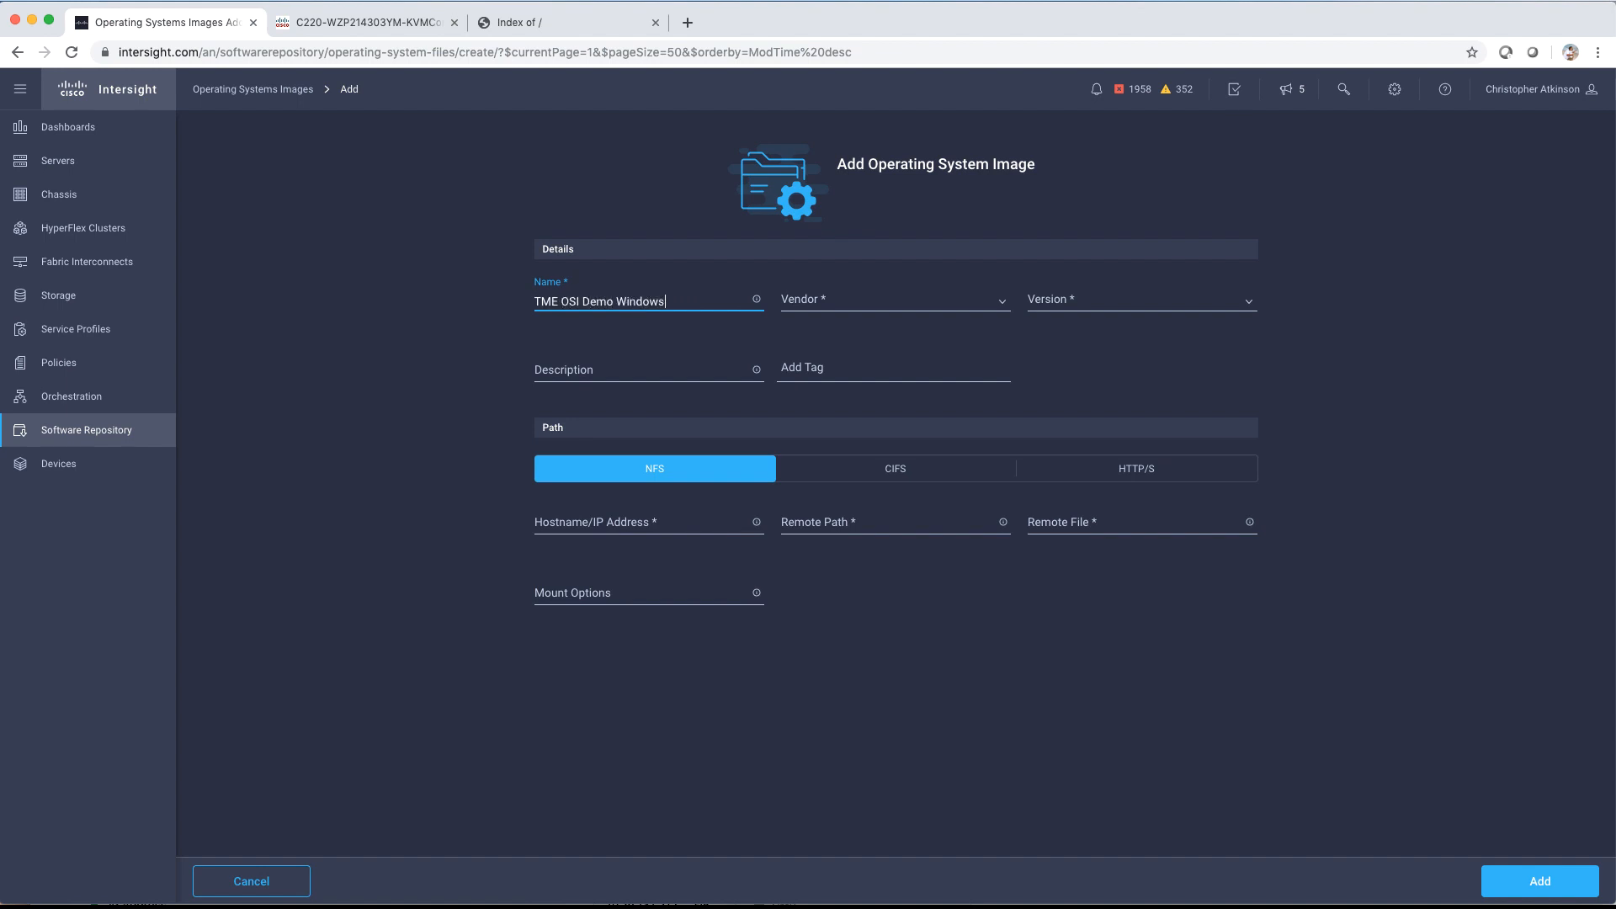
type("2019")
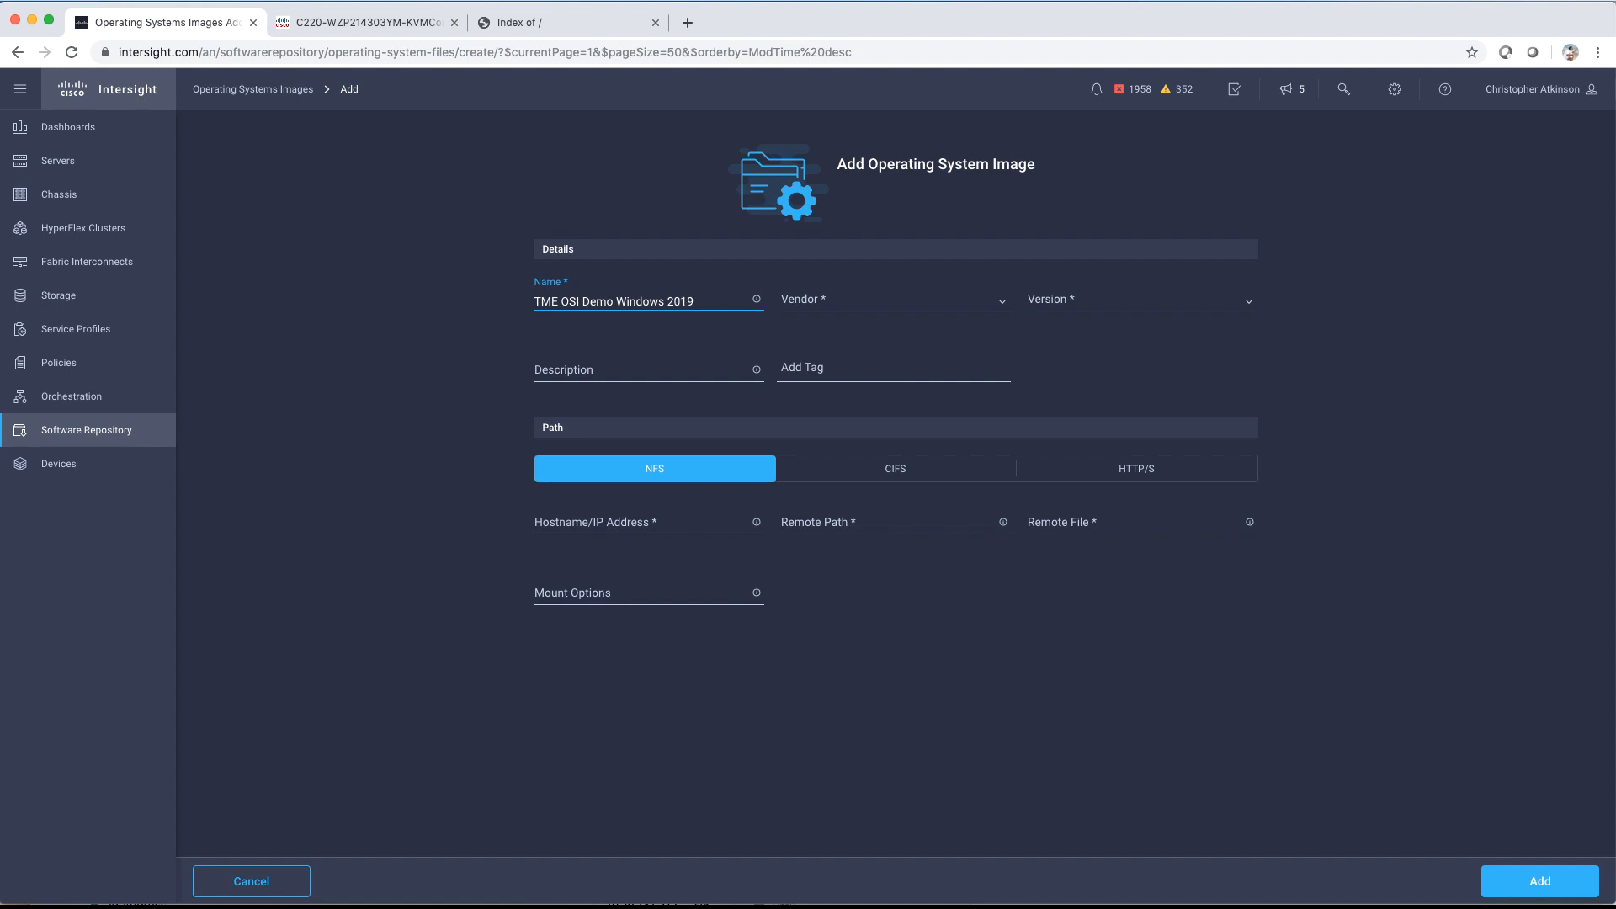
left_click(895, 300)
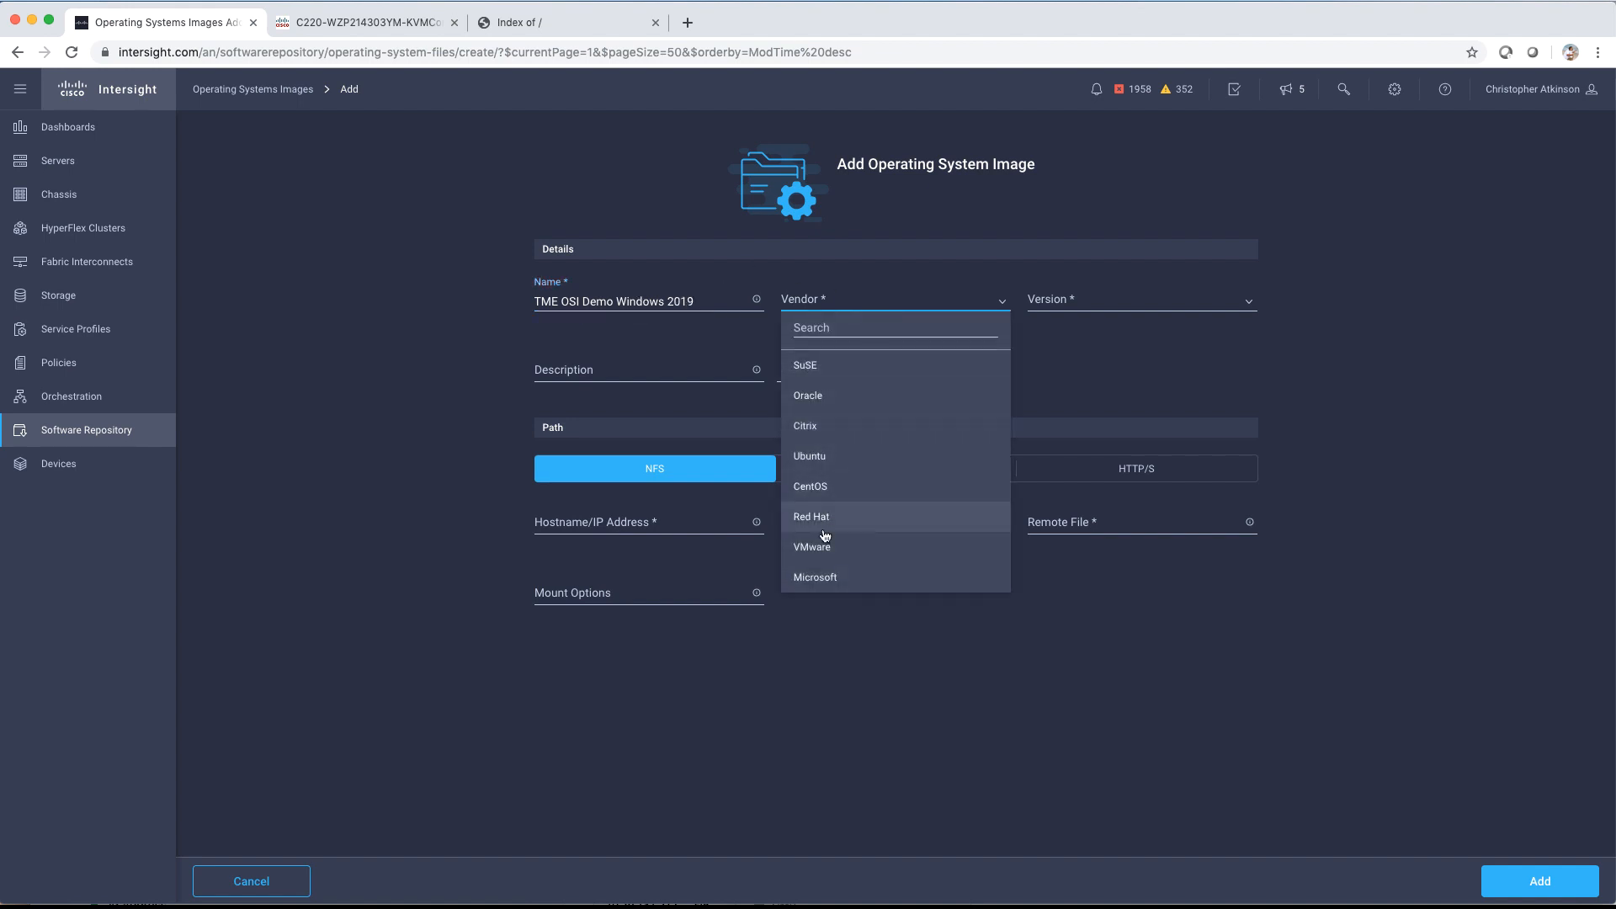
left_click(815, 577)
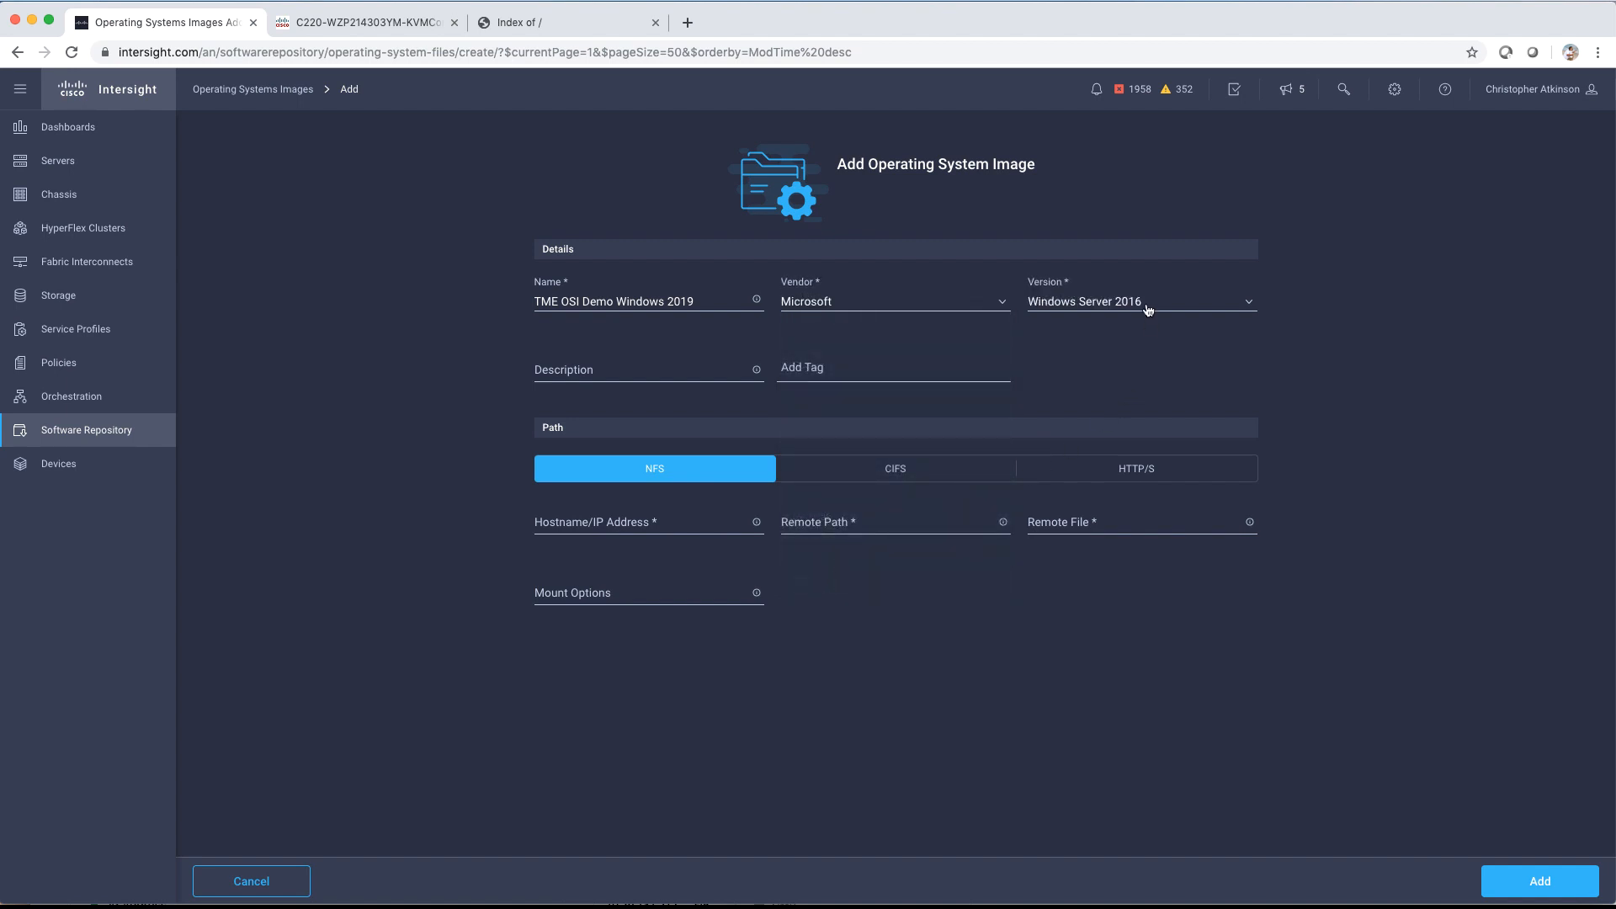
left_click(1142, 302)
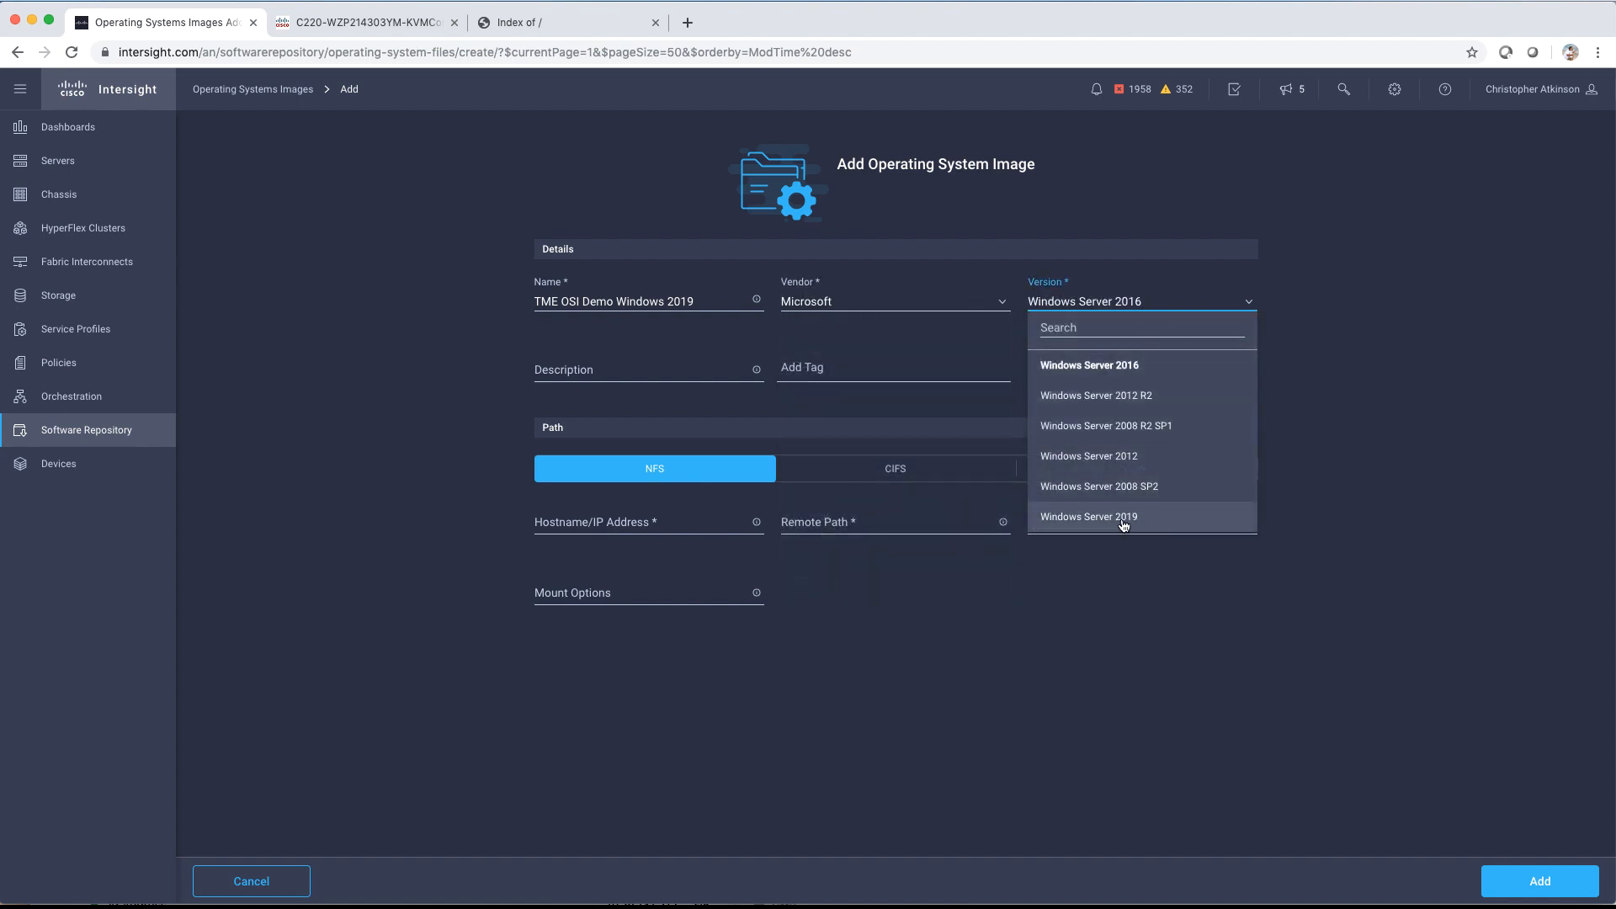
left_click(1089, 516)
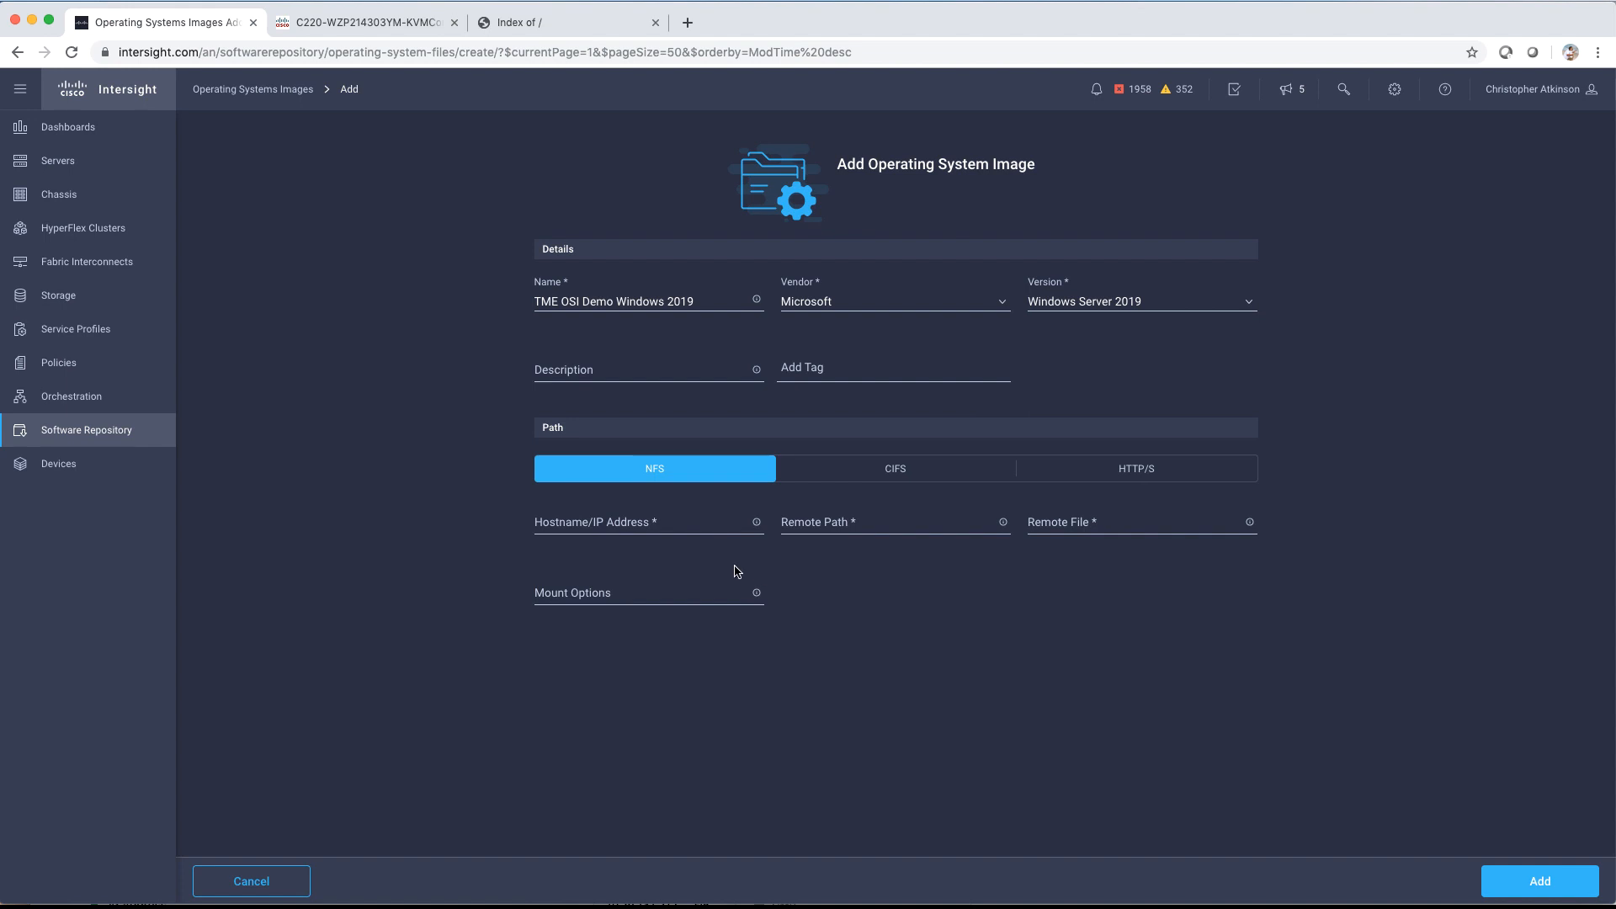
Step: Give it the HTTP/S Windows Server 2019 ISO link, add the image, and dismiss the notice
left_click(1137, 468)
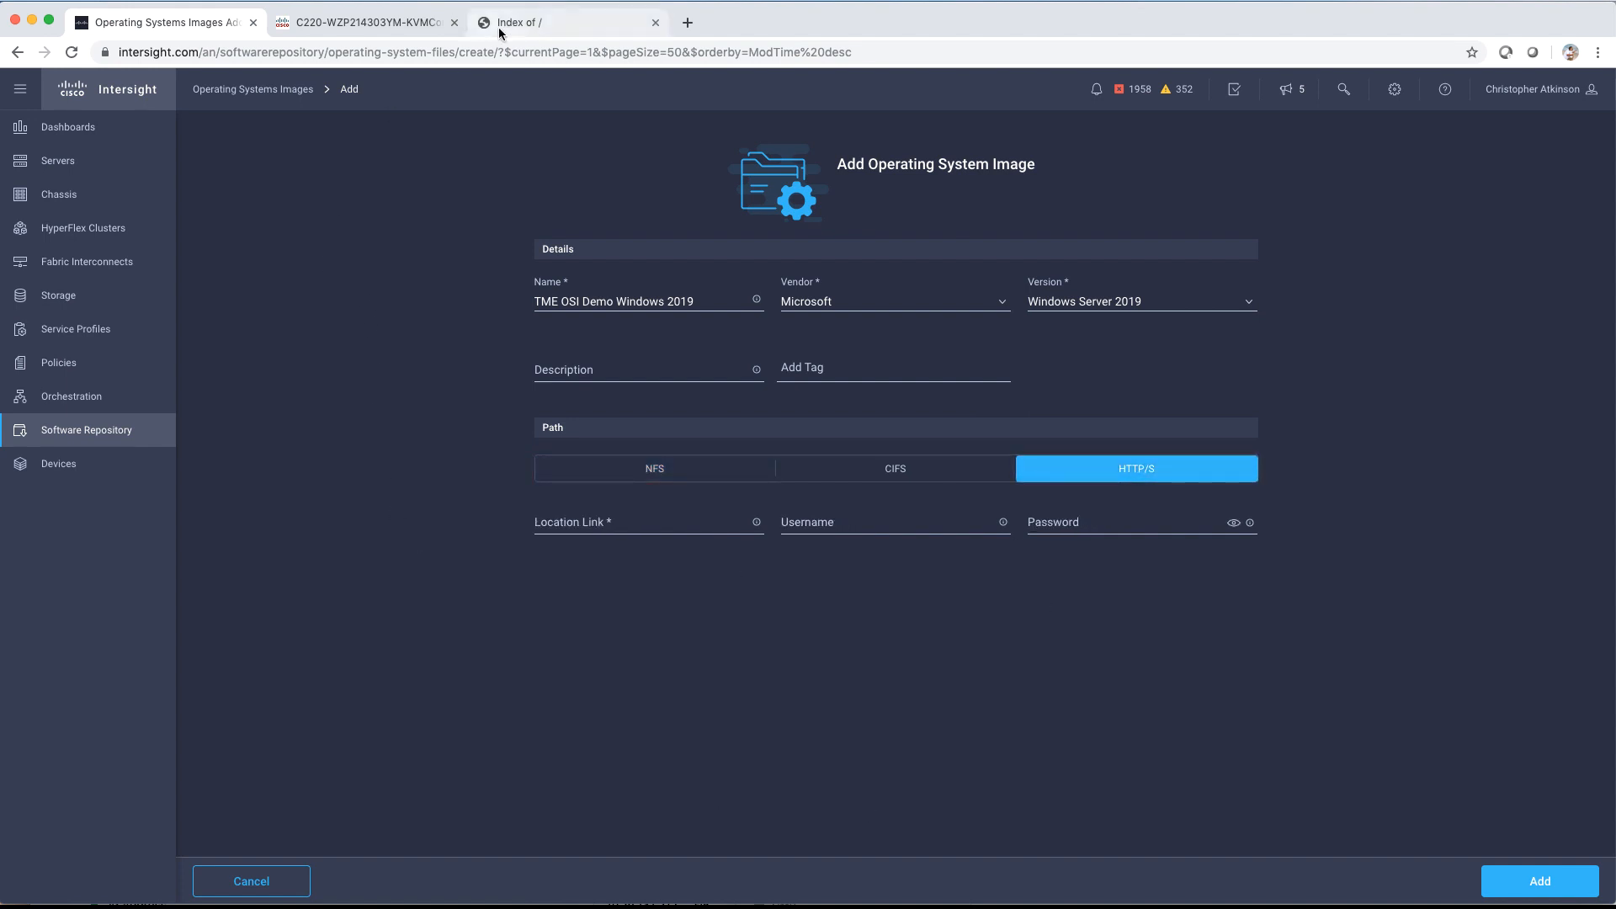
right_click(139, 189)
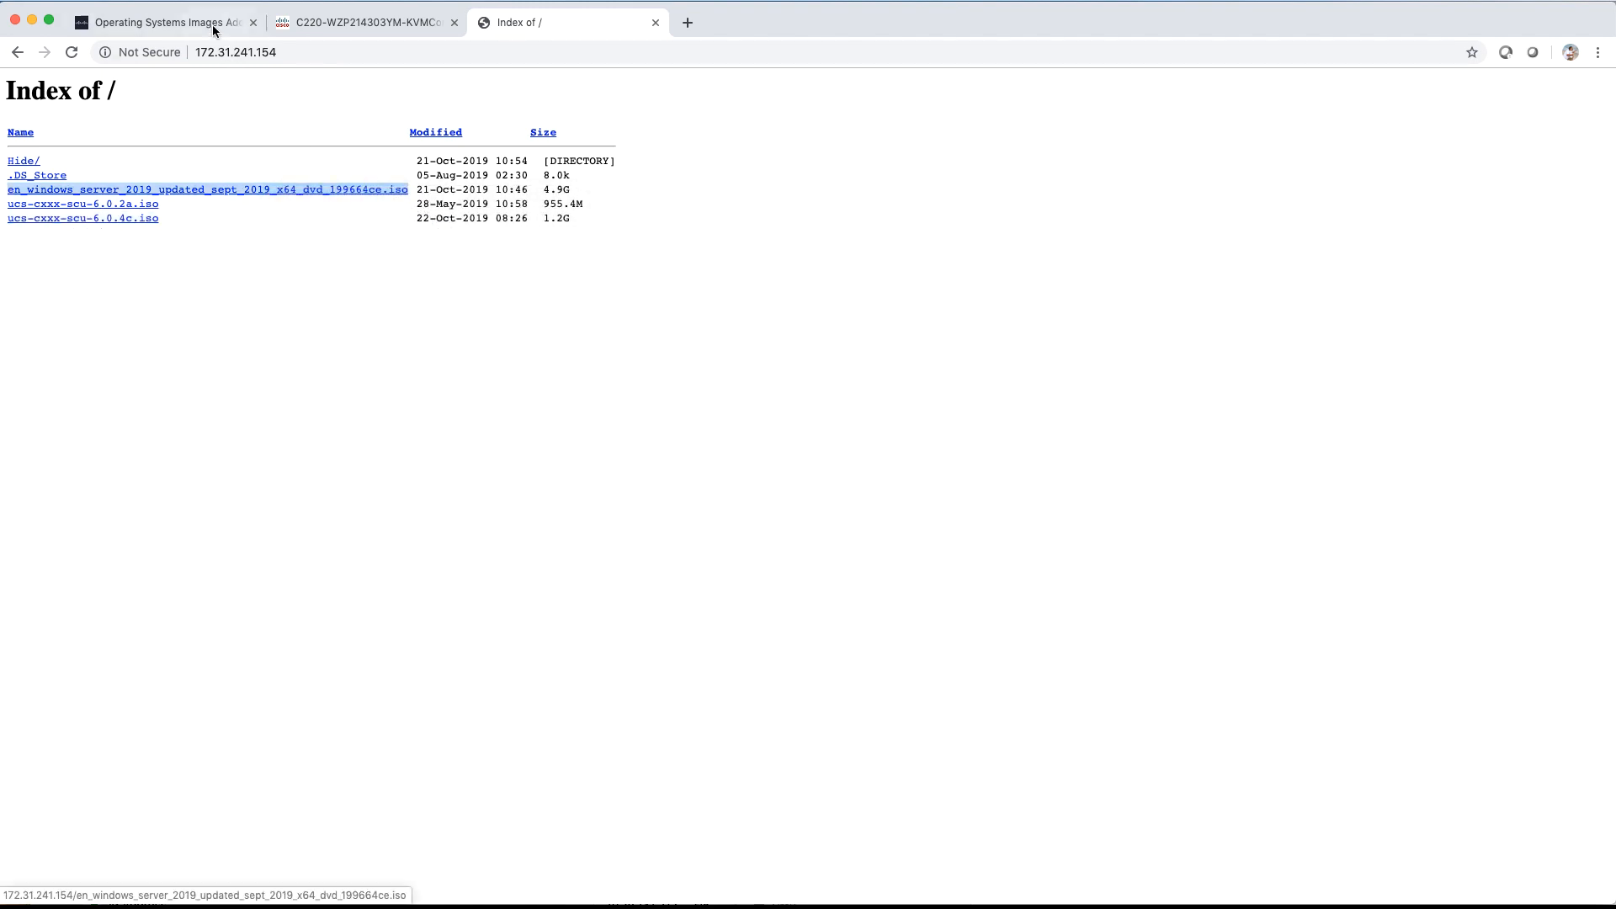
left_click(152, 22)
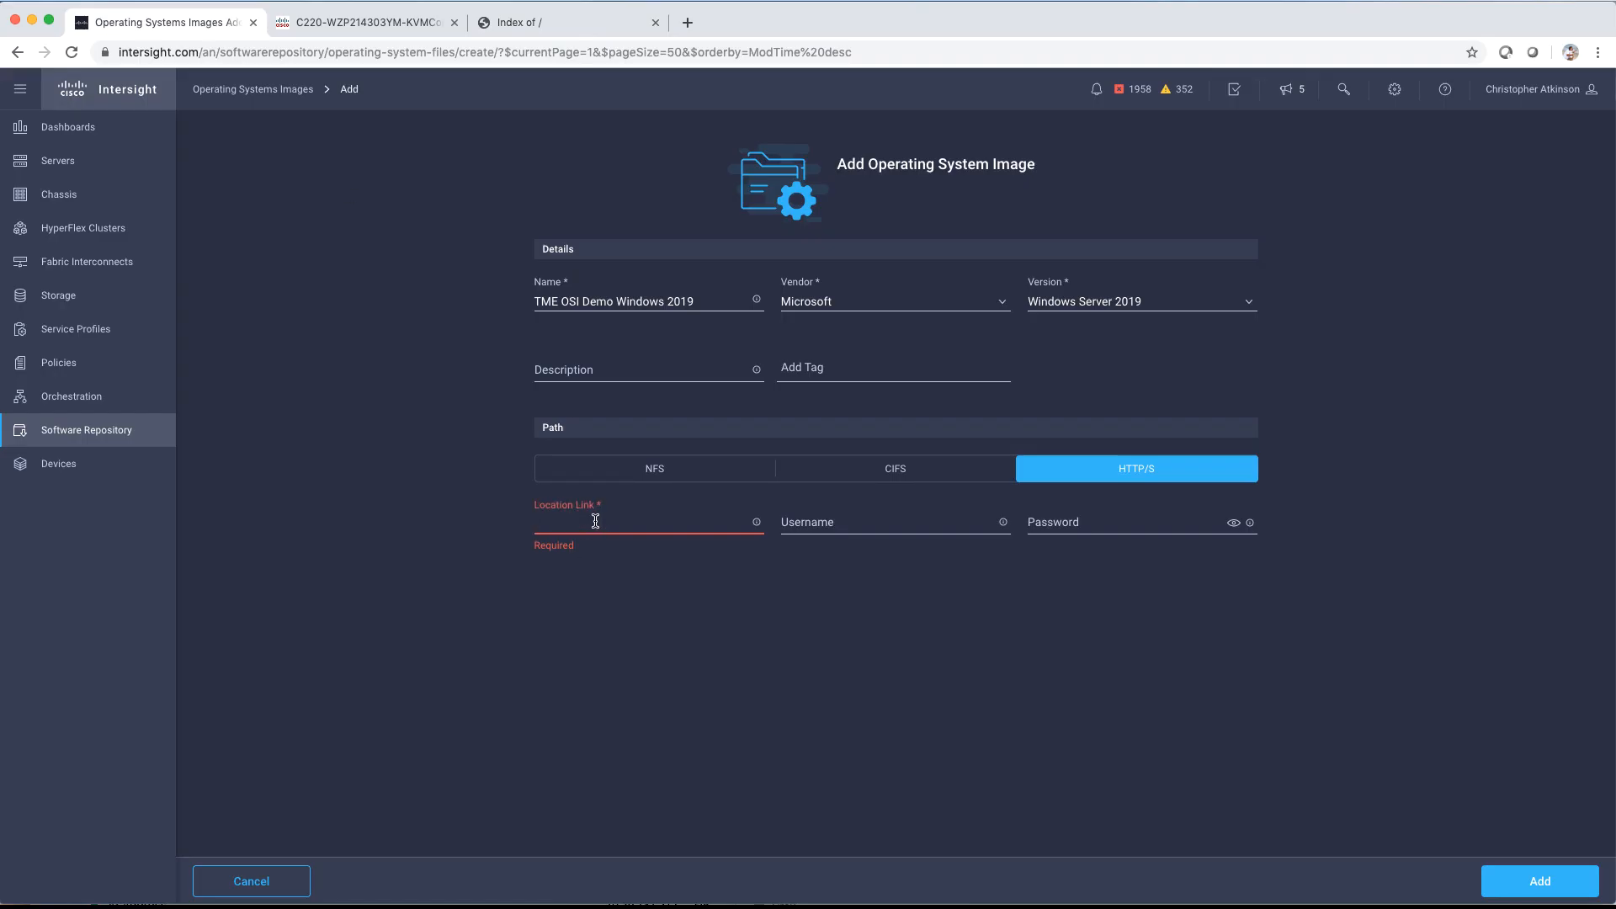
type("http://172.31.241.154/en_windows_server")
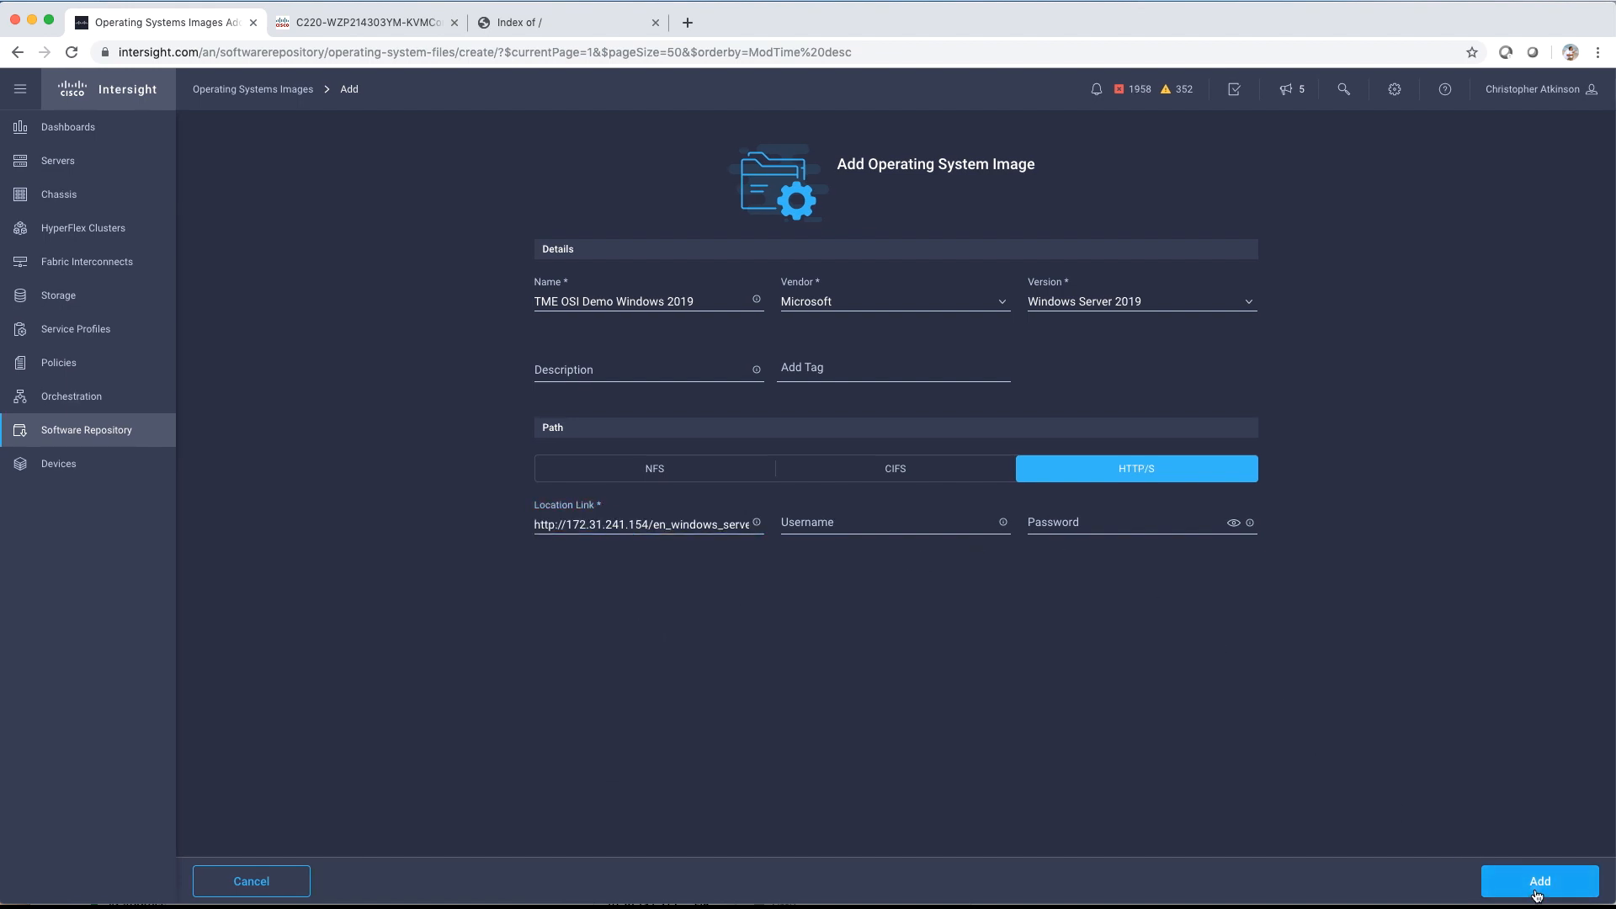
left_click(1540, 882)
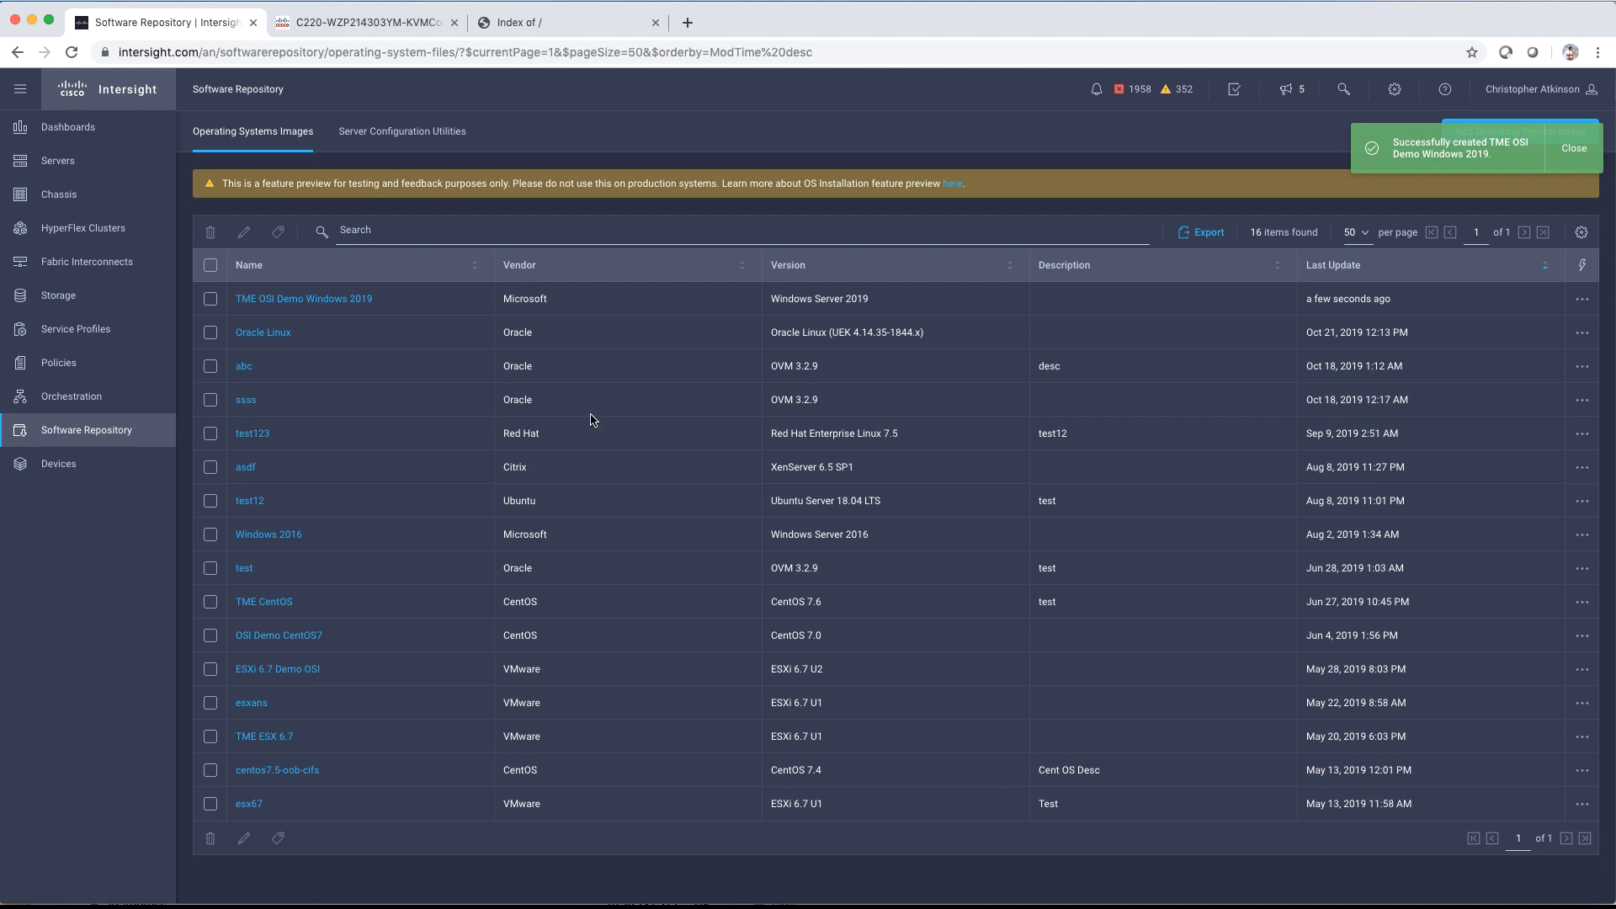
mouse_move(1523, 207)
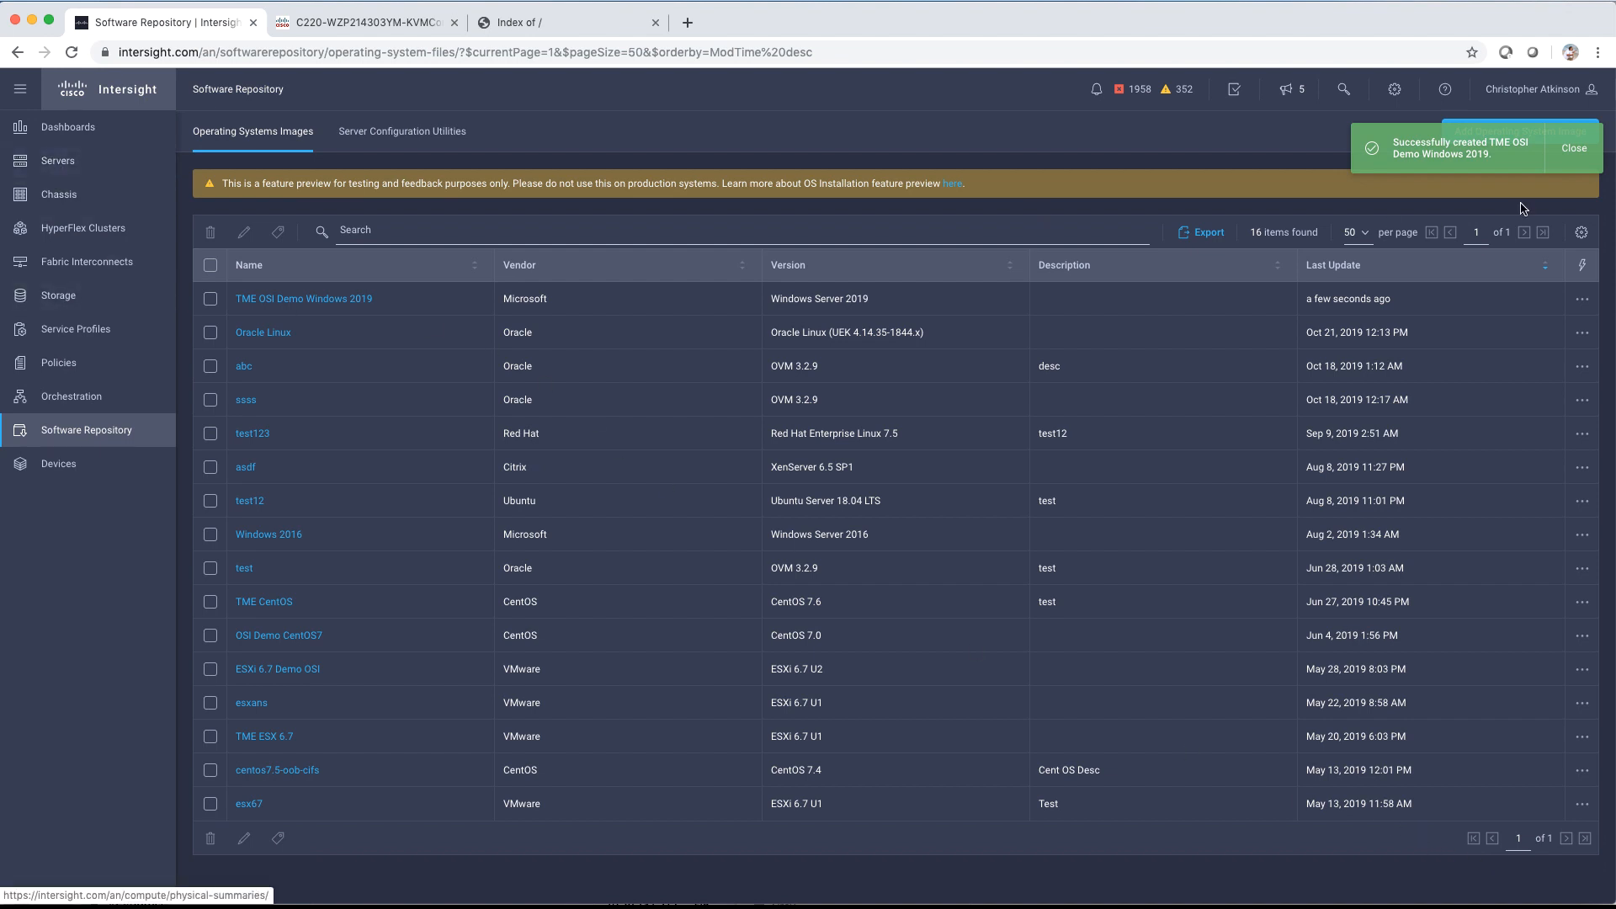
left_click(1575, 149)
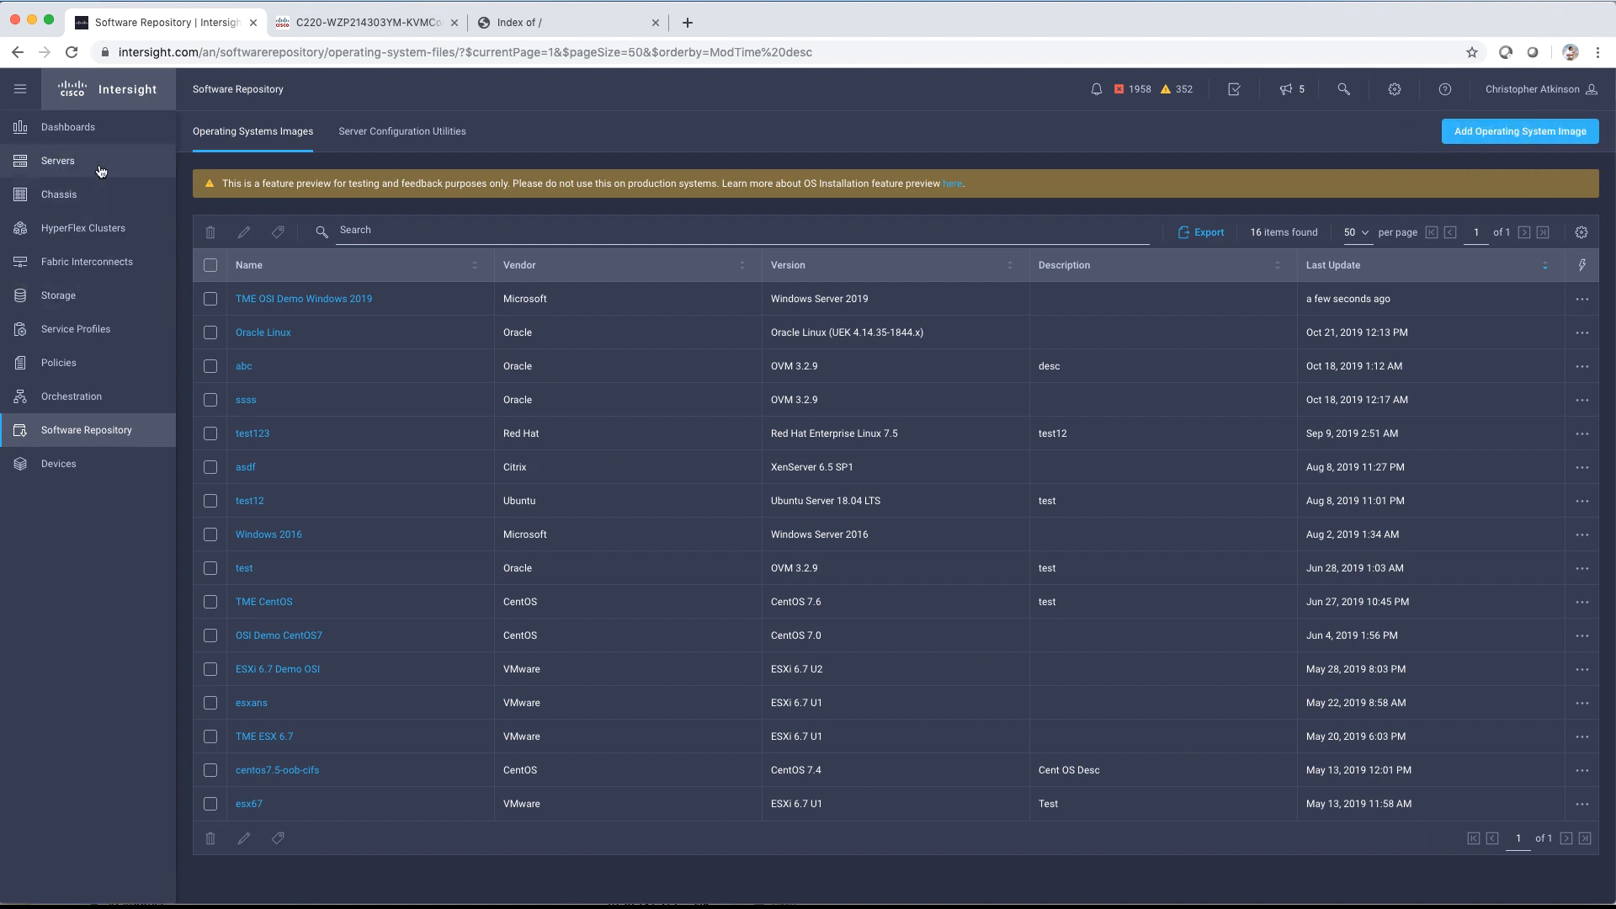
Step: Filter servers by tag OSI-Demo: Yes, leaving only C220-WZP214303YM
left_click(57, 160)
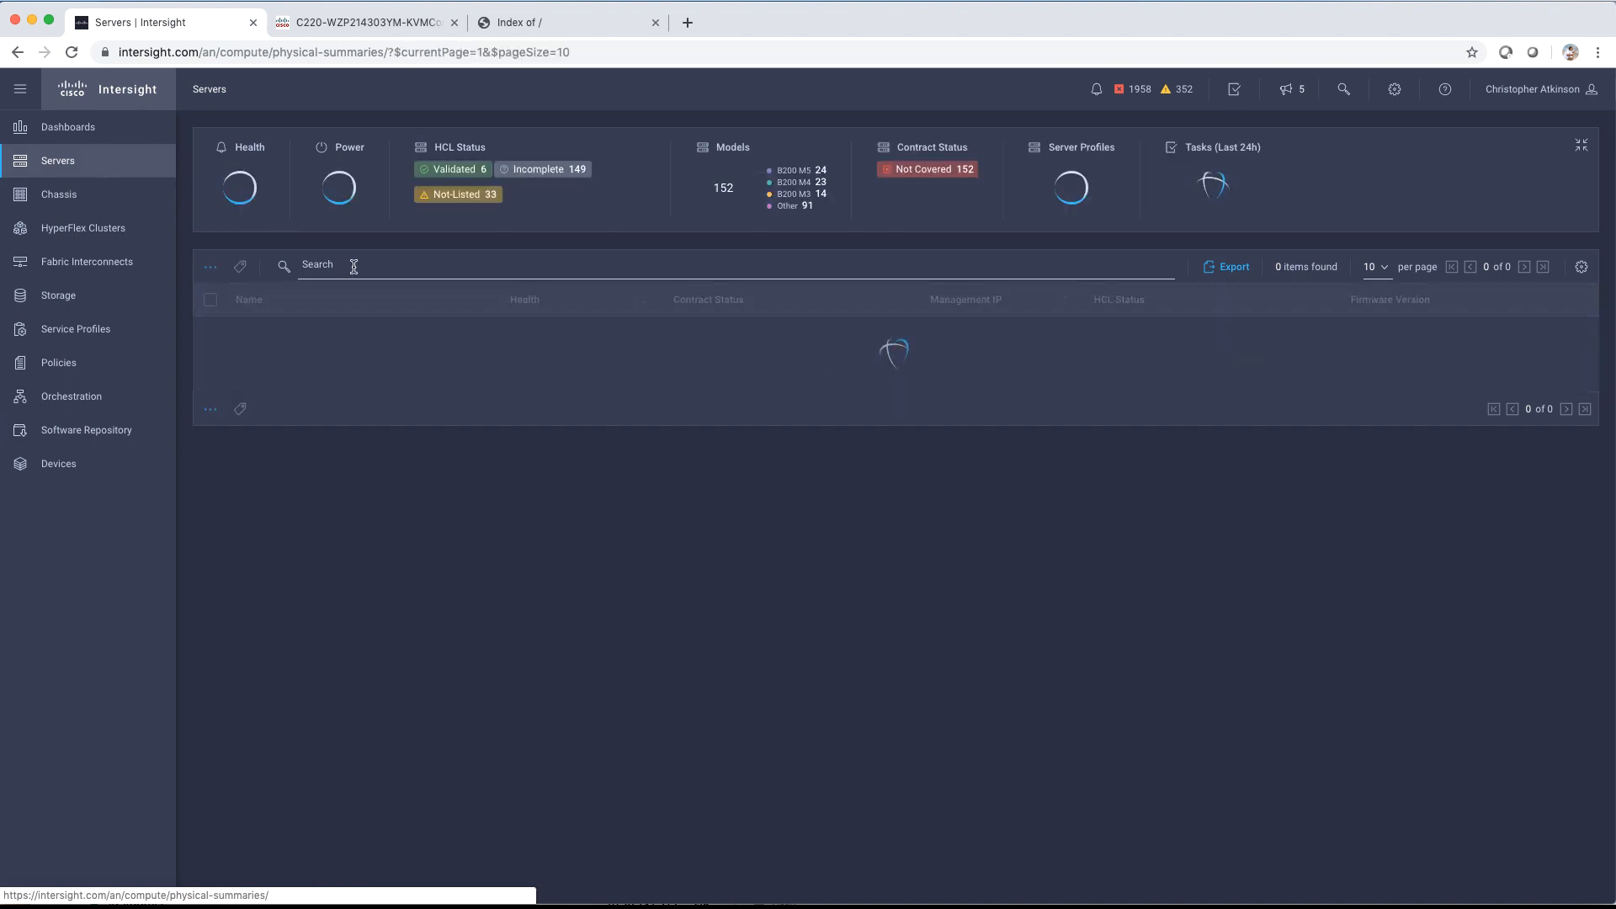
left_click(337, 265)
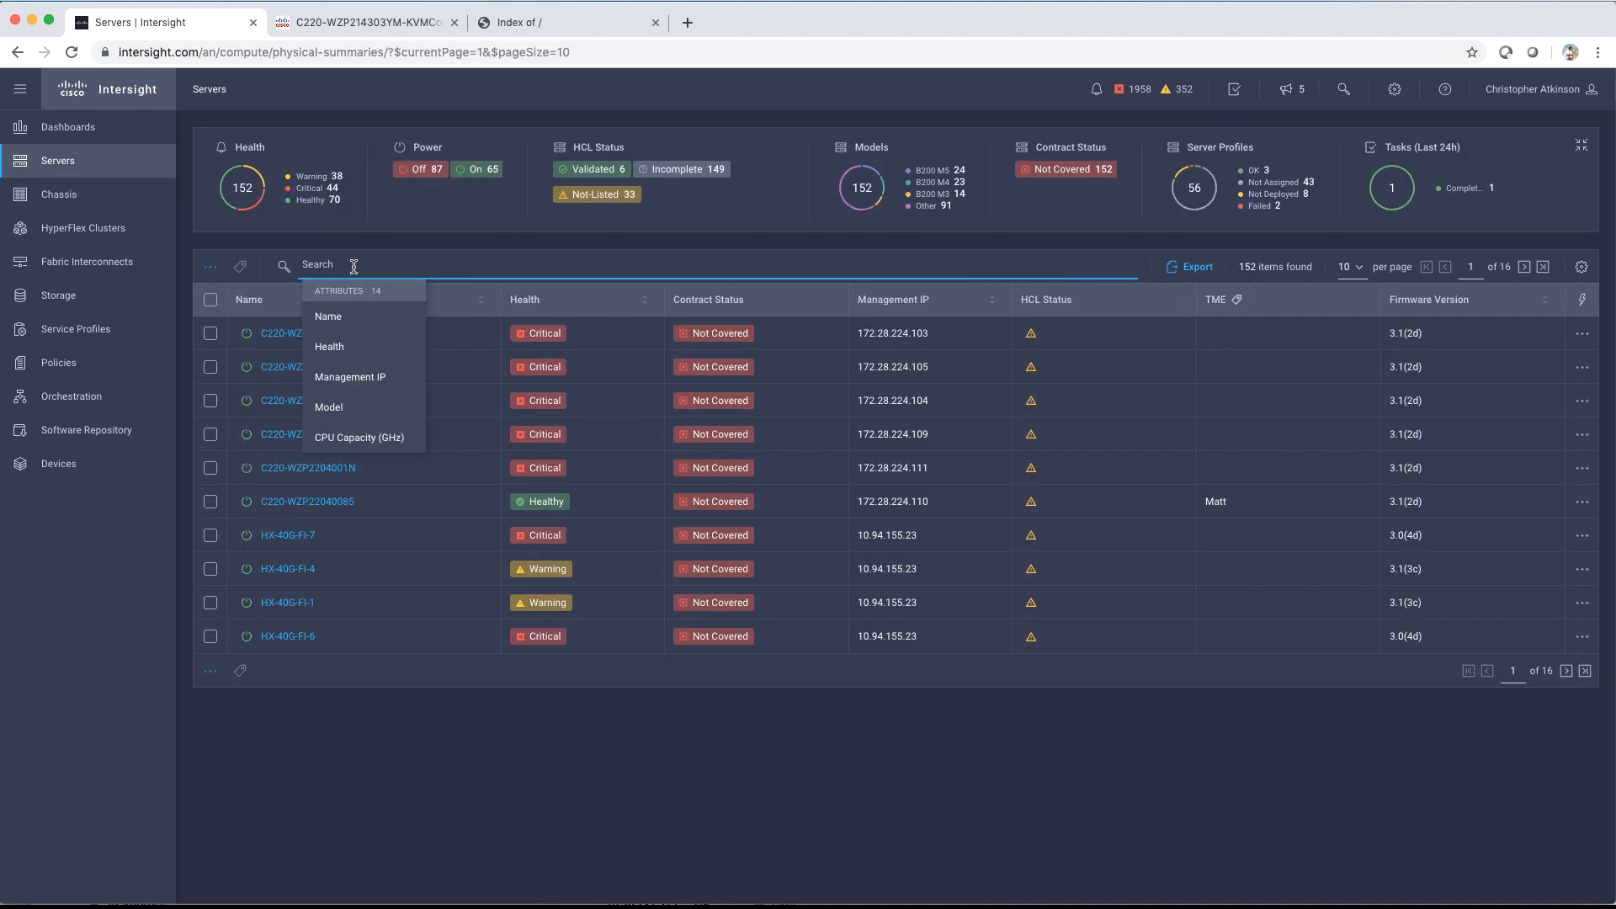
type("o")
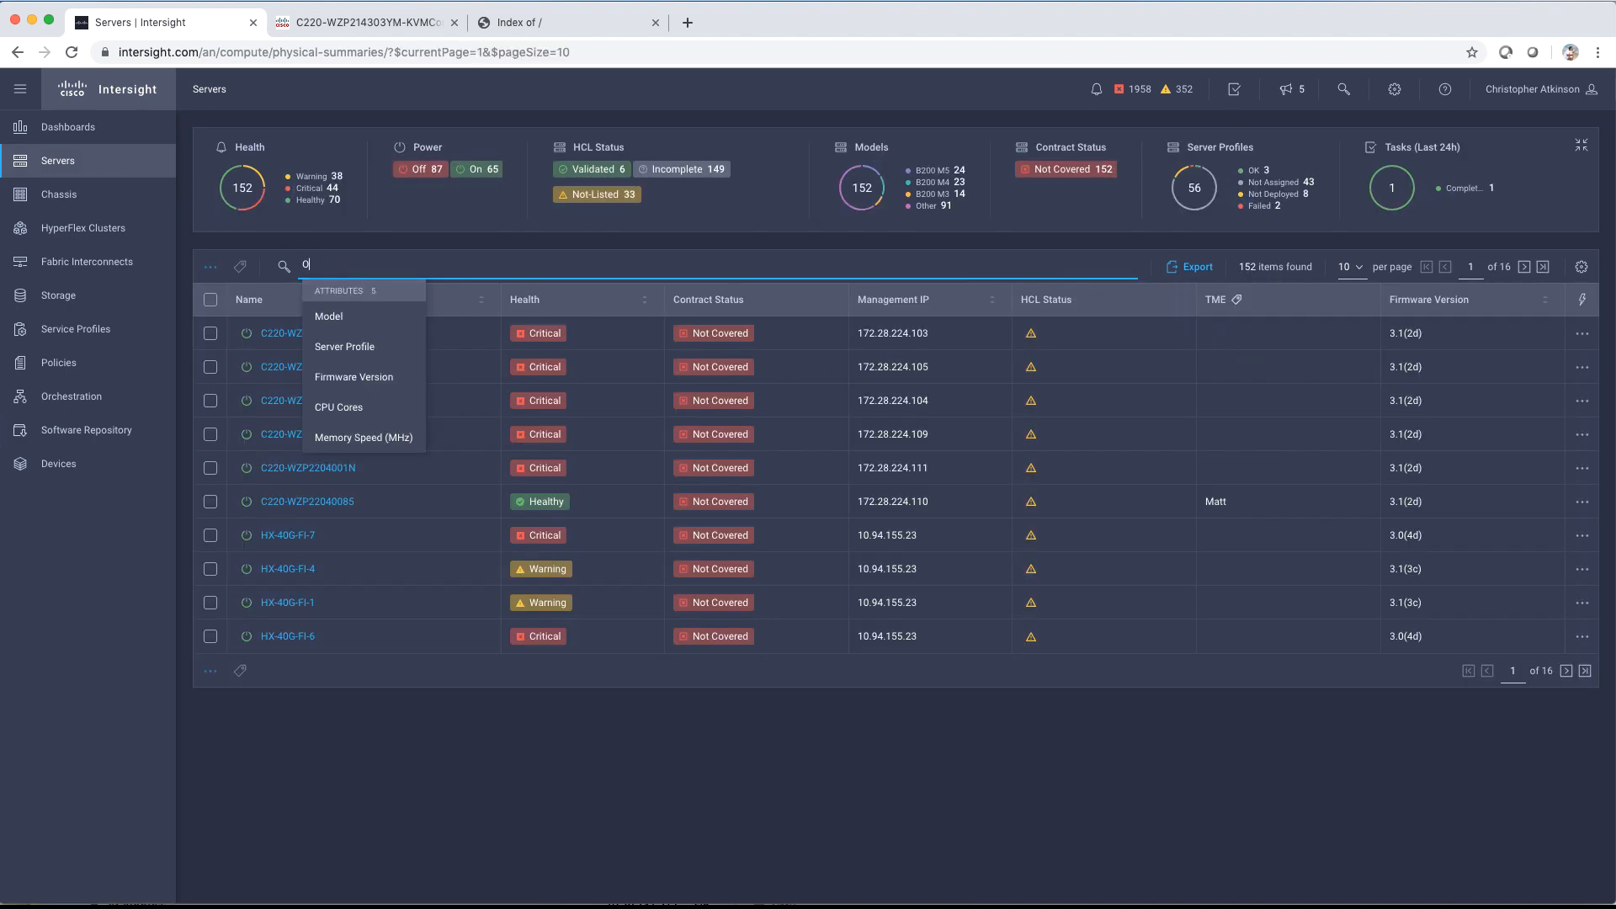
type("S")
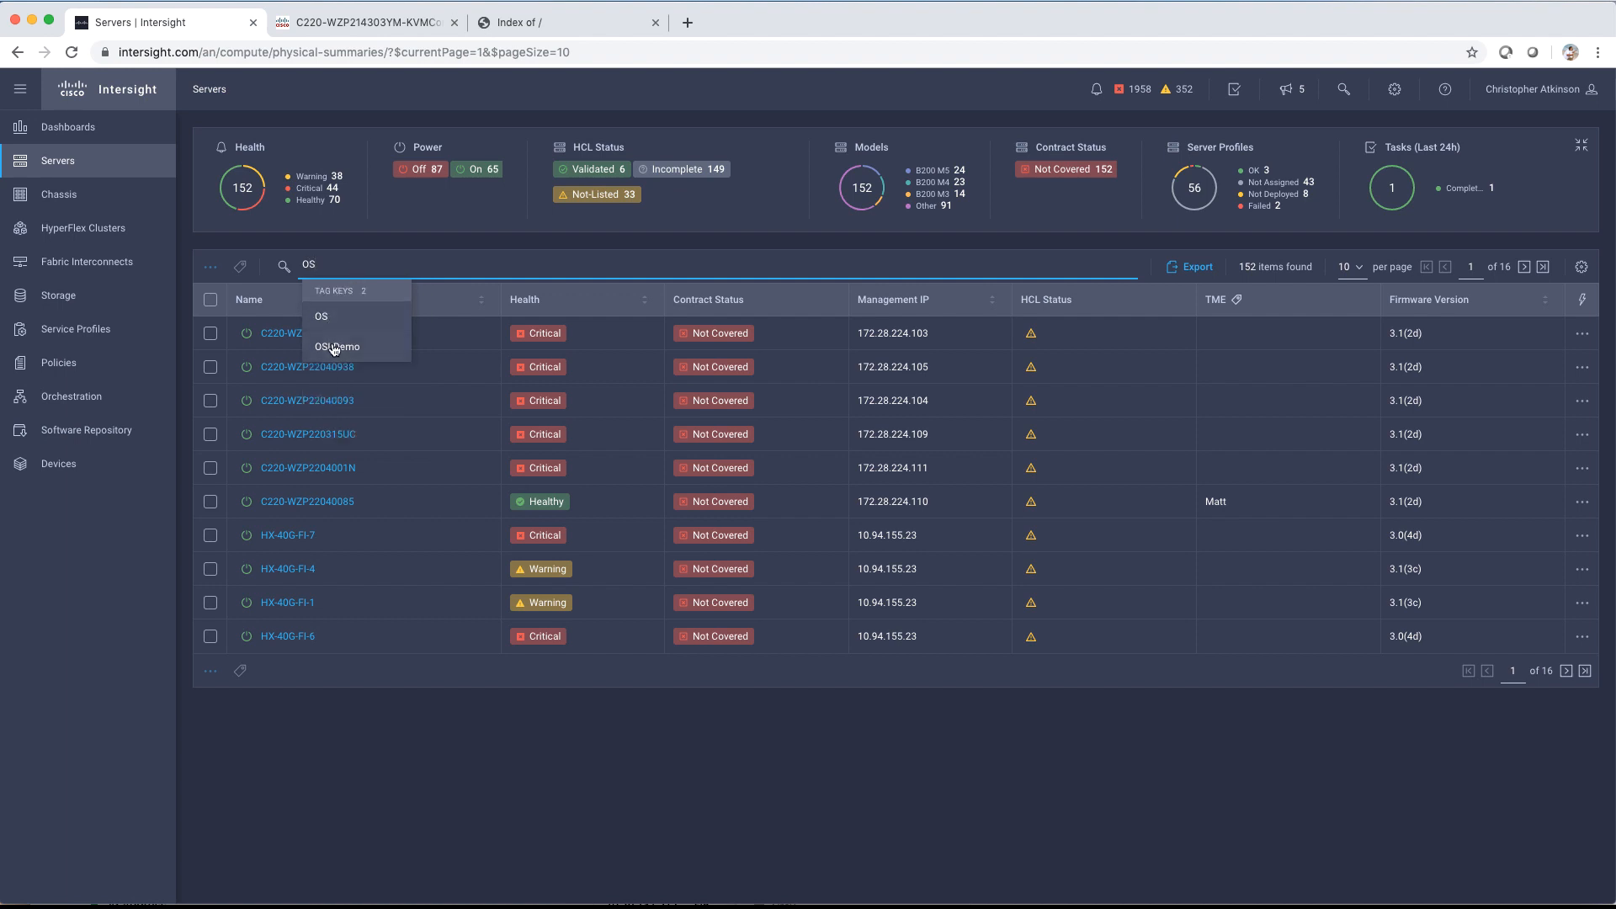
left_click(335, 347)
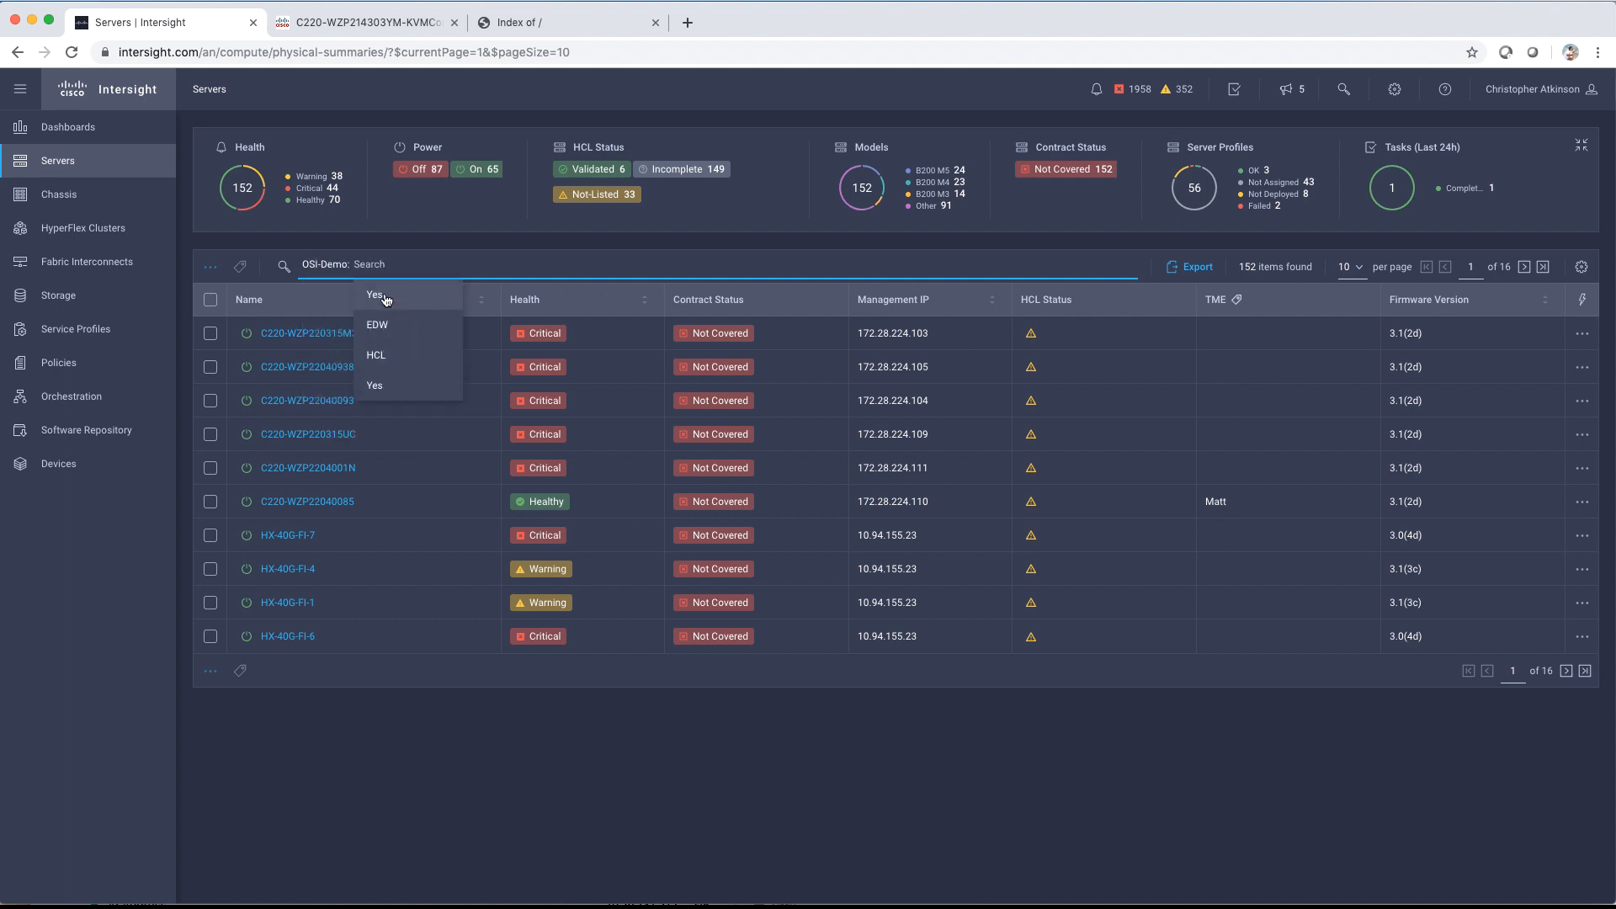
left_click(373, 294)
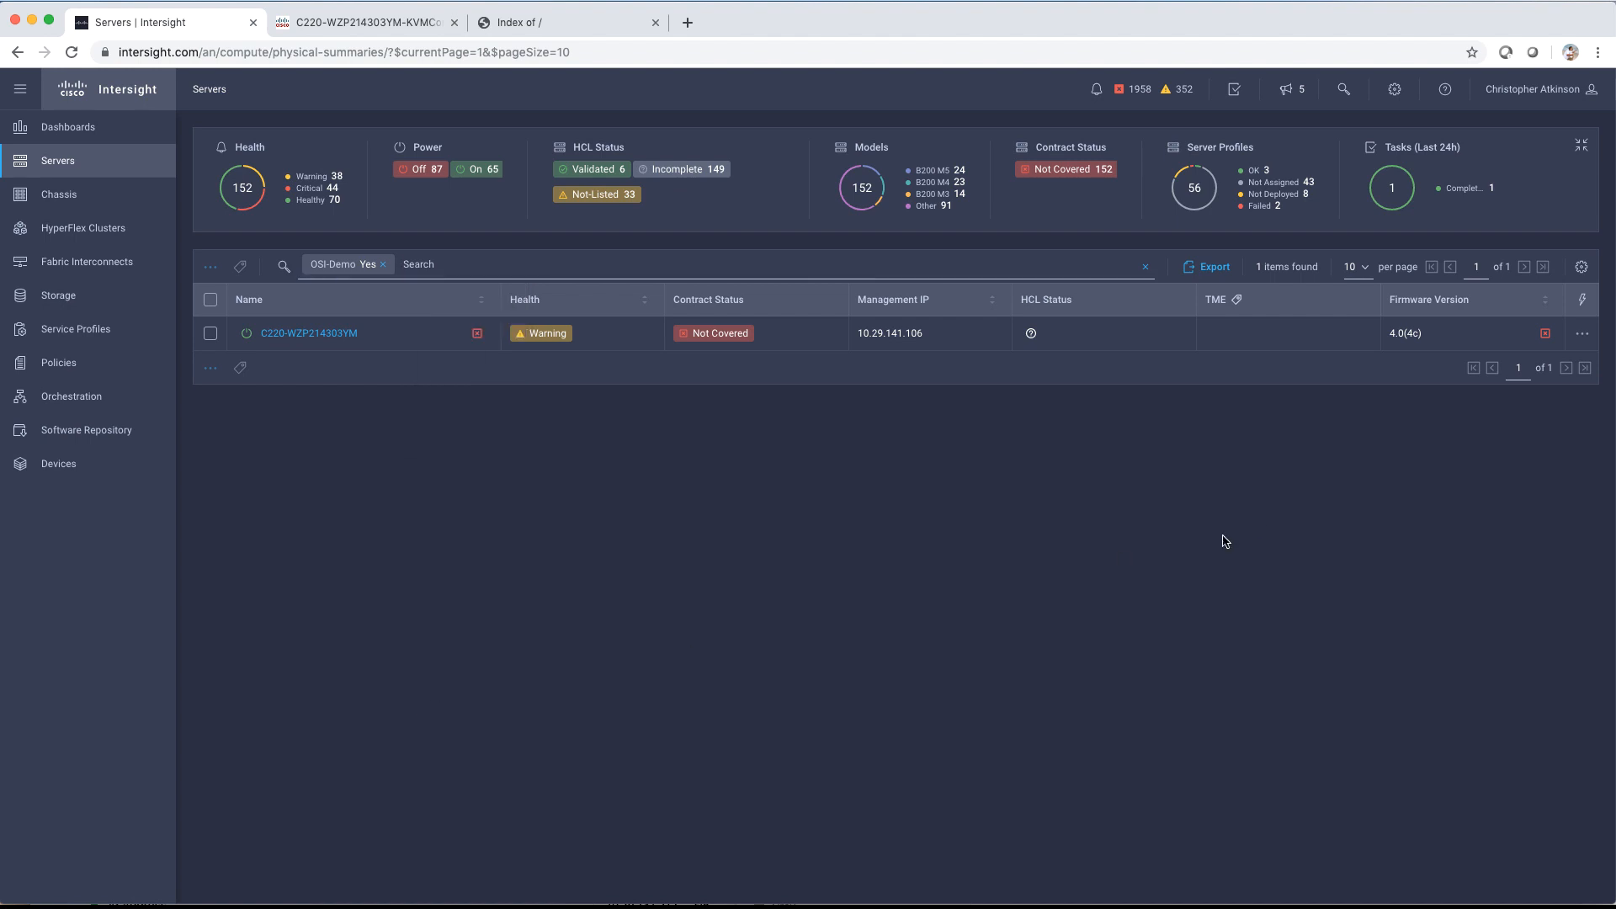
Step: Launch Install Operating System on C220-WZP214303YM from its actions menu and start the wizard
left_click(1584, 333)
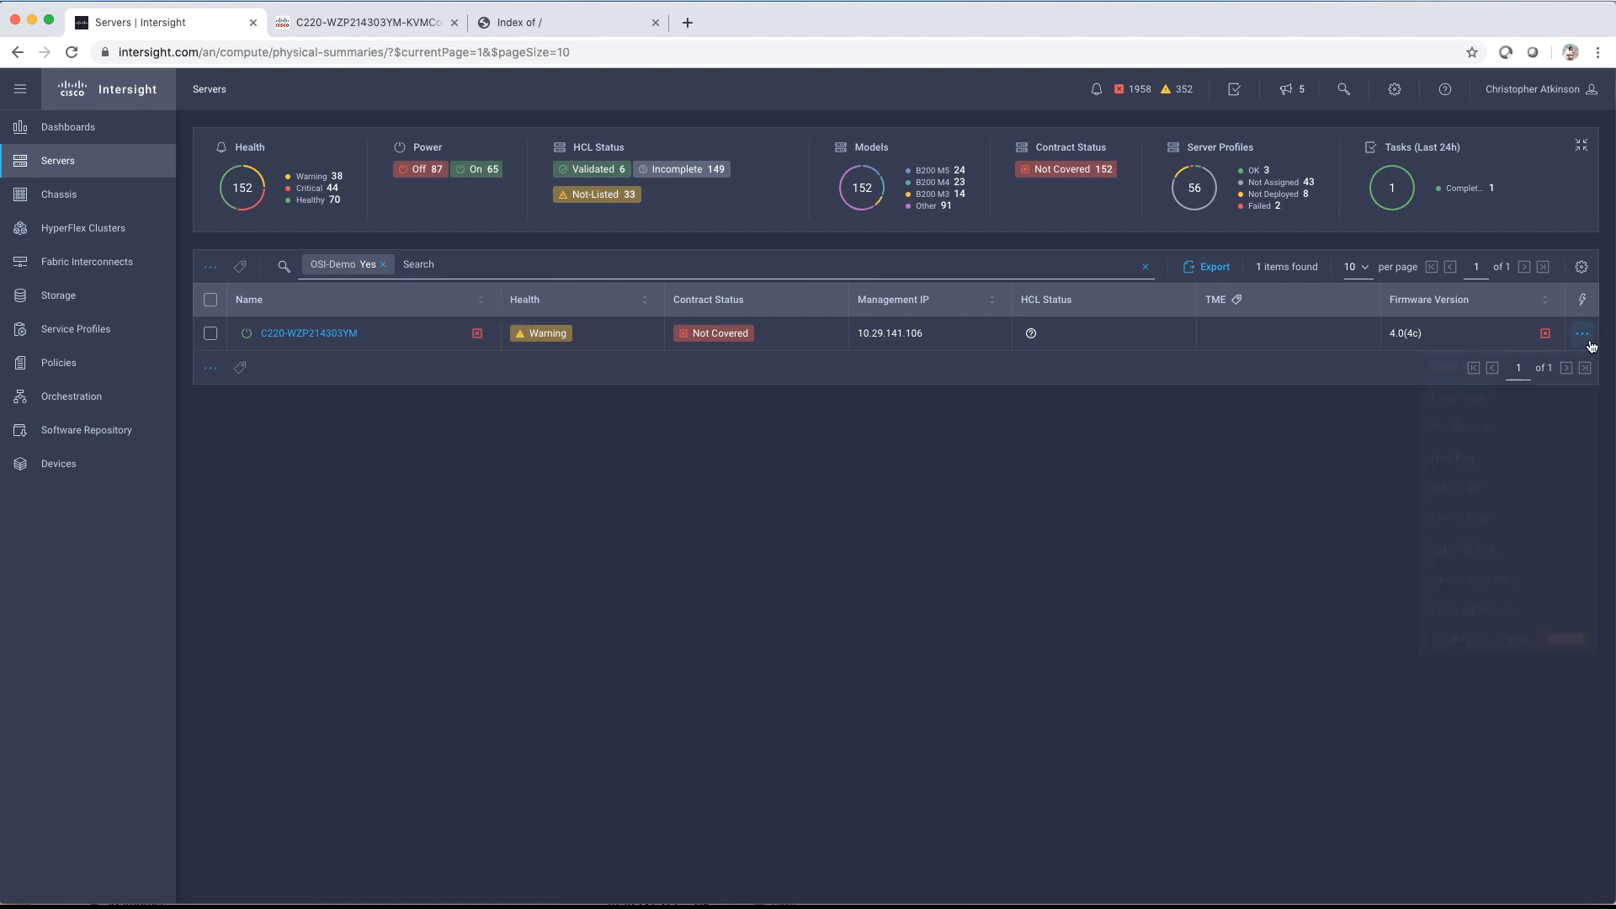
left_click(1582, 334)
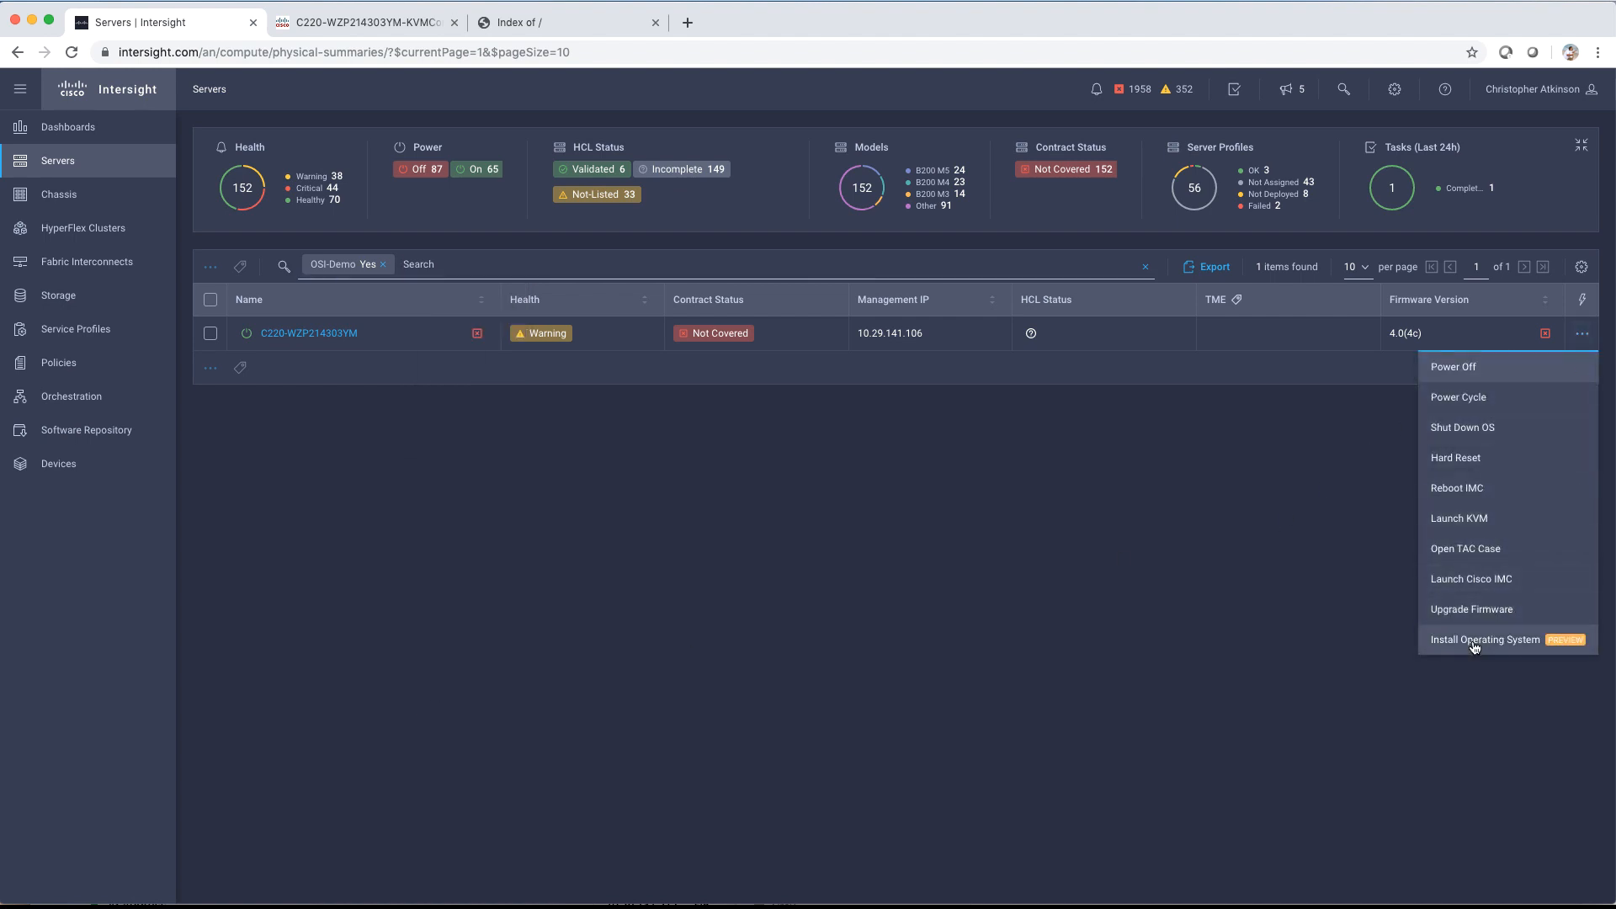
left_click(1485, 640)
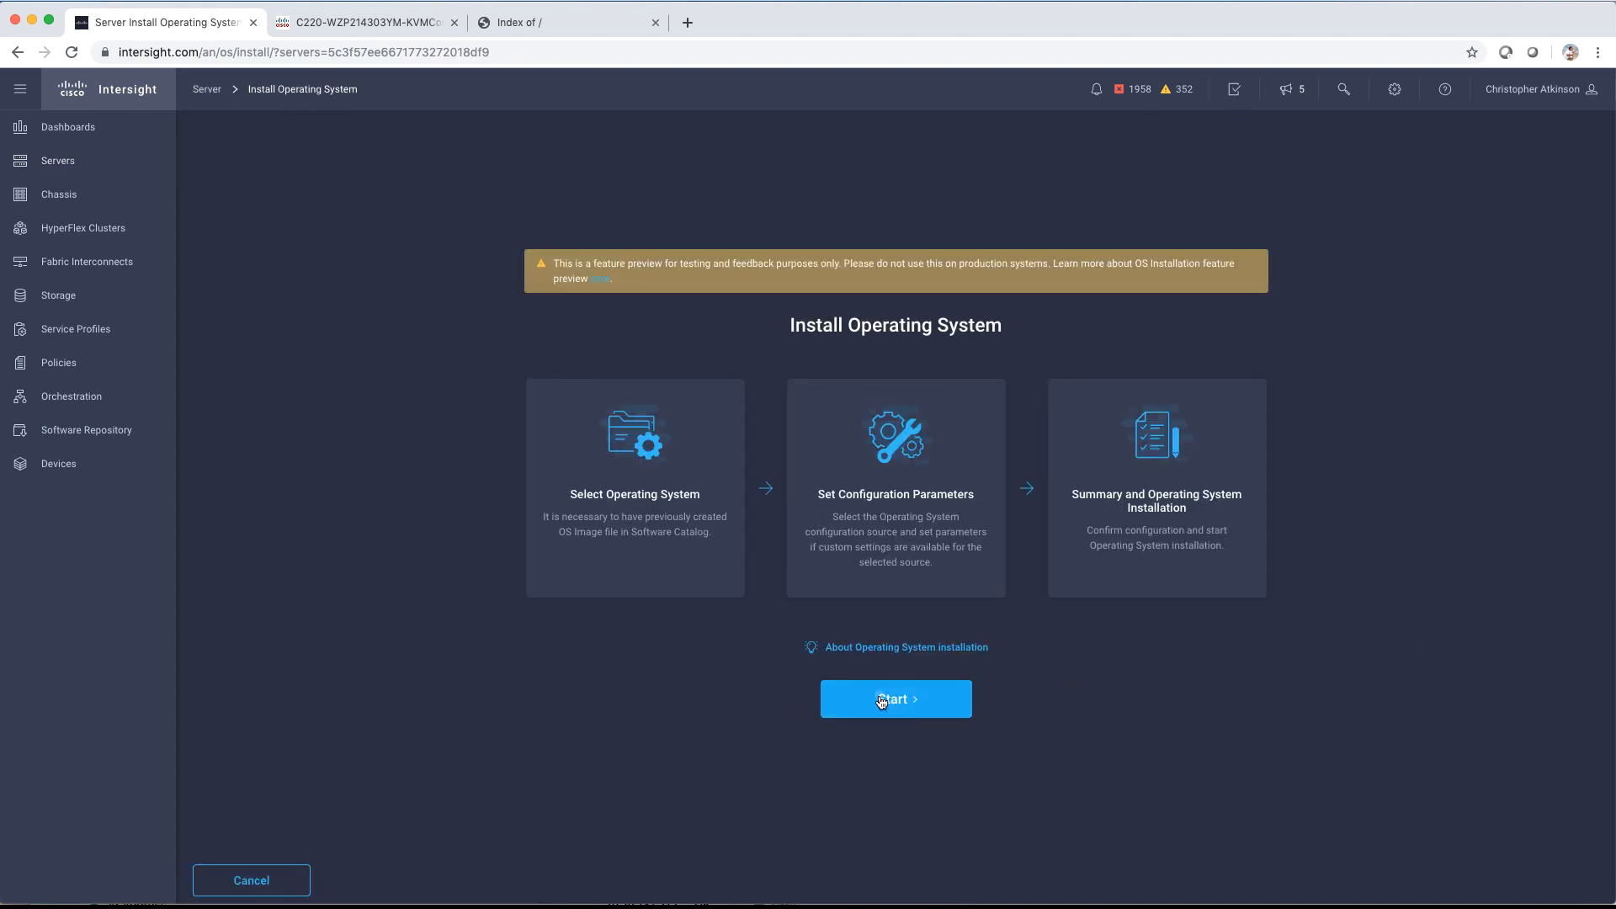
left_click(896, 698)
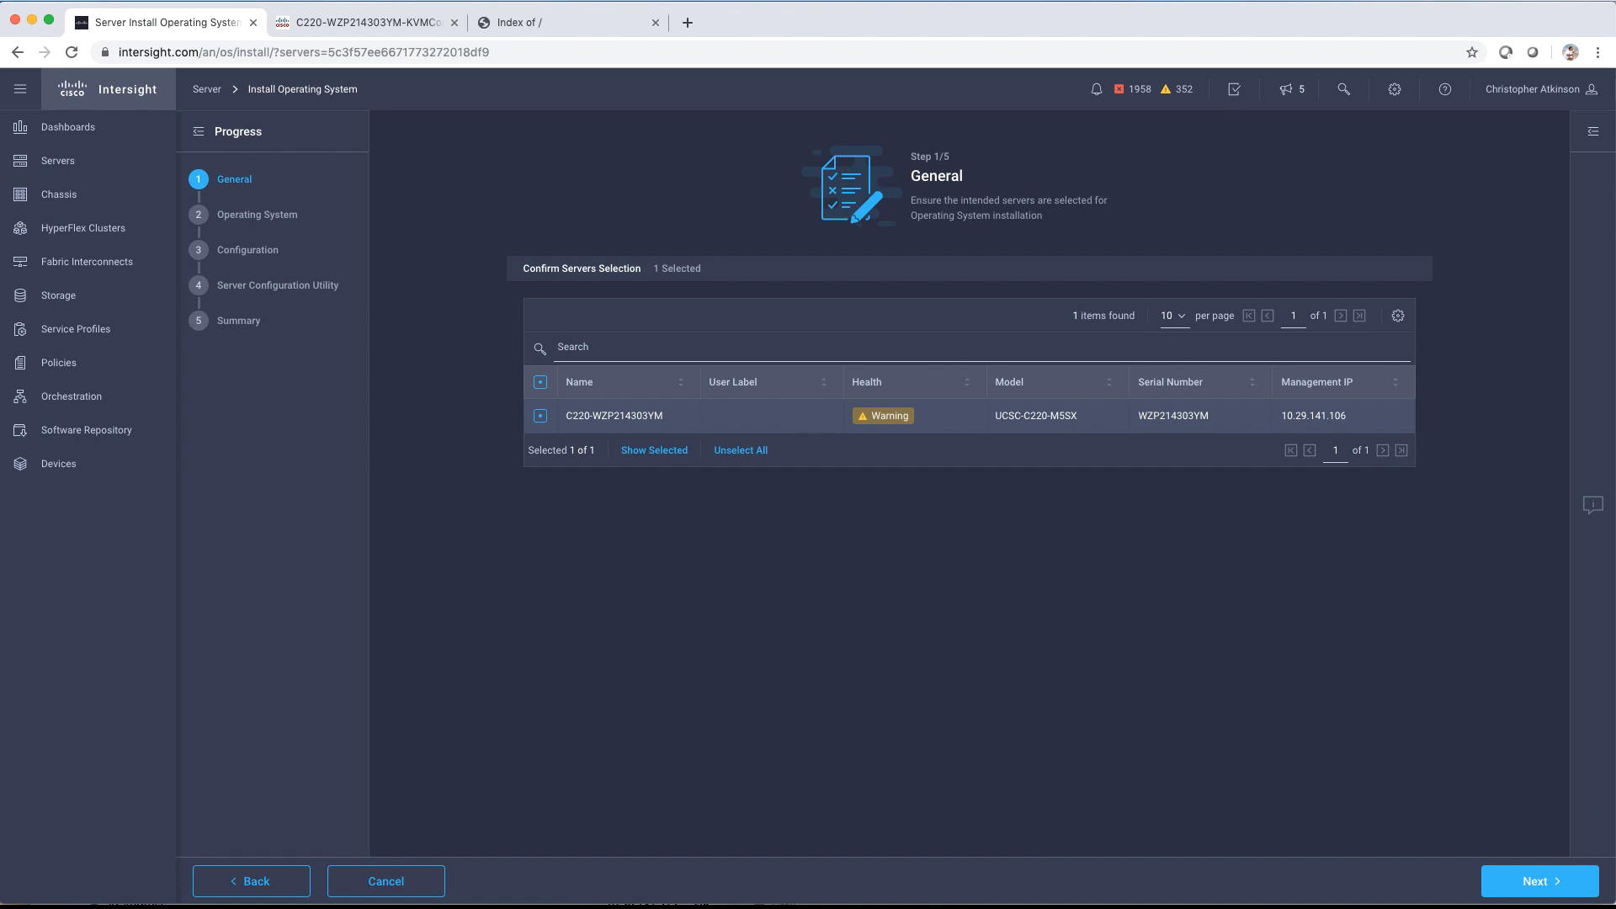
Step: Confirm the server, select TME OSI Demo Windows 2019, and choose the Datacenter Core edition
left_click(1540, 882)
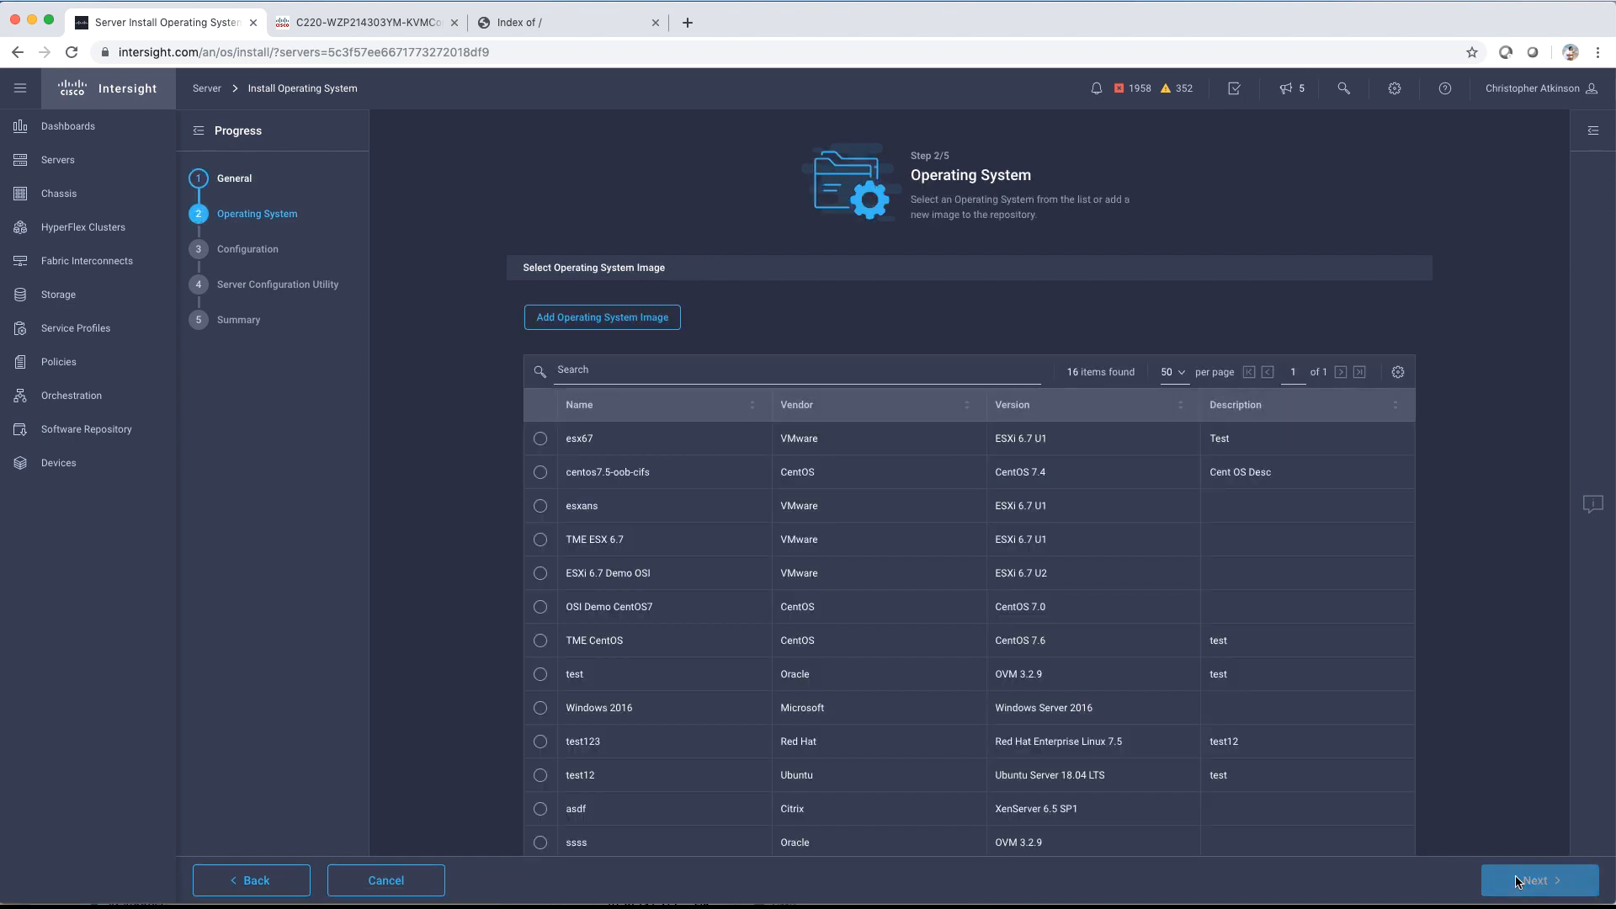
scroll("down", 3)
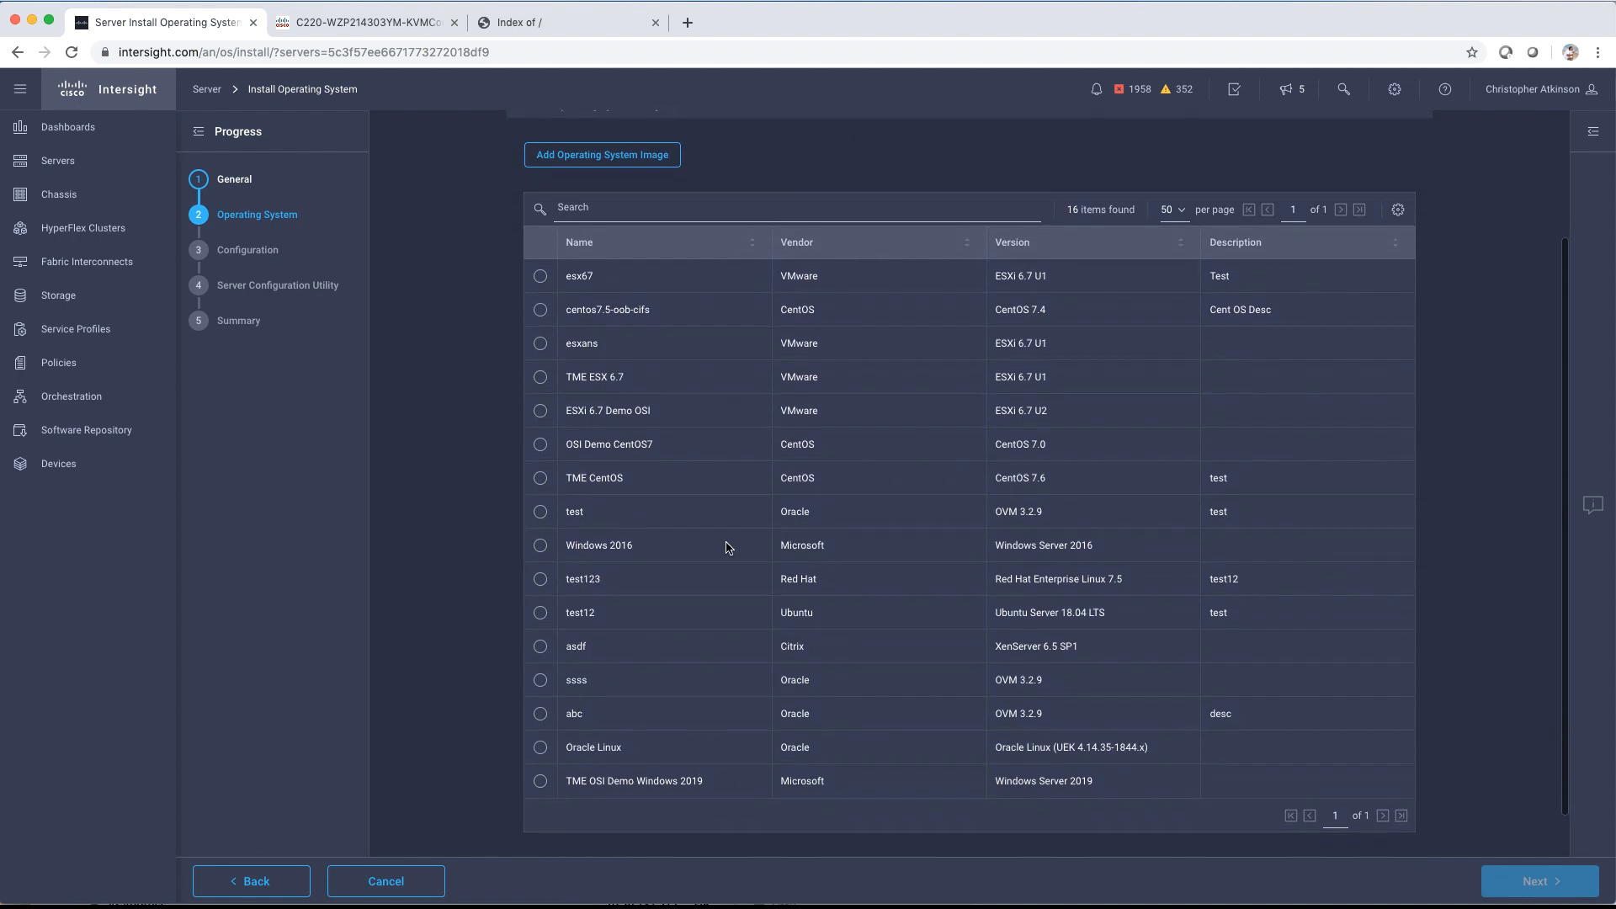
left_click(540, 782)
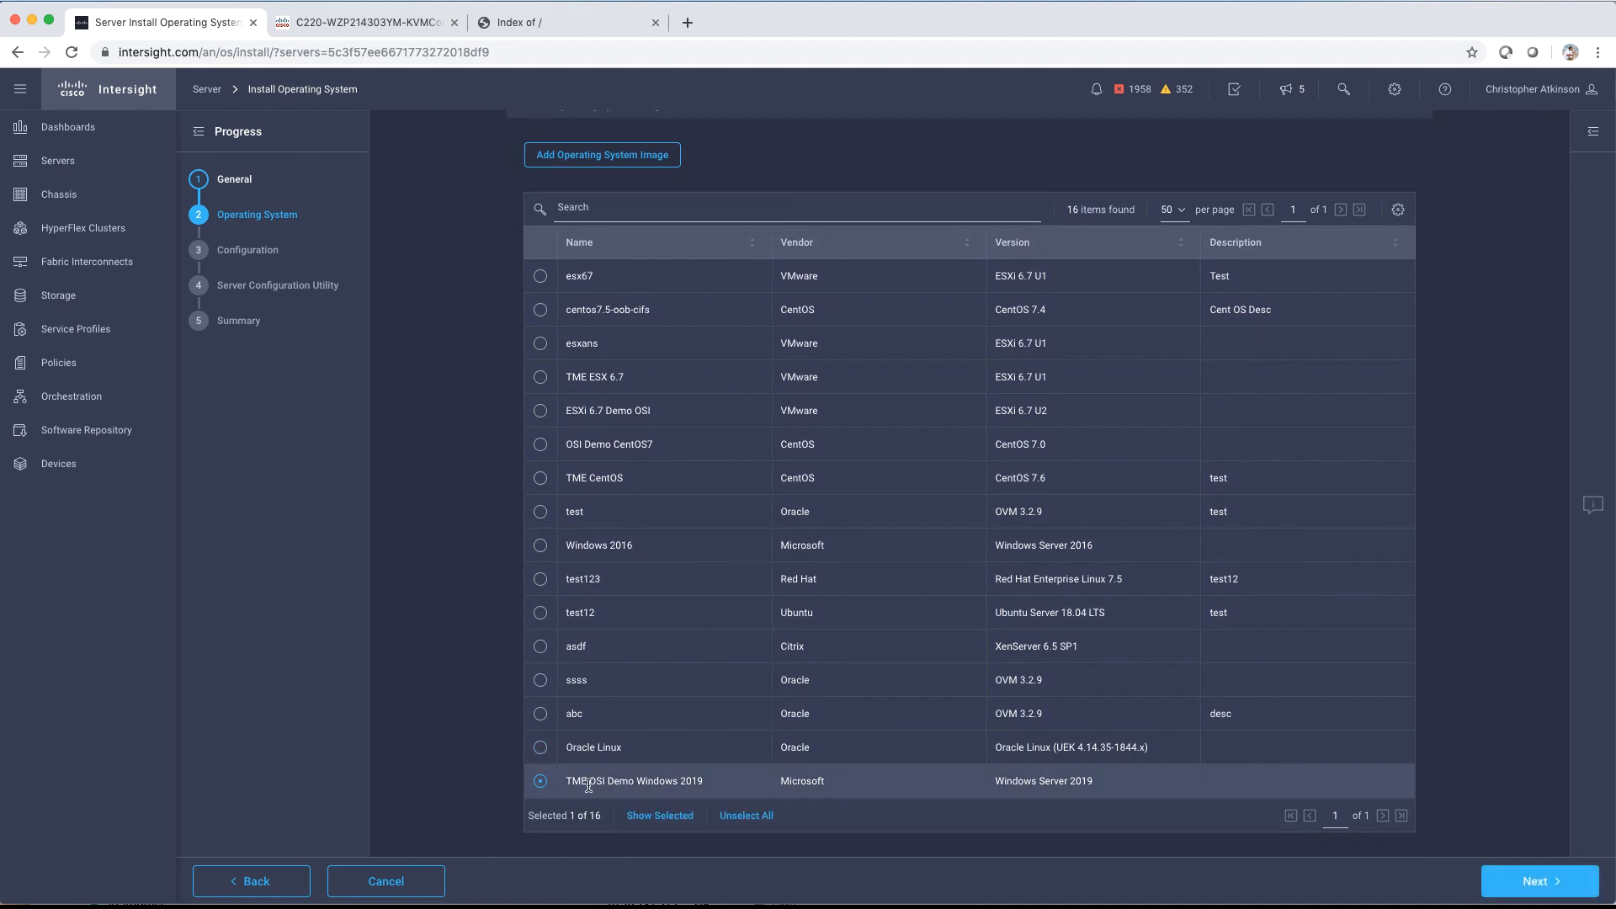
left_click(1540, 881)
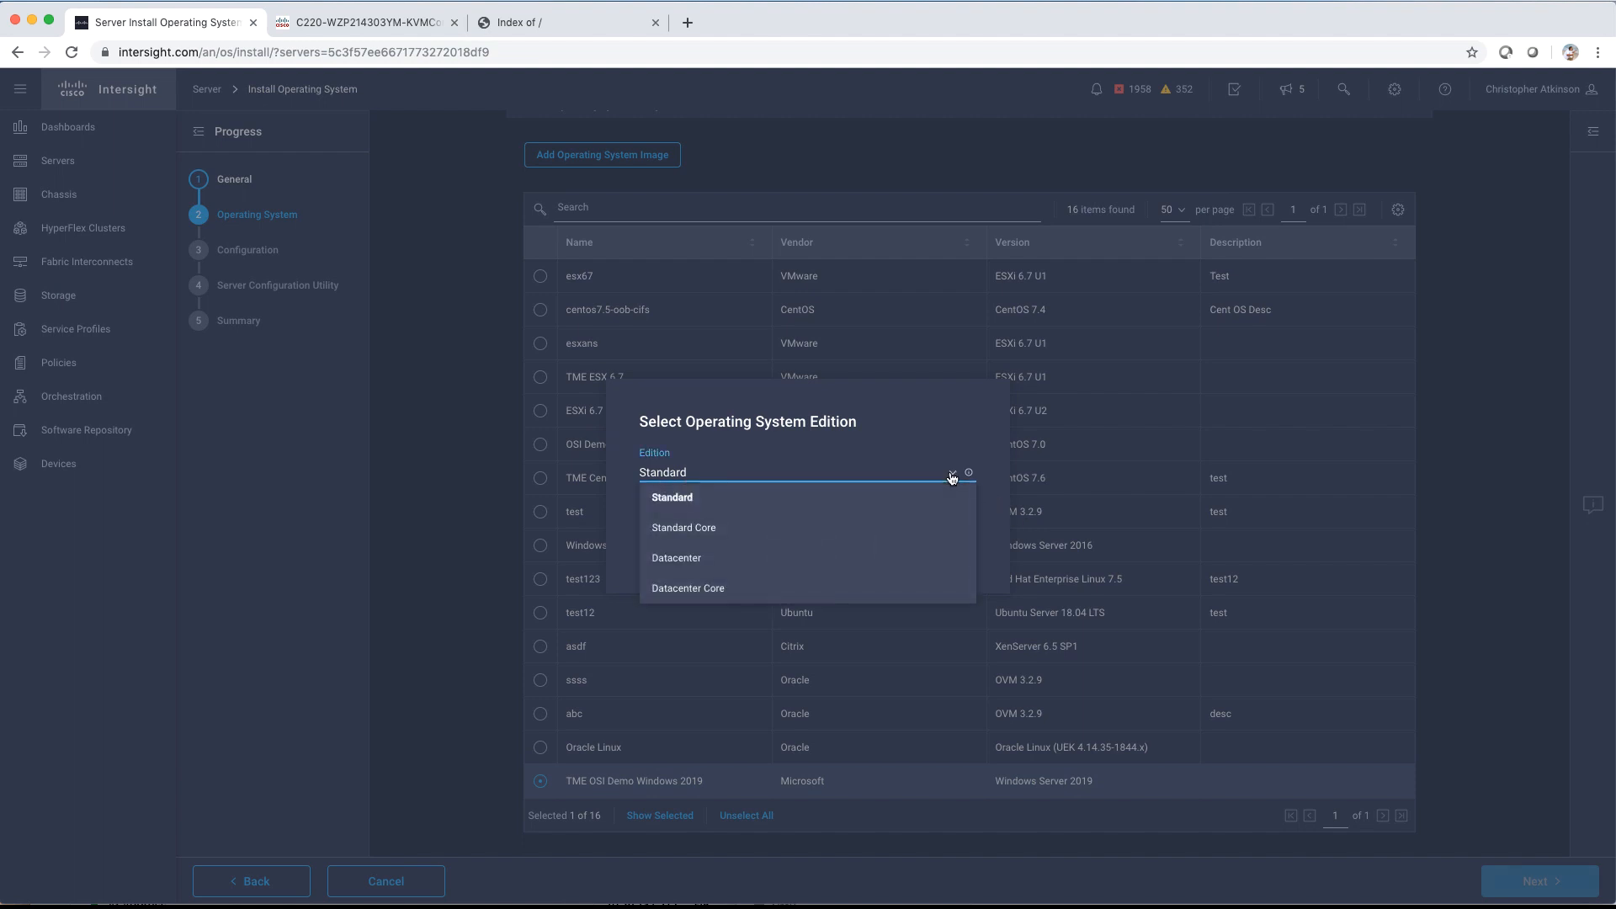
mouse_move(687, 574)
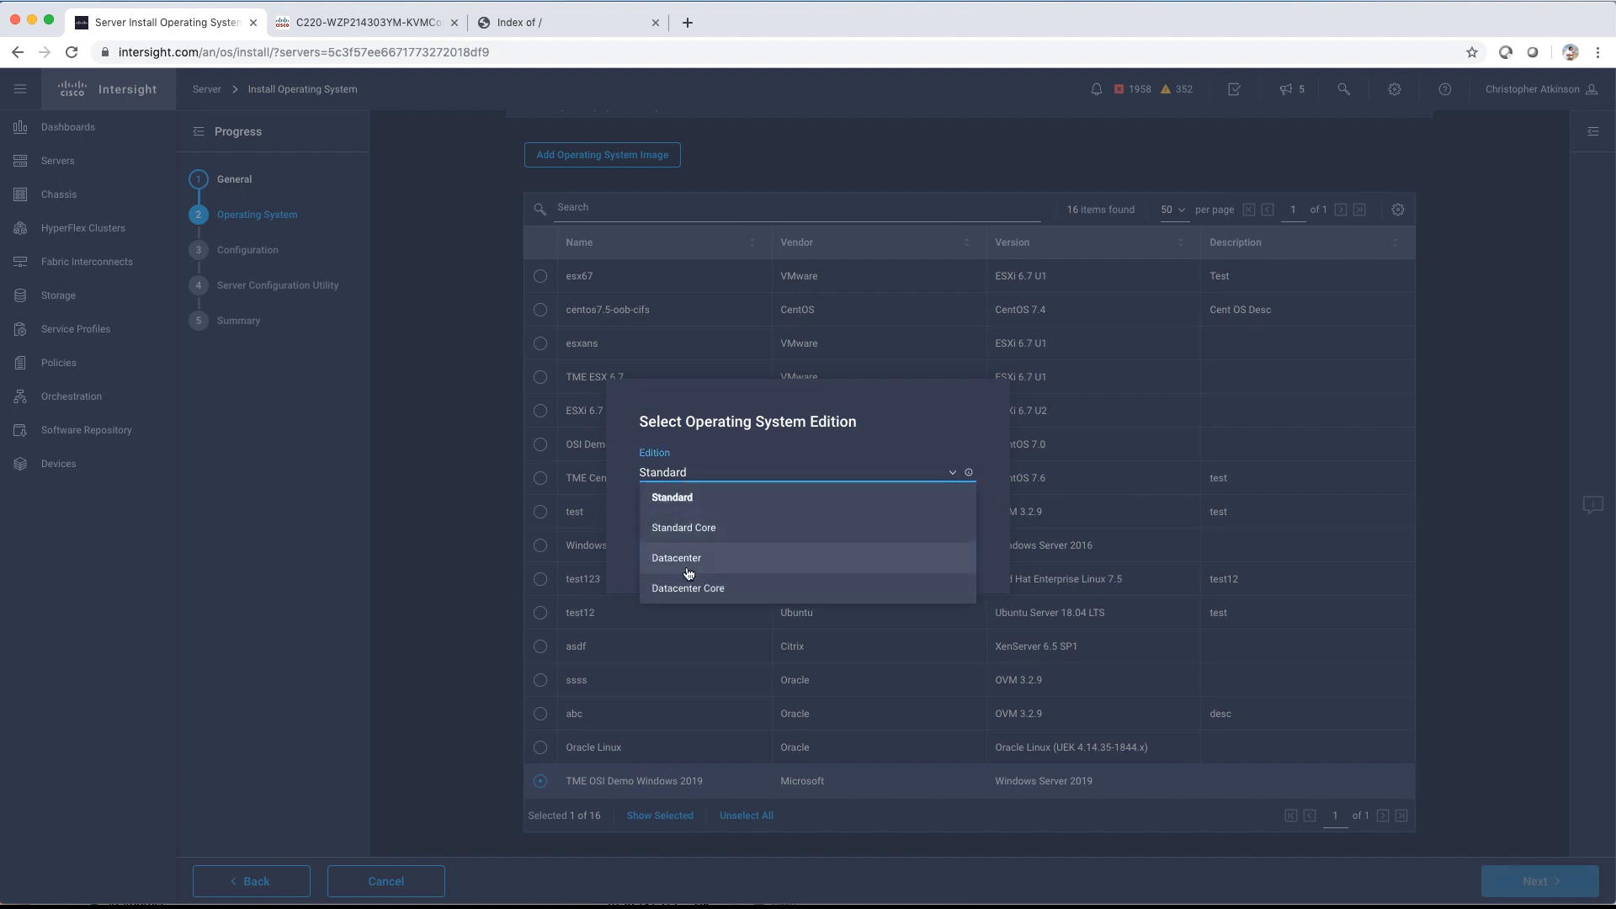
left_click(688, 588)
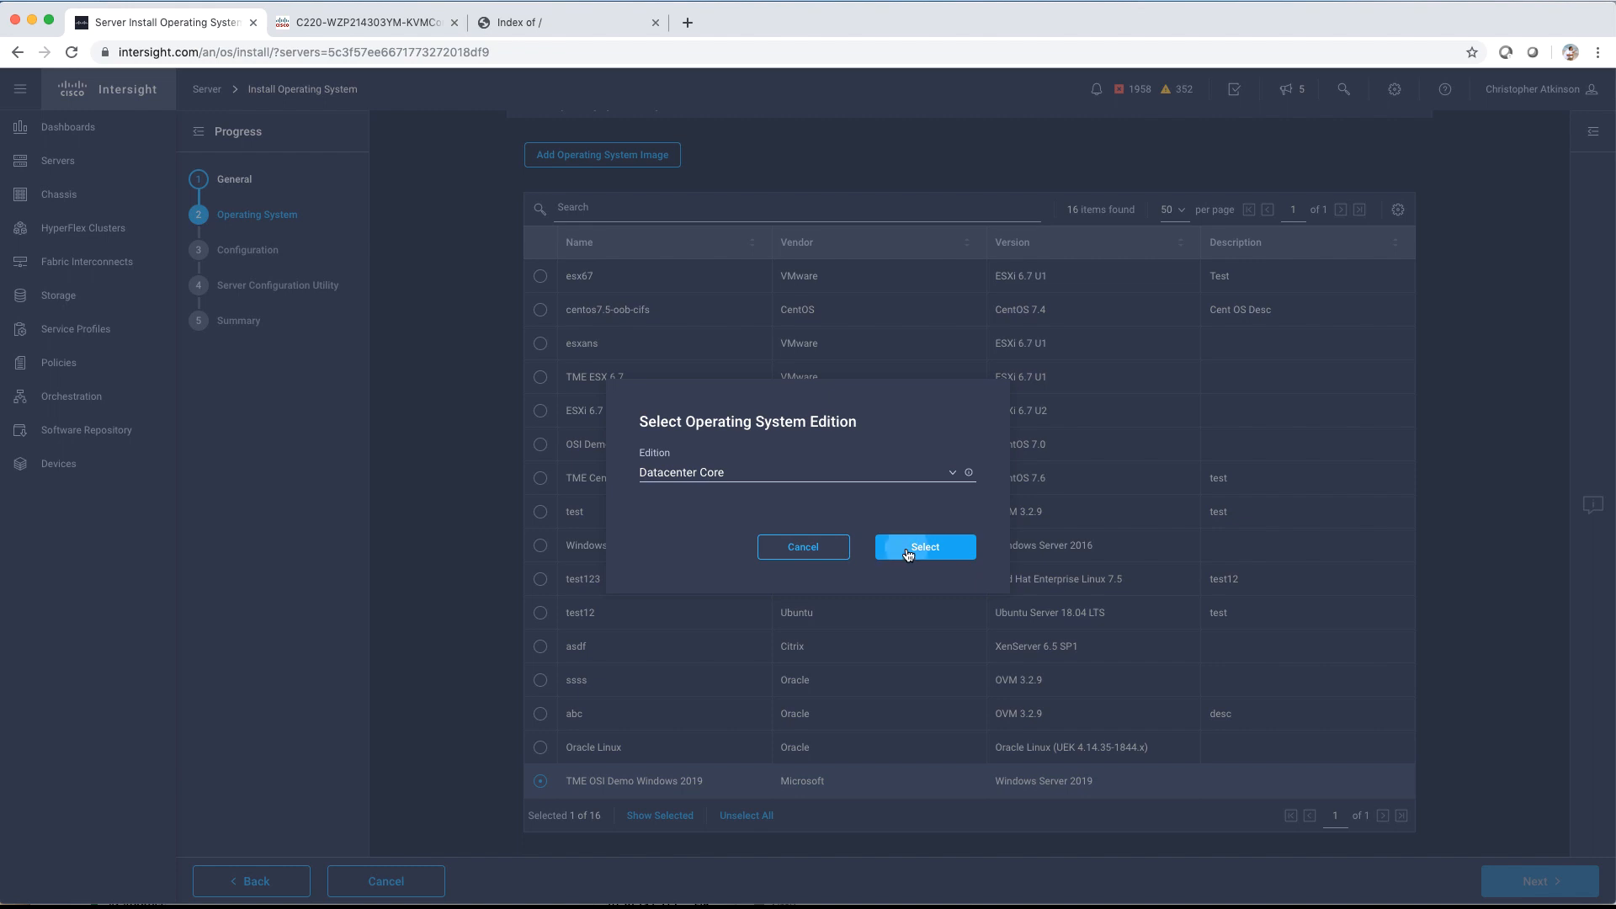
left_click(926, 547)
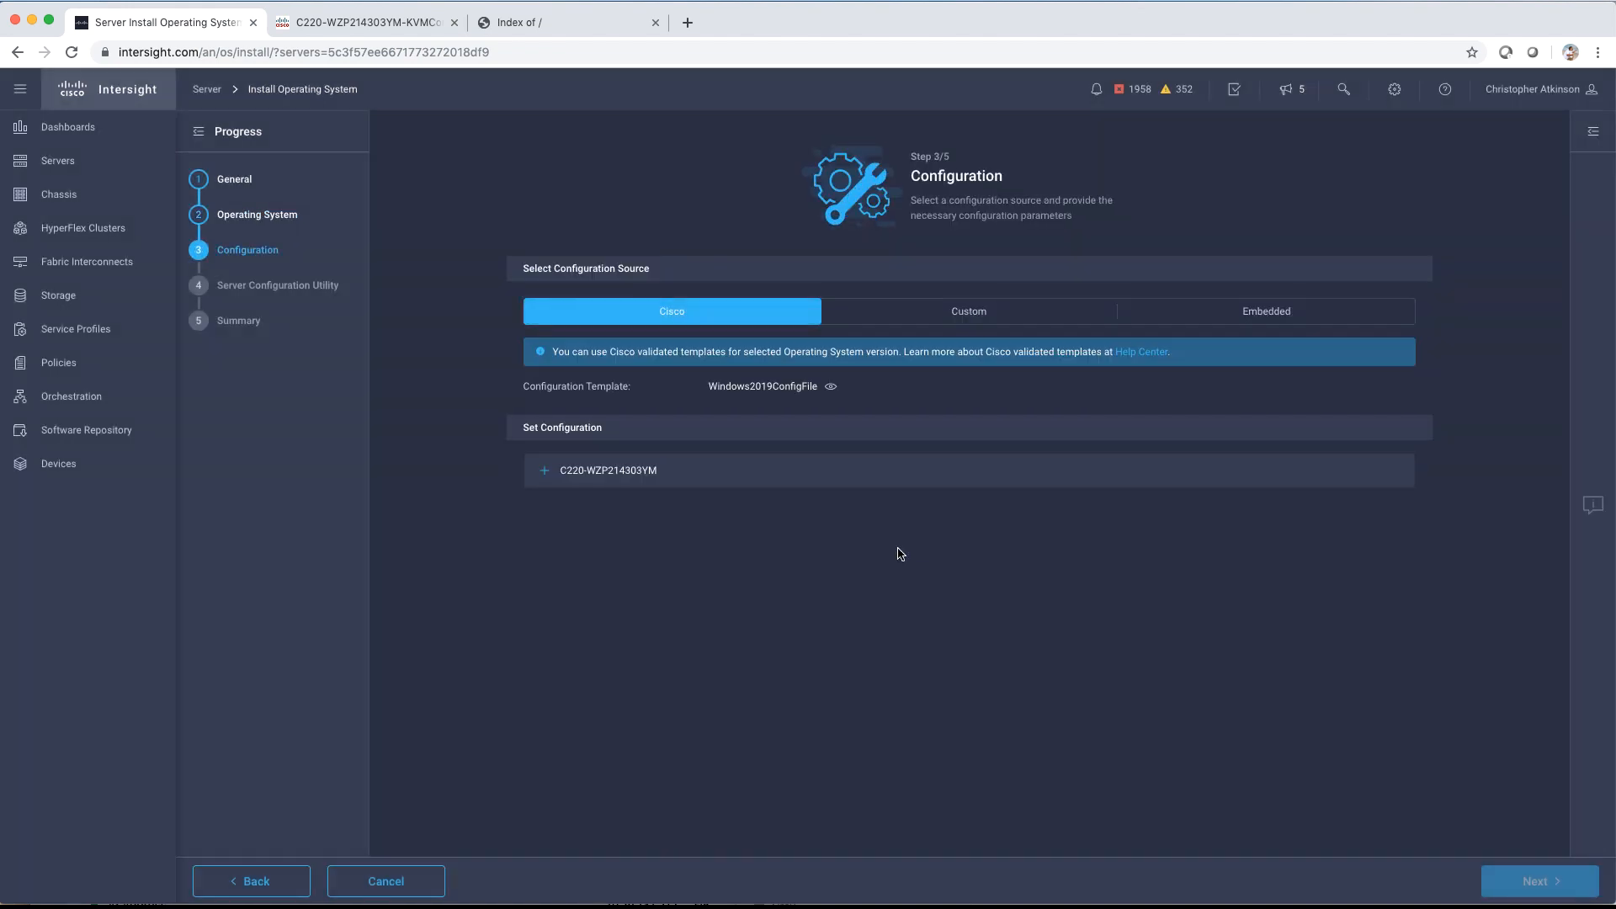
mouse_move(887, 541)
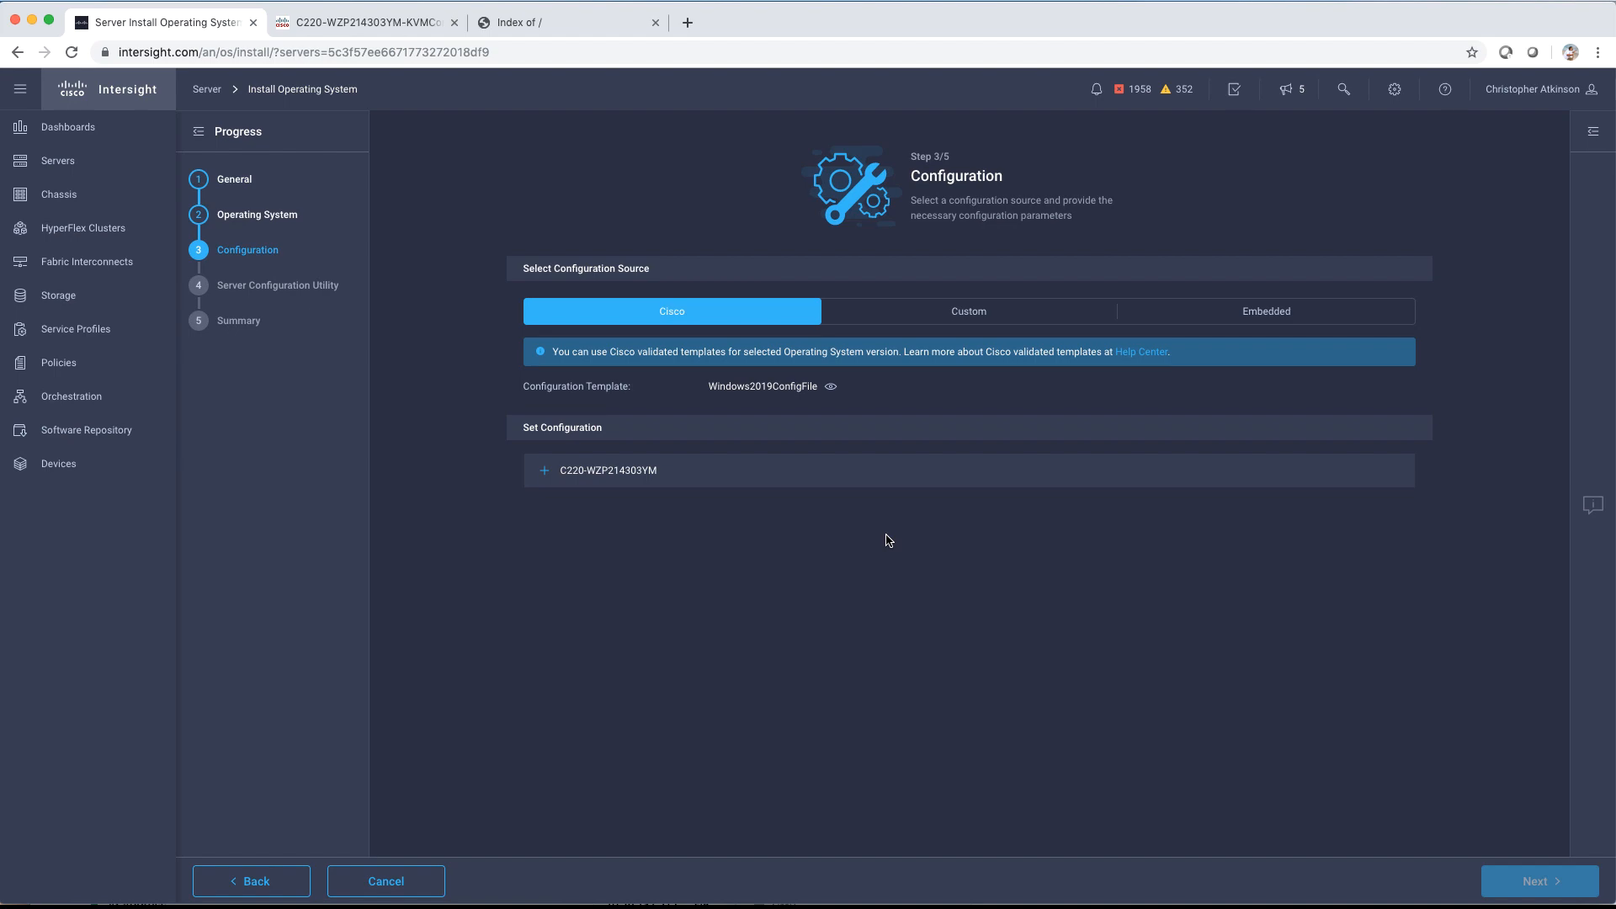
left_click(831, 386)
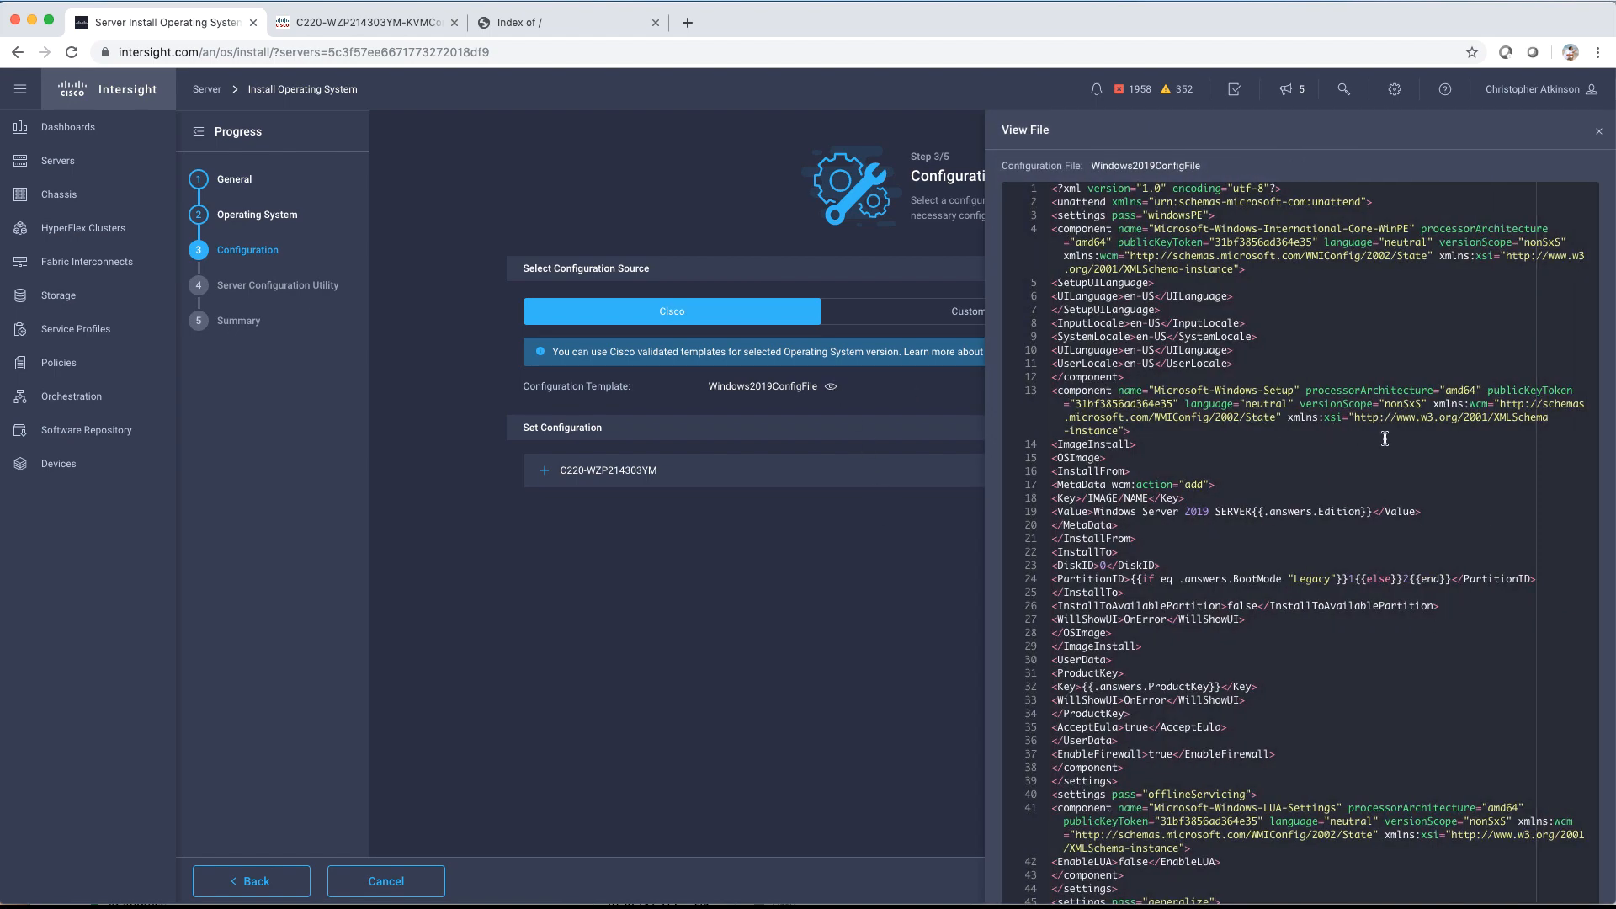
scroll("down", 3)
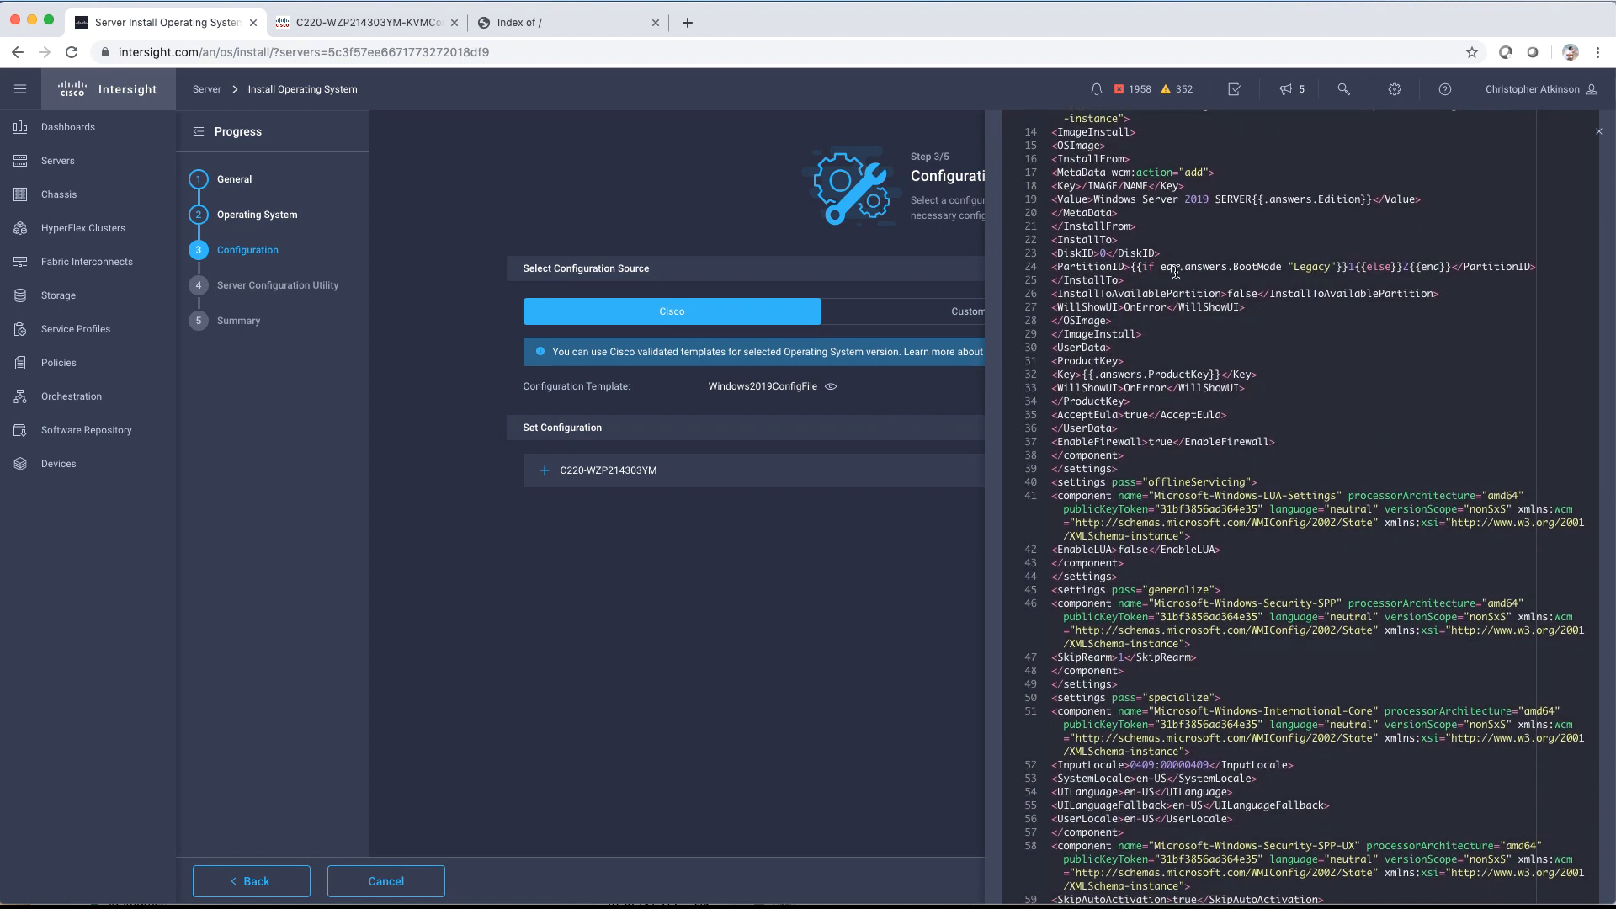
mouse_move(1265, 264)
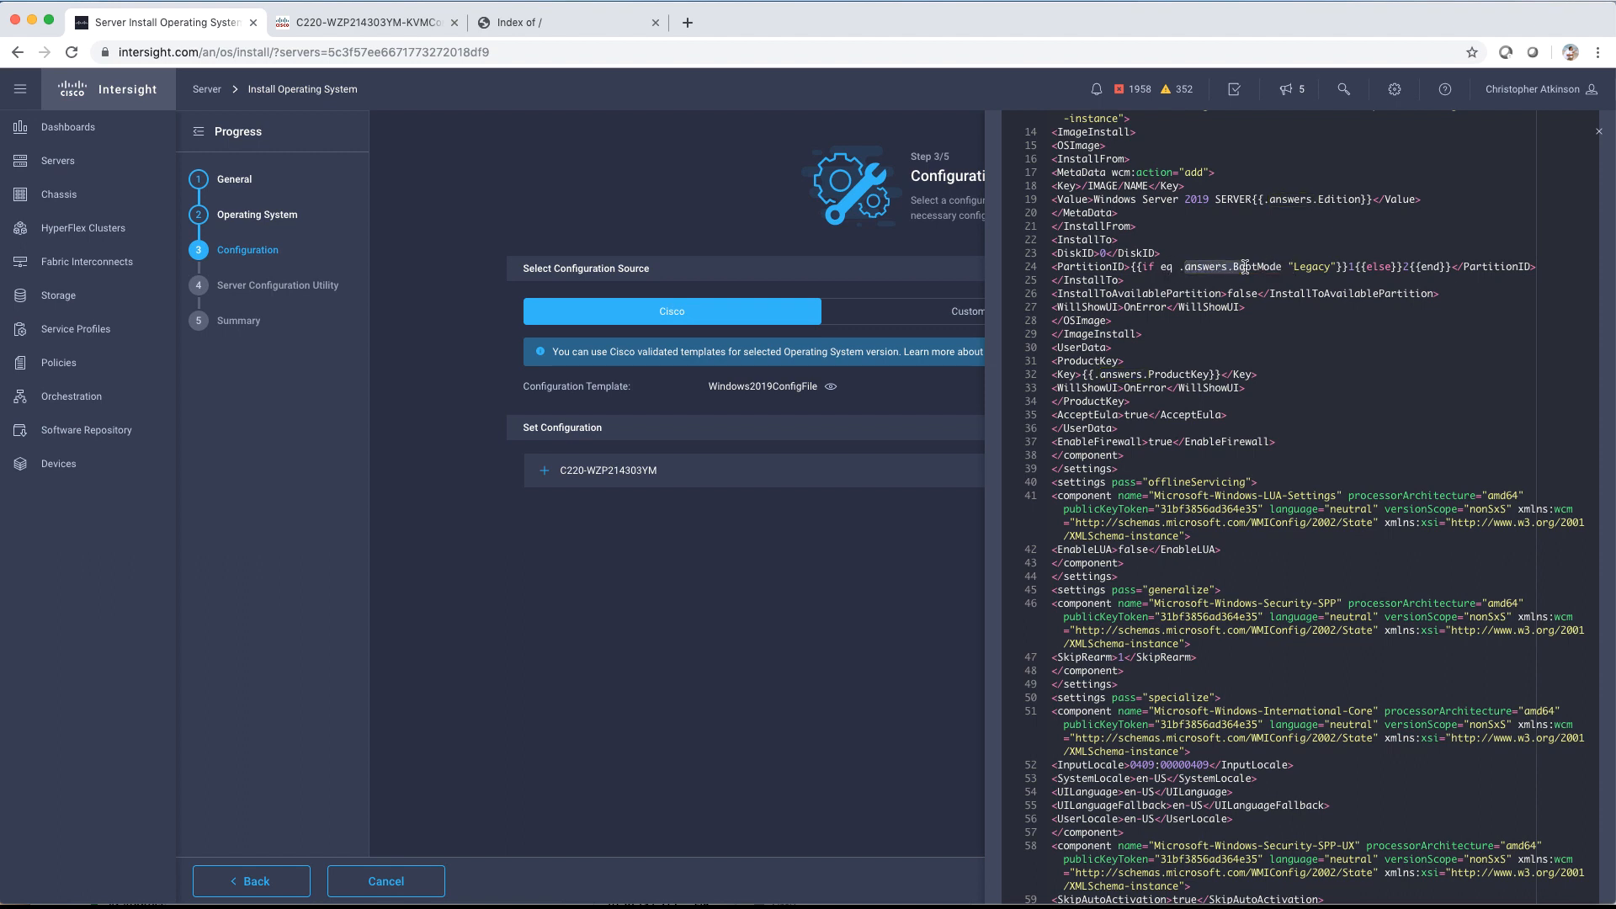
scroll("down", 3)
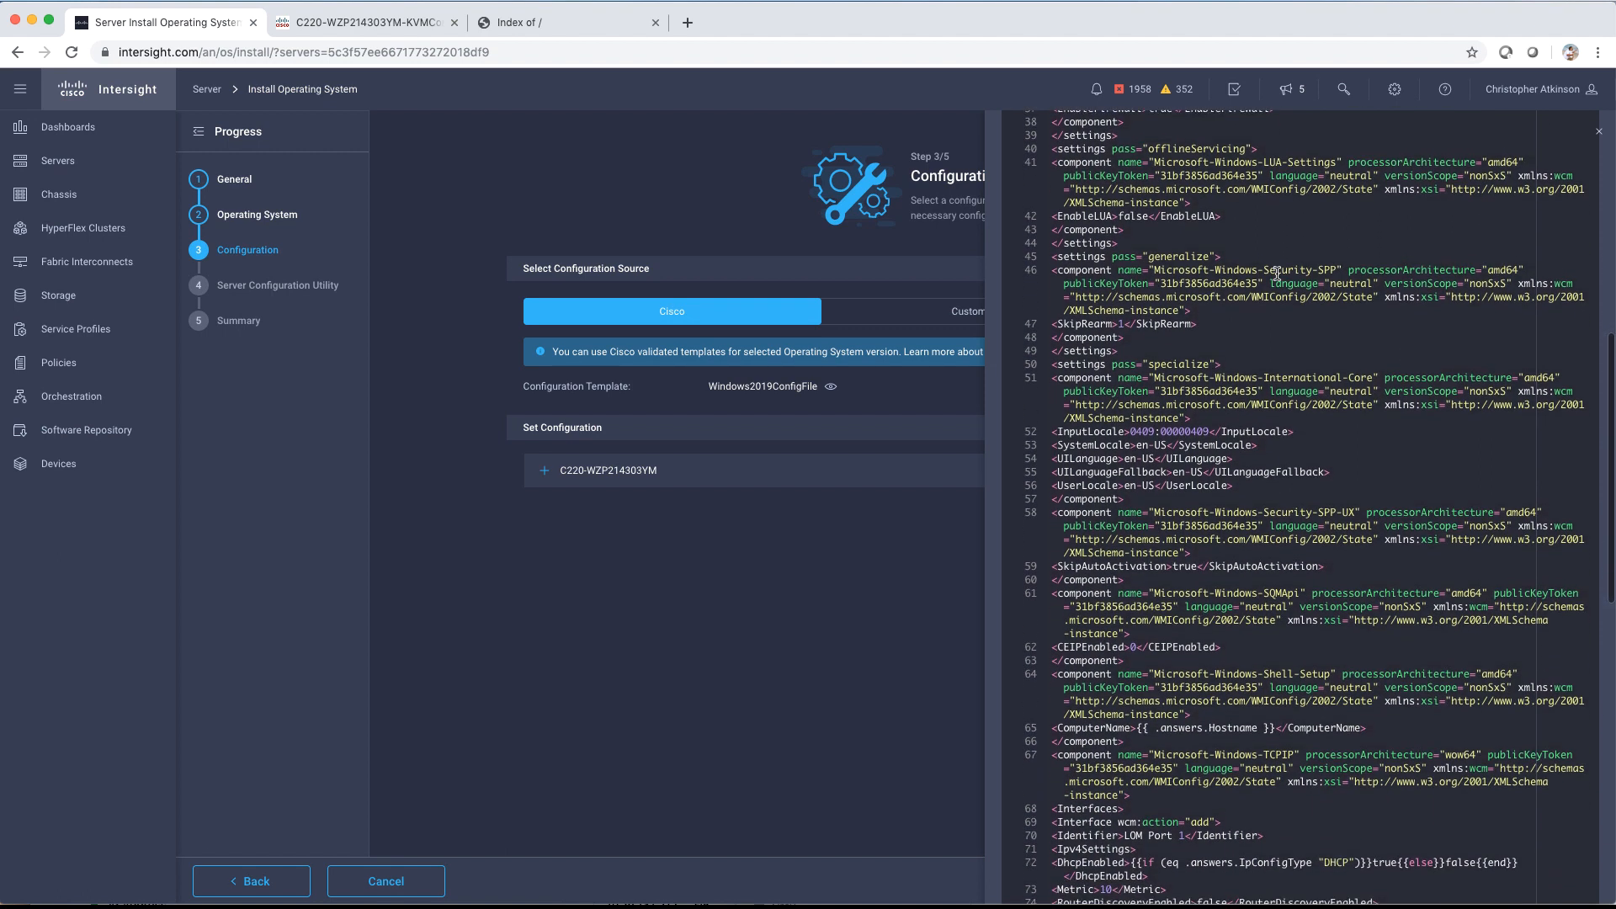
scroll("down", 3)
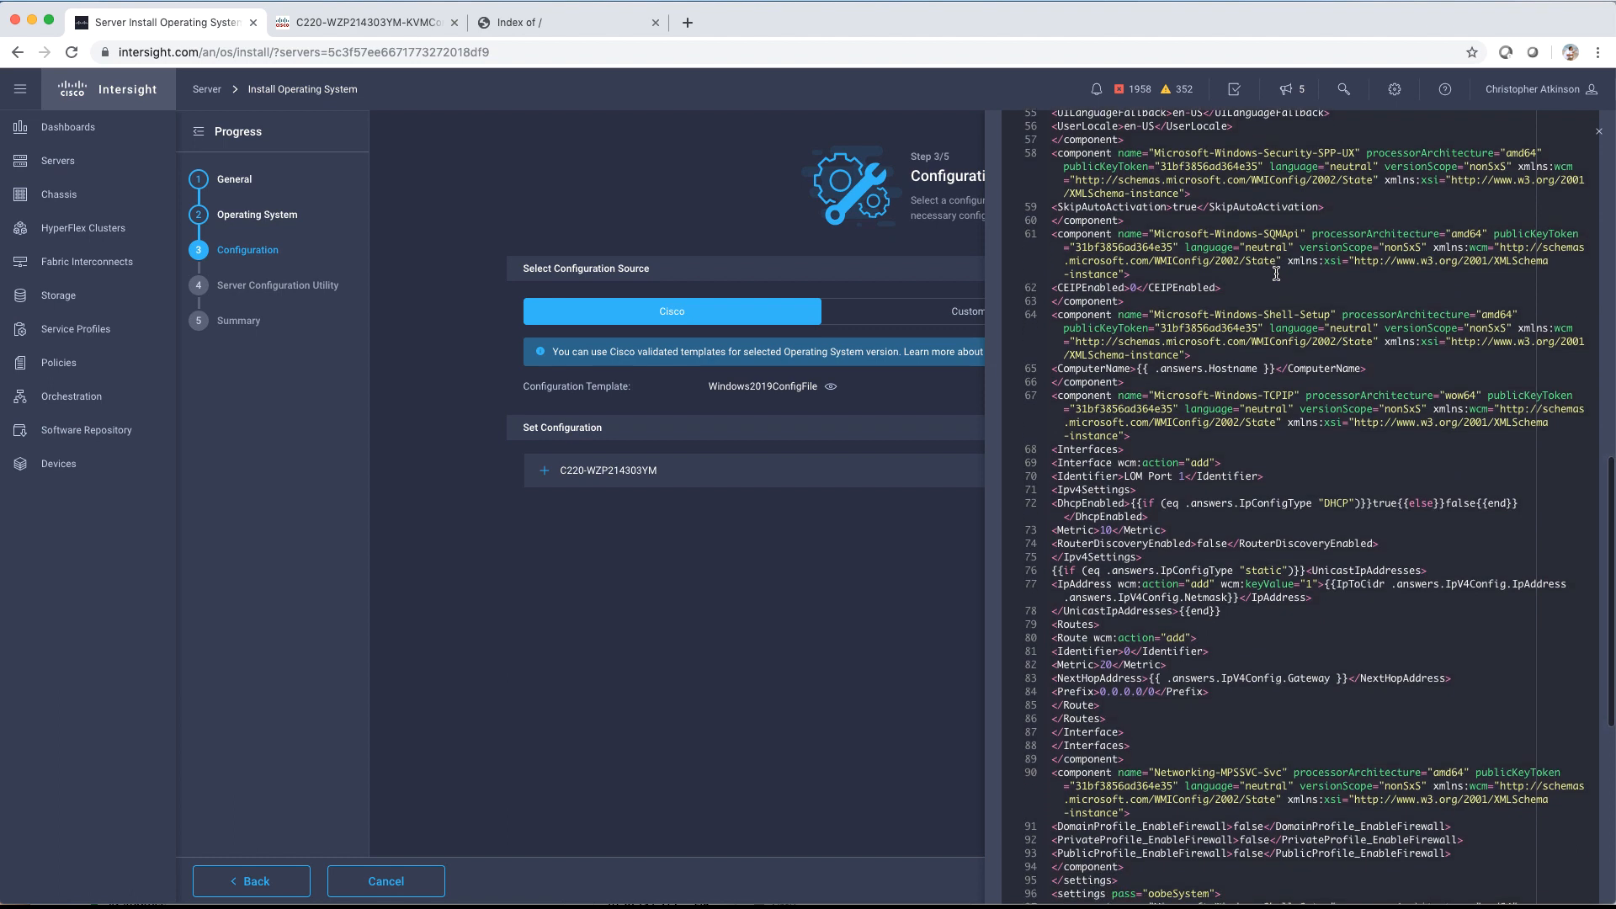
scroll("down", 3)
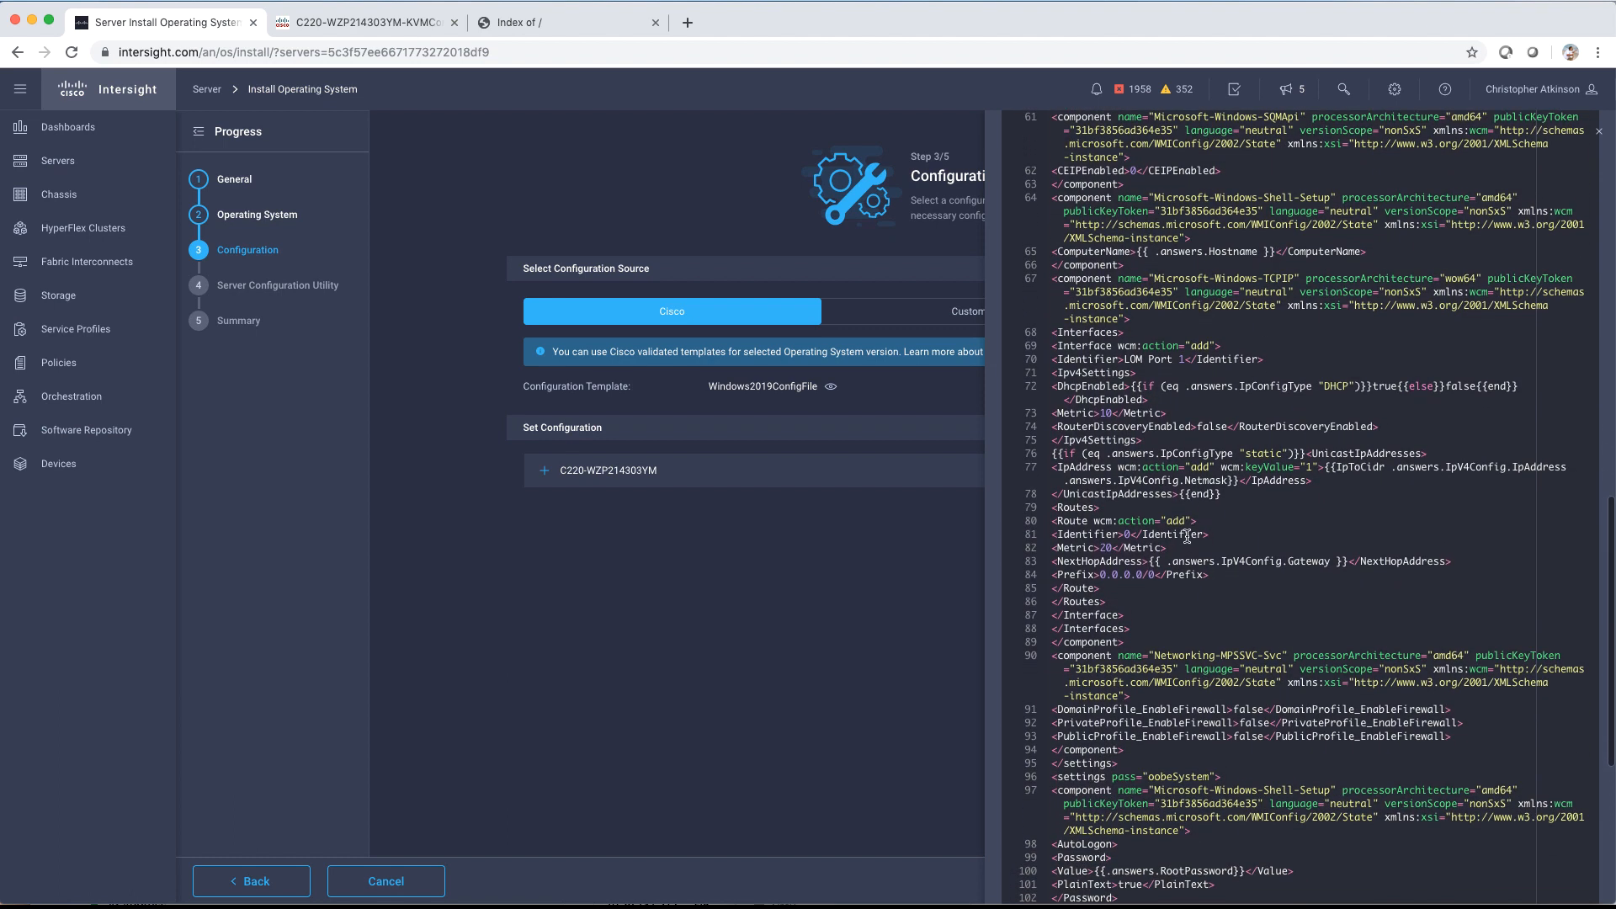
double_click(1251, 561)
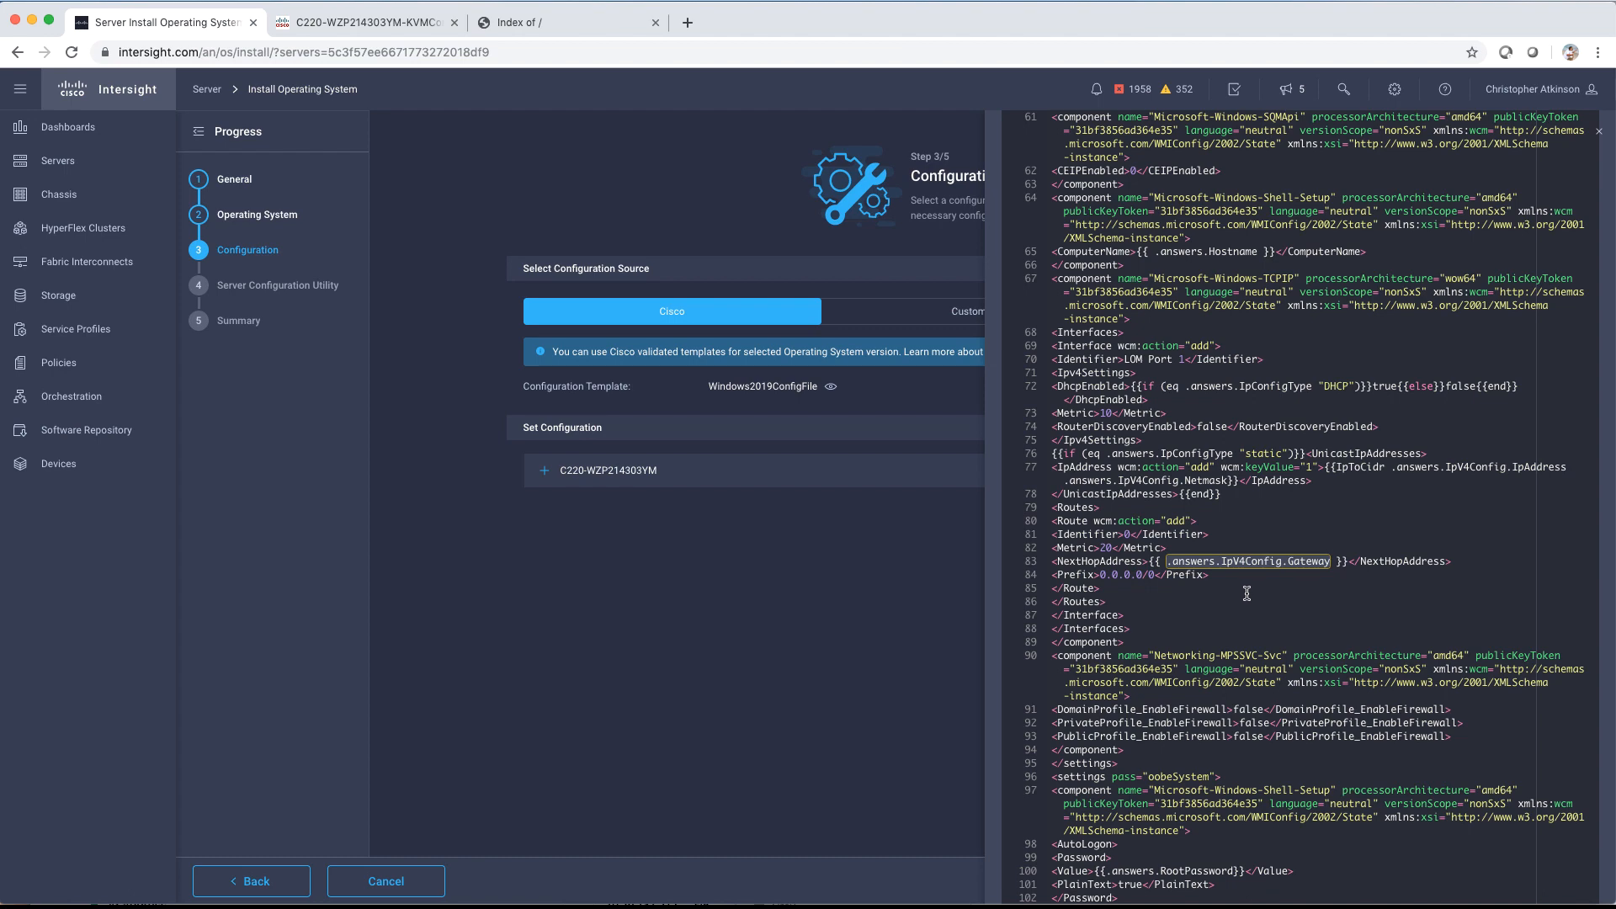
mouse_move(1235, 467)
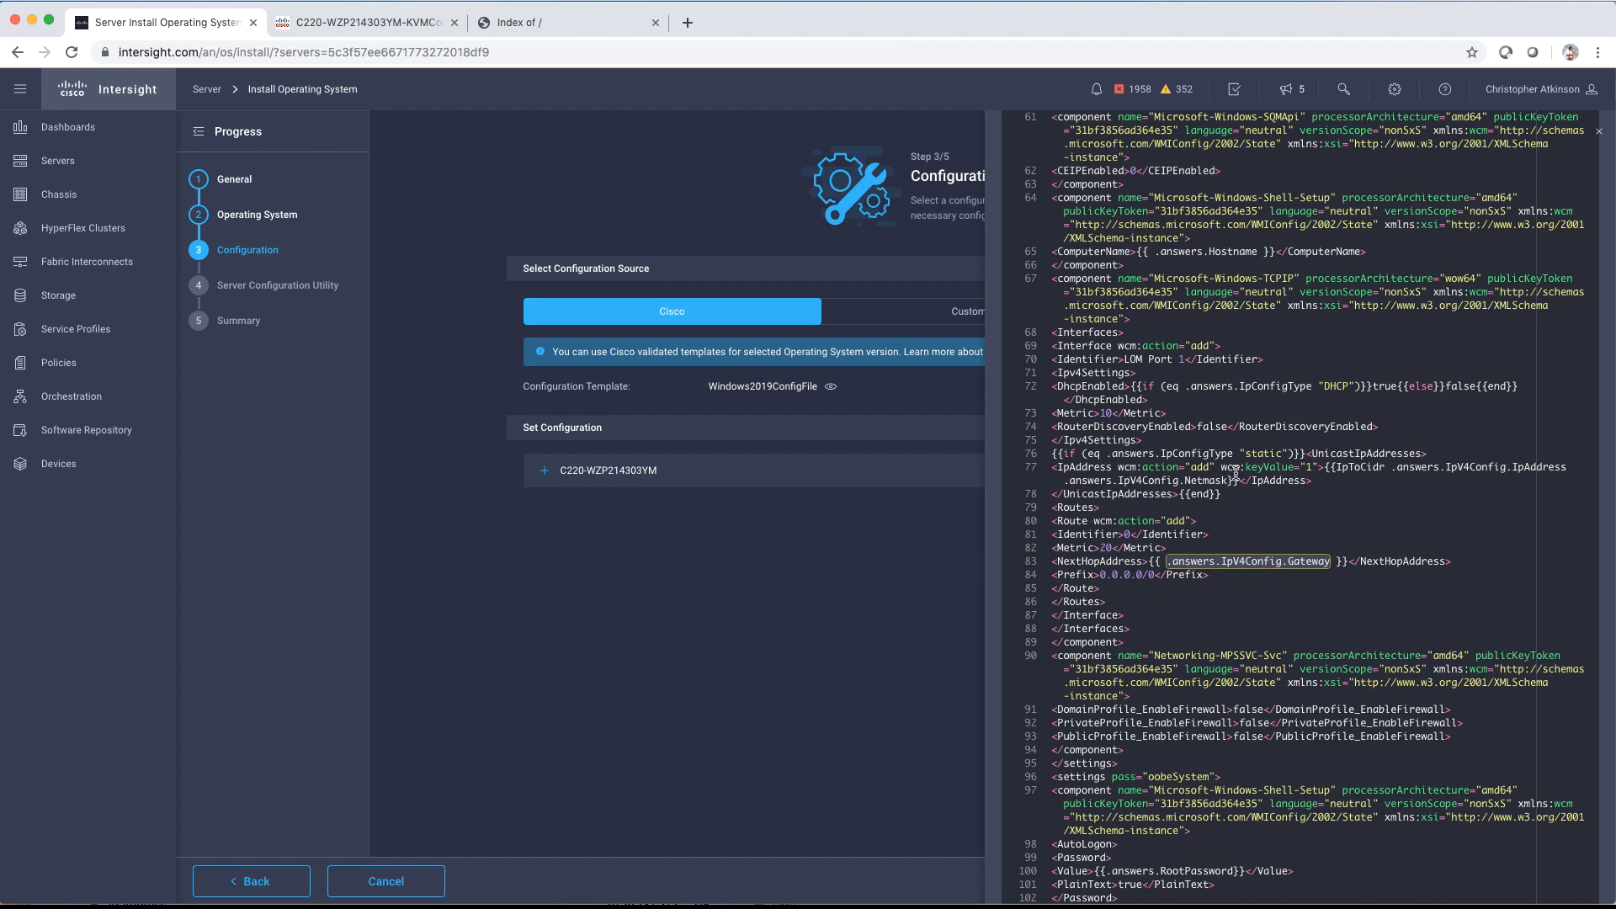
left_click(1610, 130)
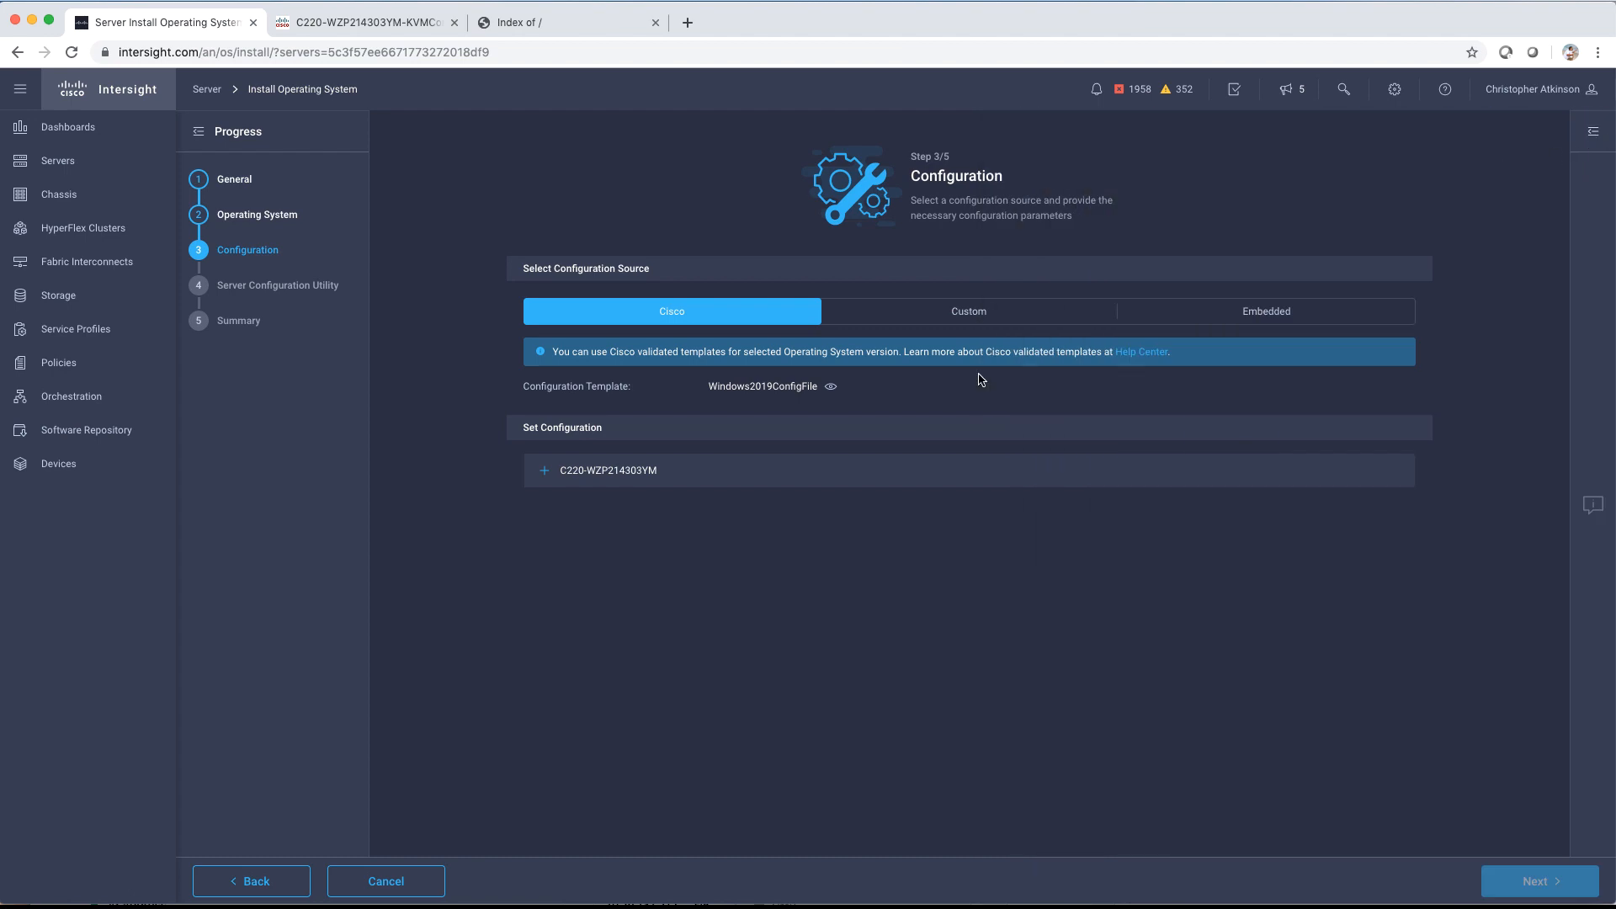
mouse_move(543, 481)
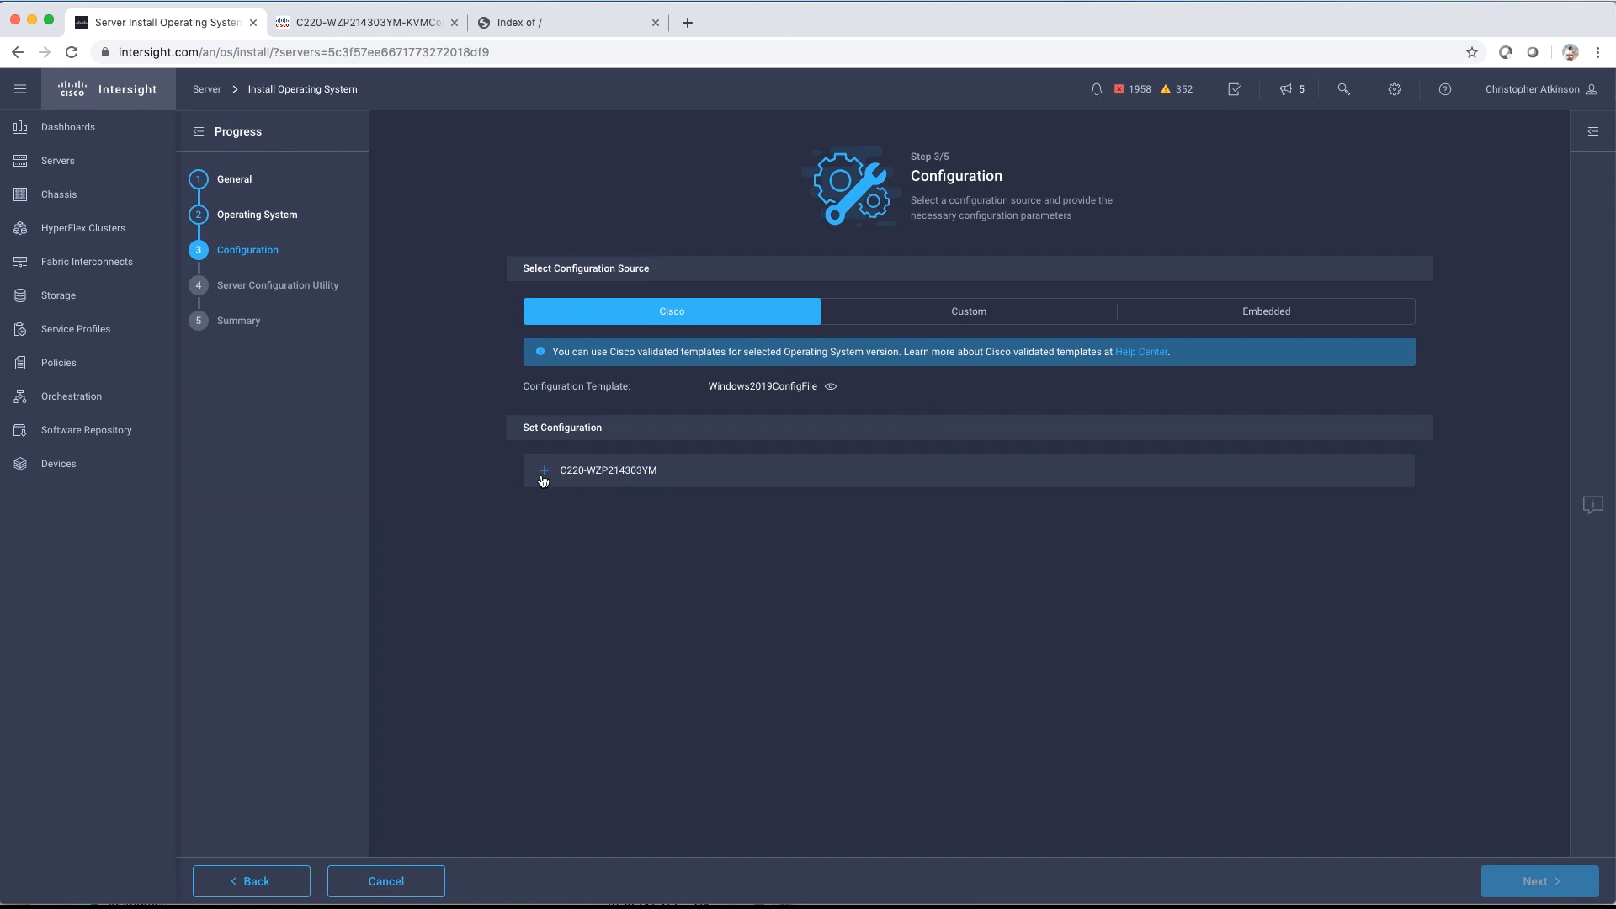
Step: Set C220-WZP214303YM to DHCP with hostname TMEOSIDEMO and a root password, then select the product key field
left_click(543, 471)
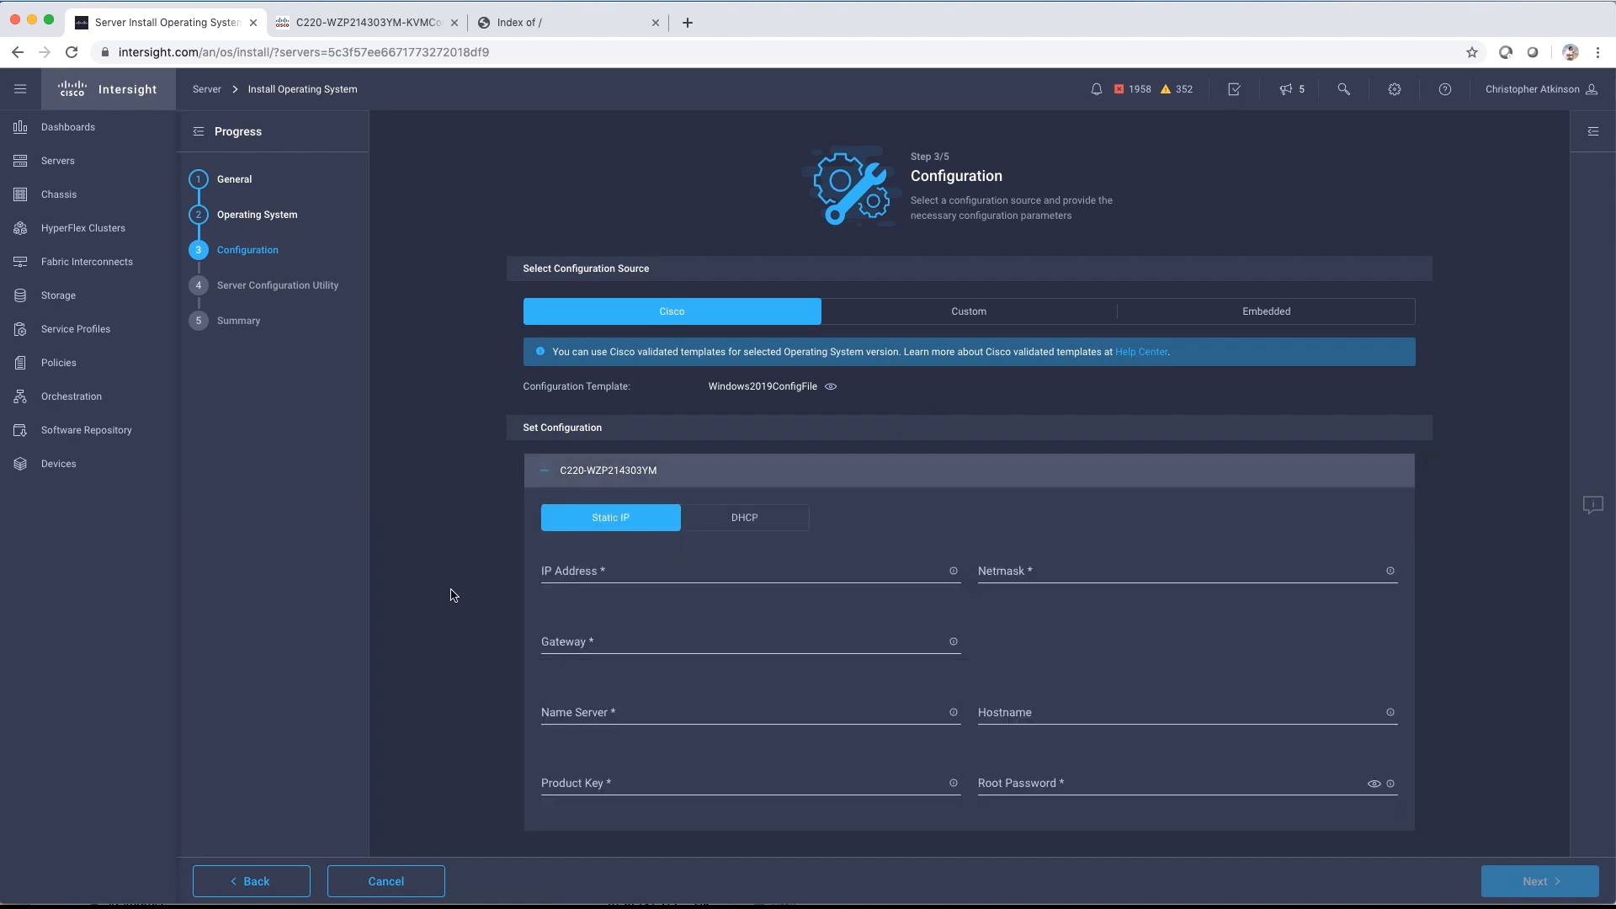
mouse_move(1013, 599)
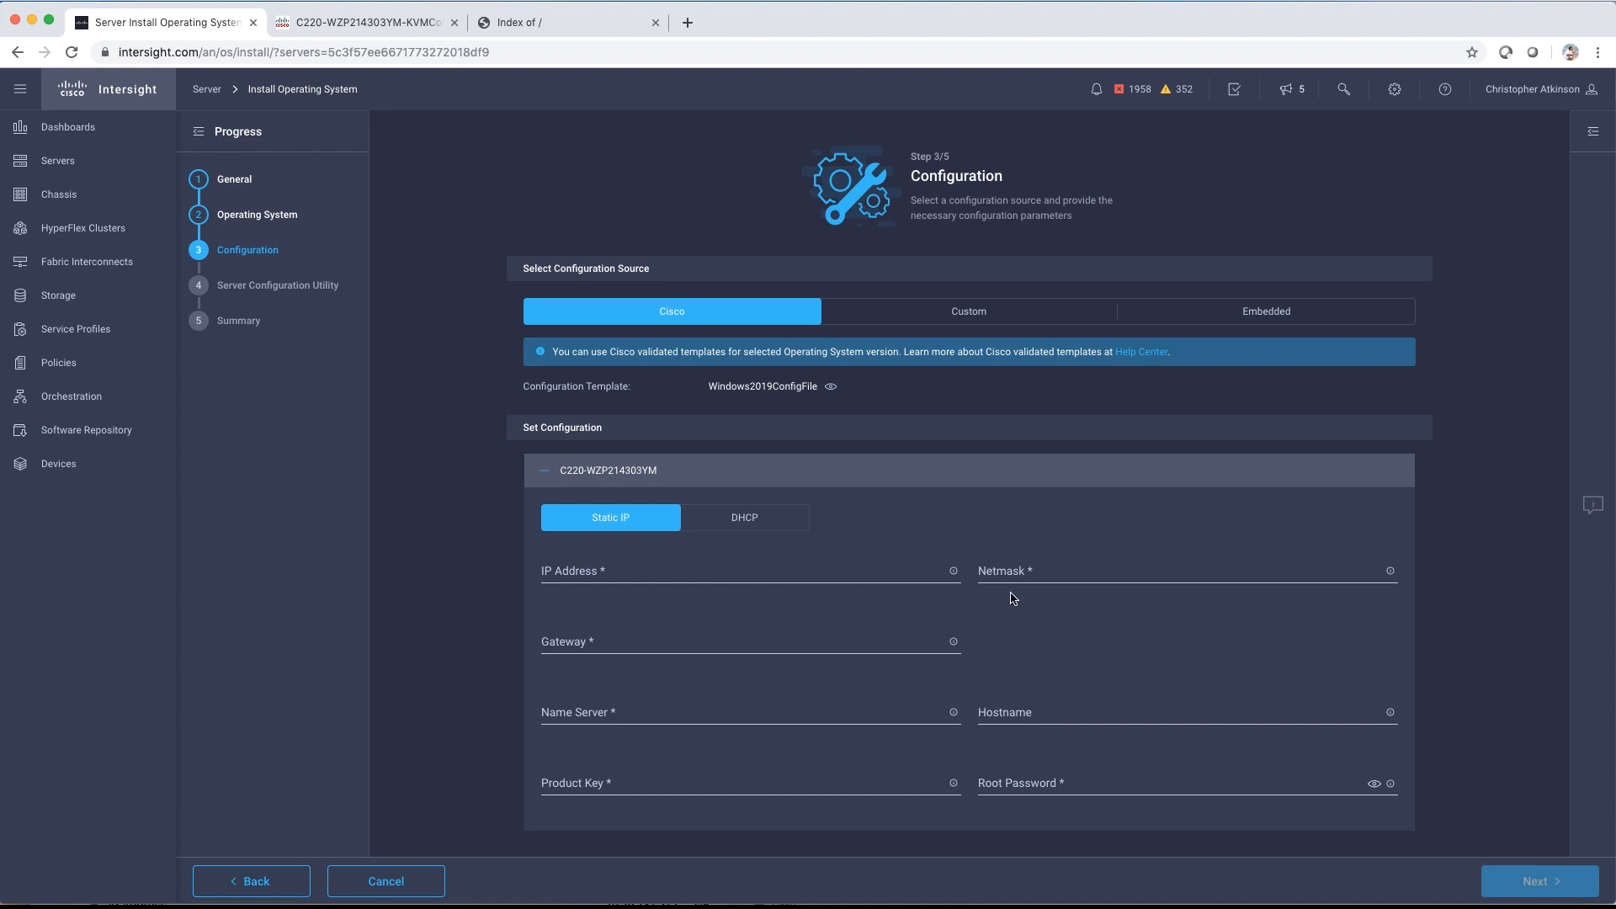
left_click(745, 517)
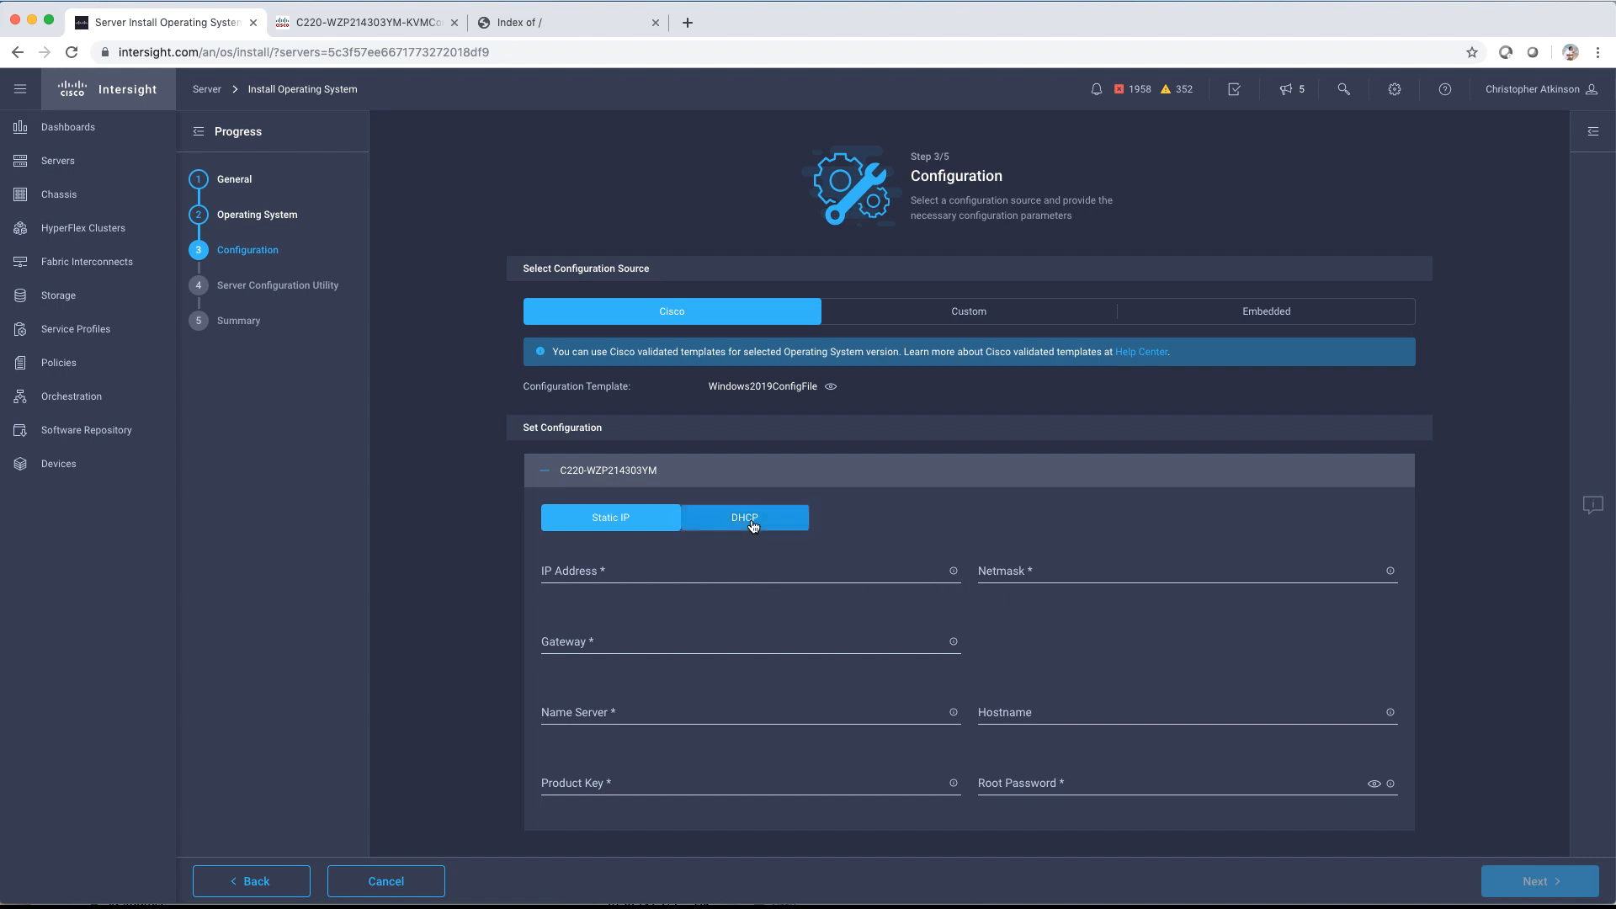
left_click(745, 517)
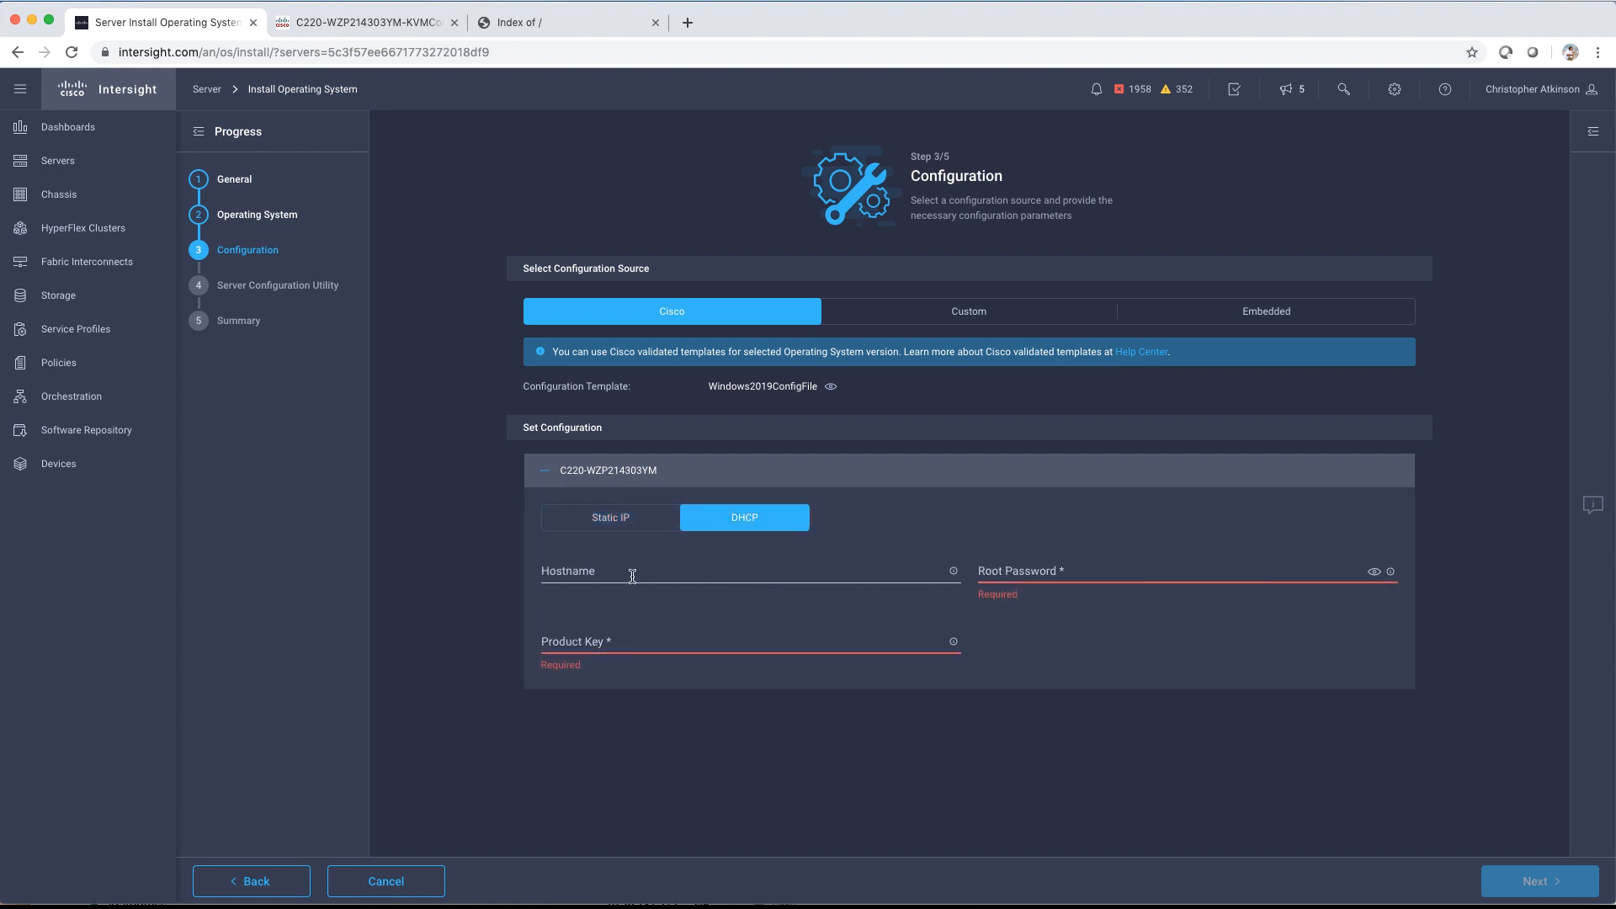
type("TMEOSIDEMO")
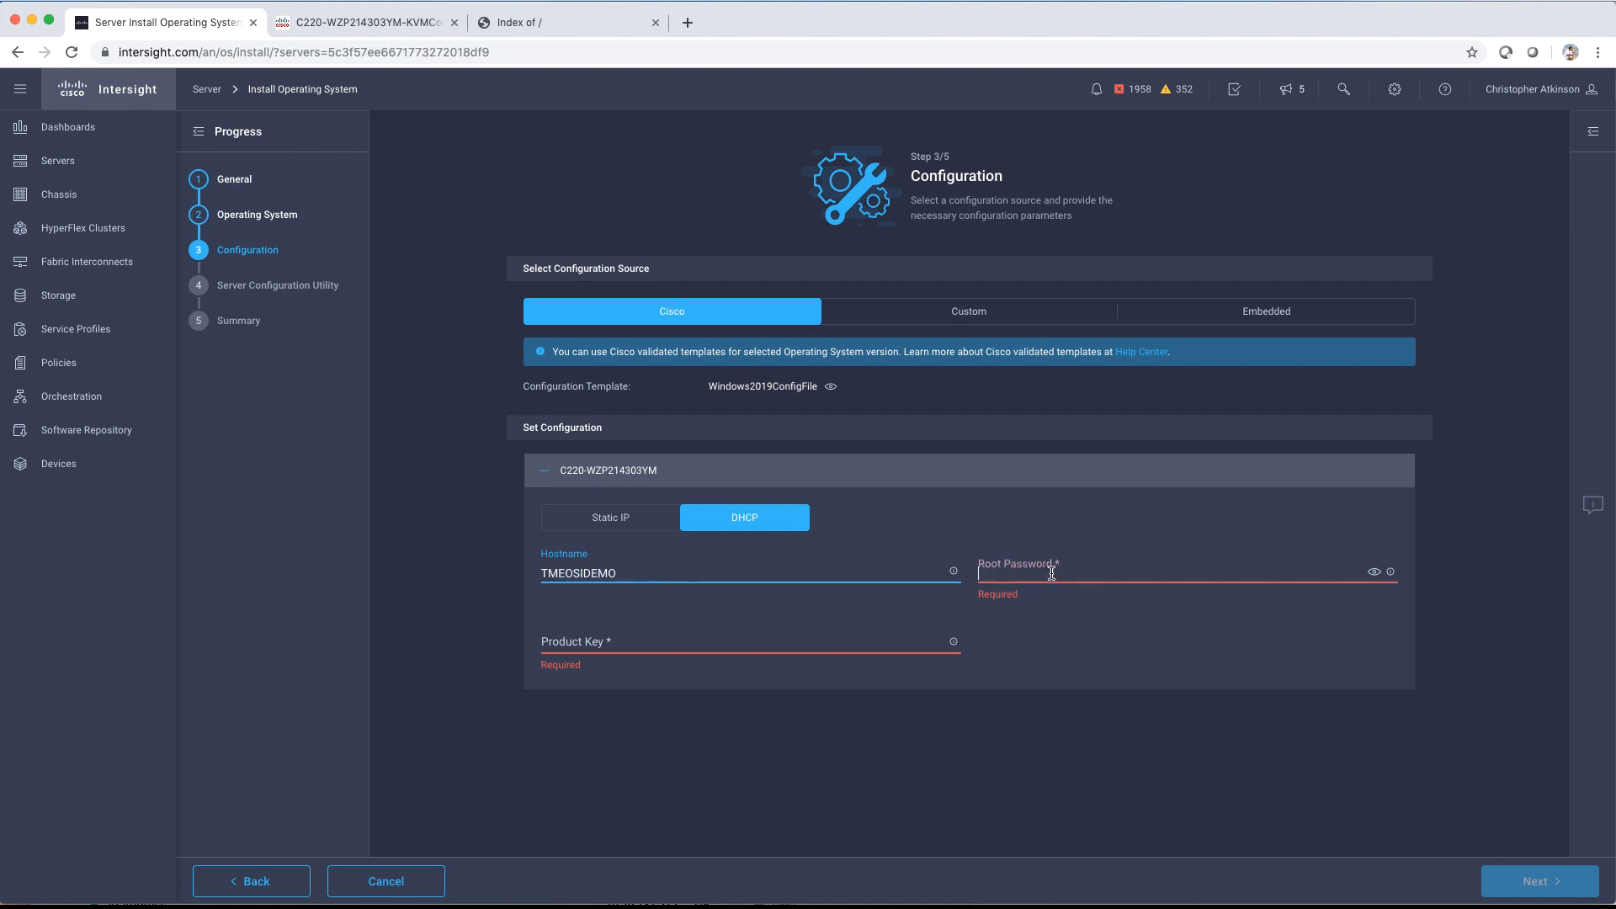
type("••••")
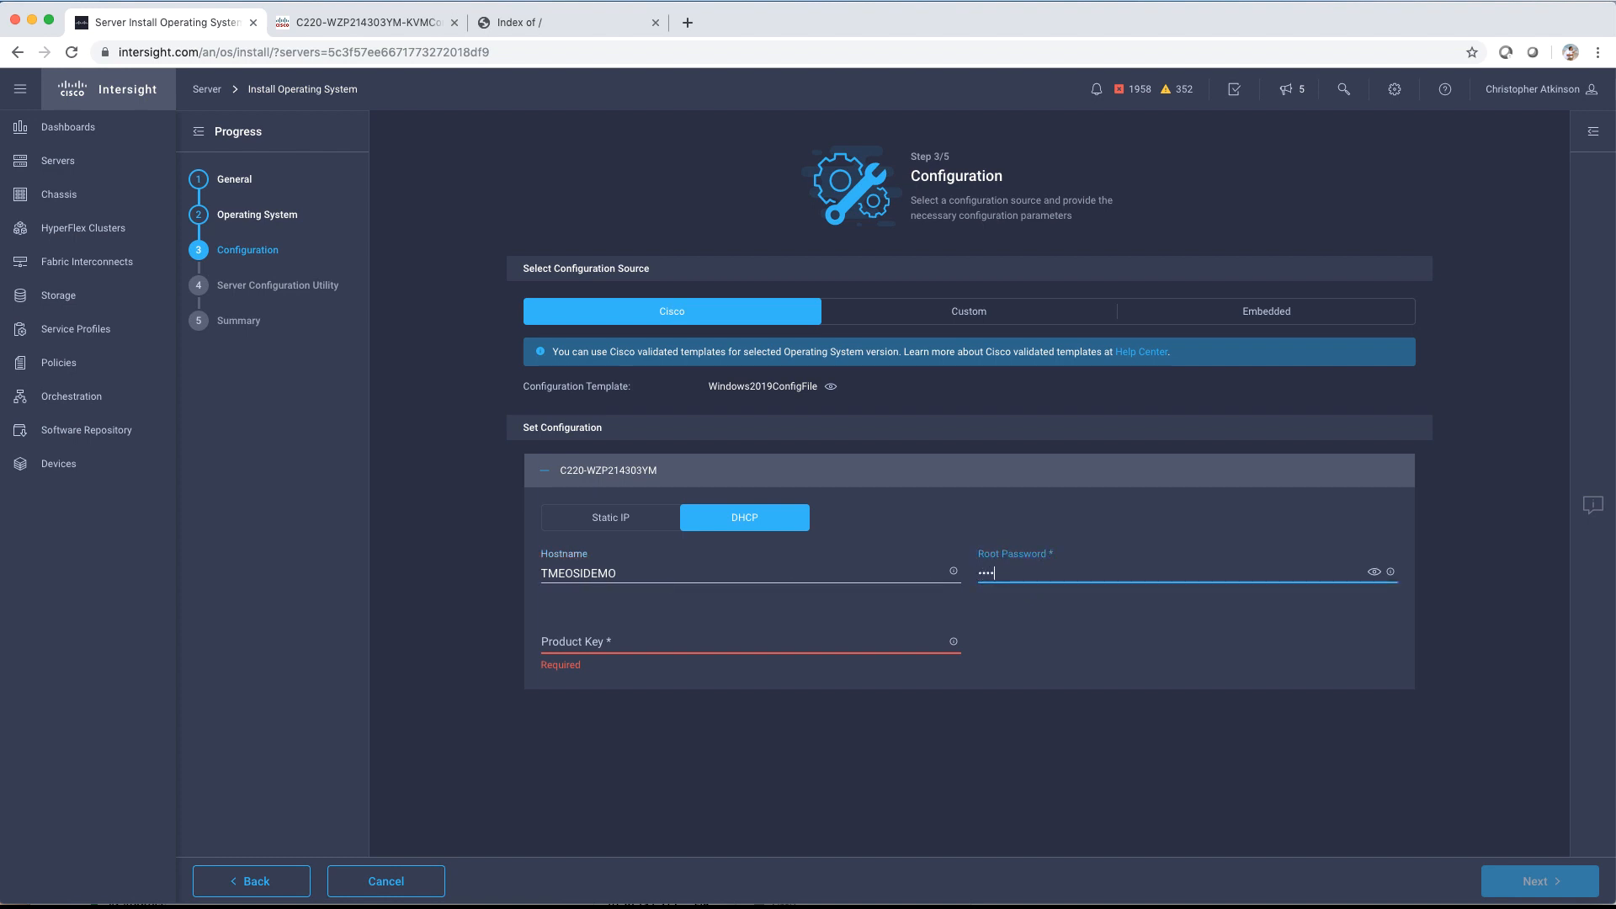
type("••••••••")
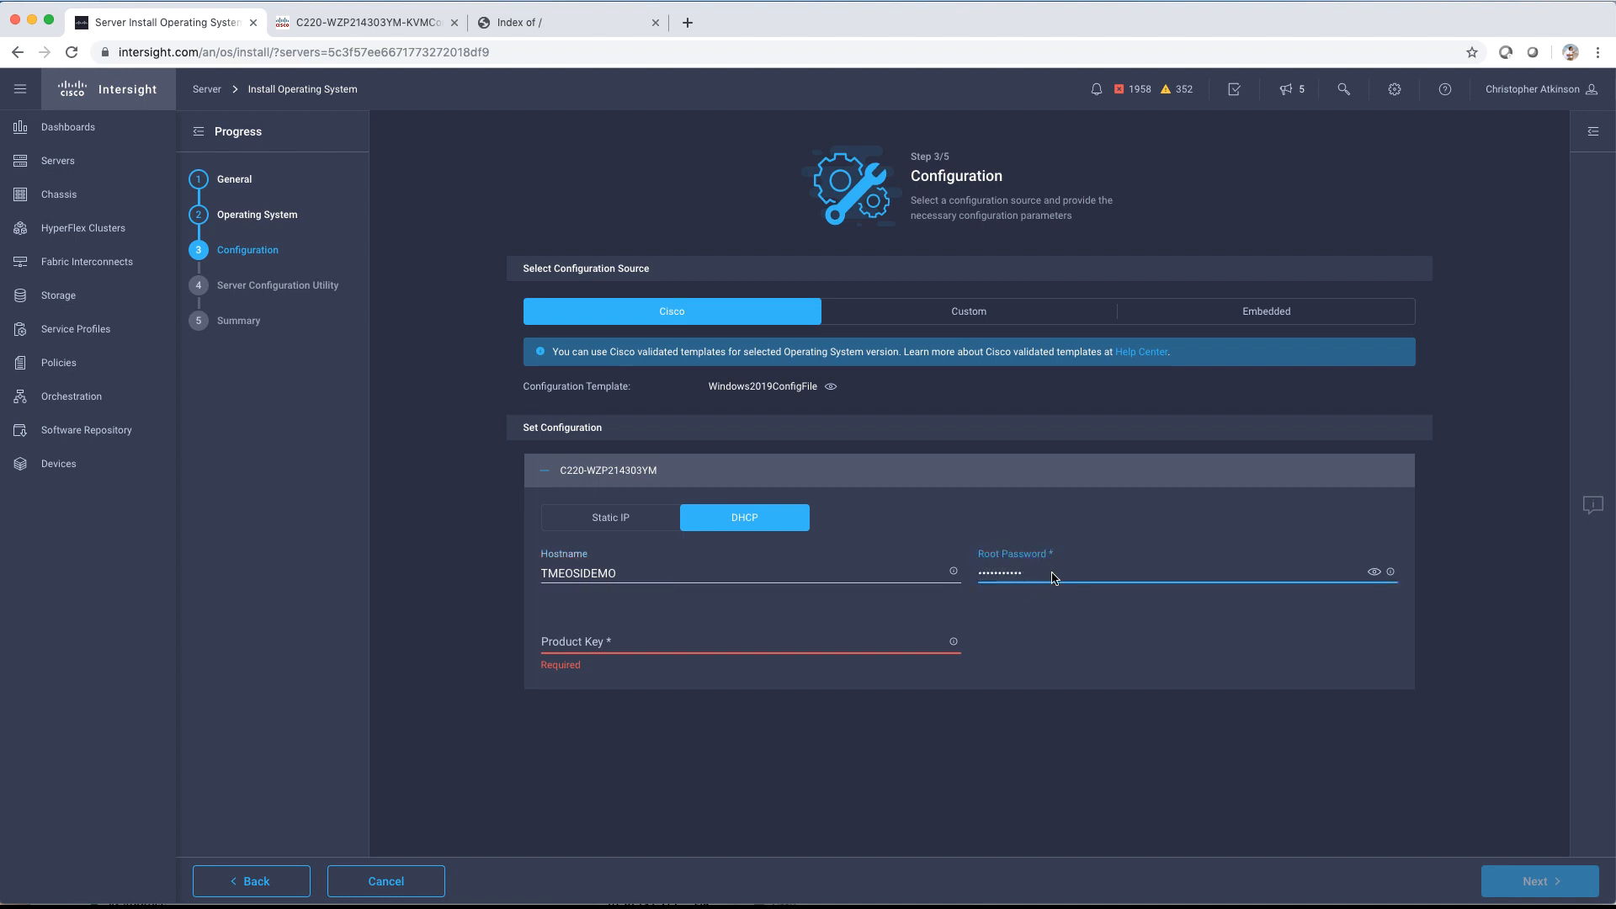
left_click(738, 642)
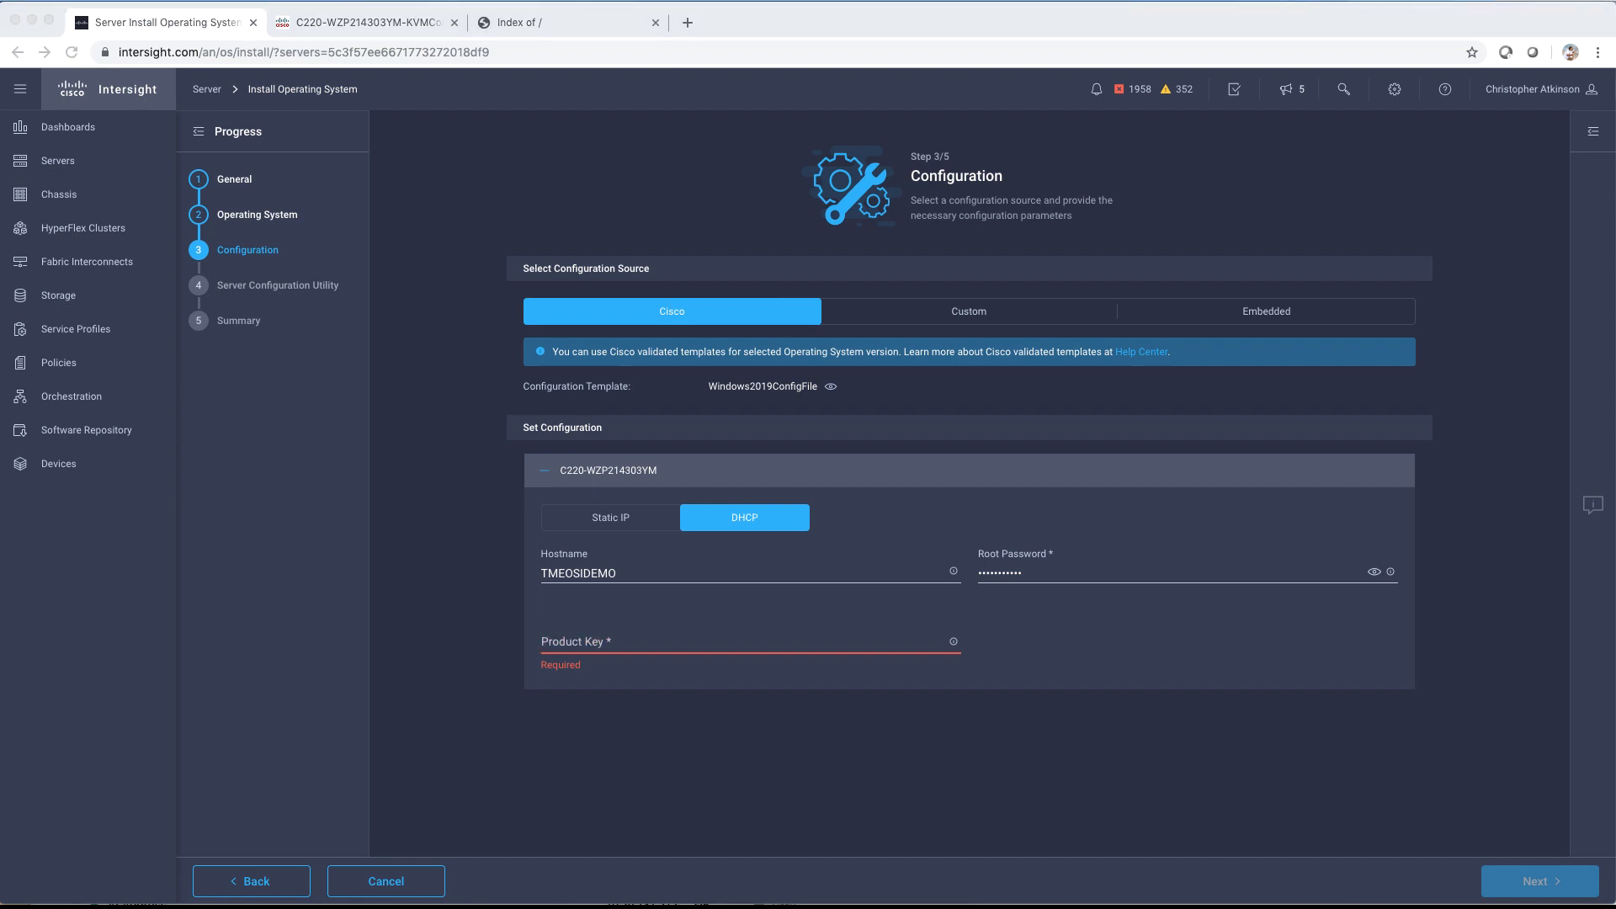
mouse_move(491, 624)
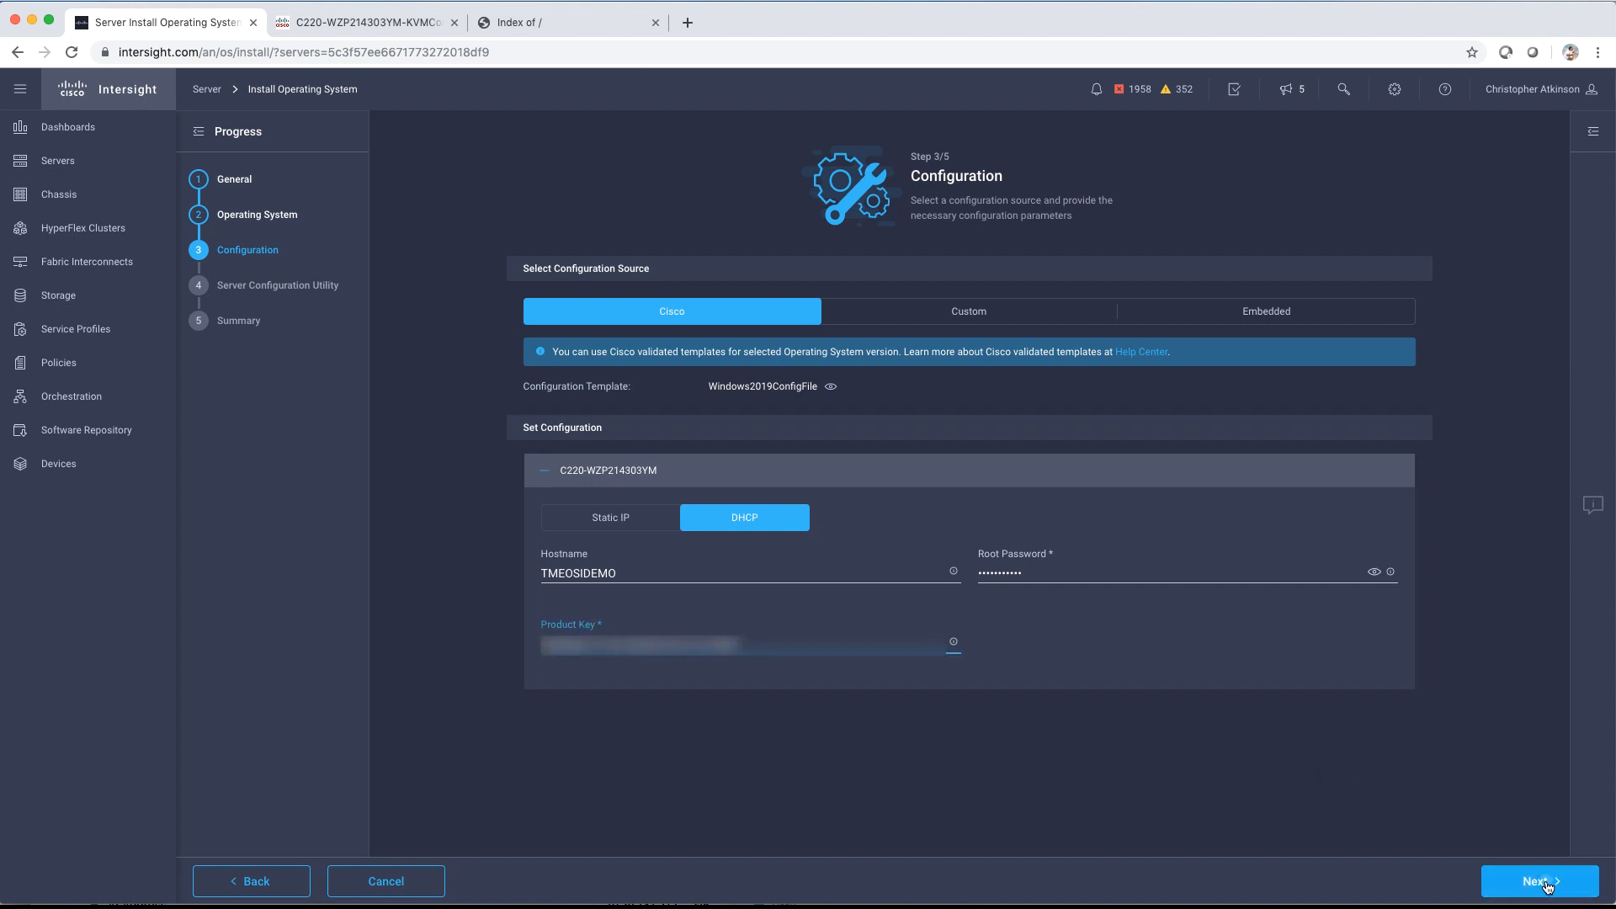
Step: Select TME OSI Demo SCU as the server configuration utility
left_click(1540, 882)
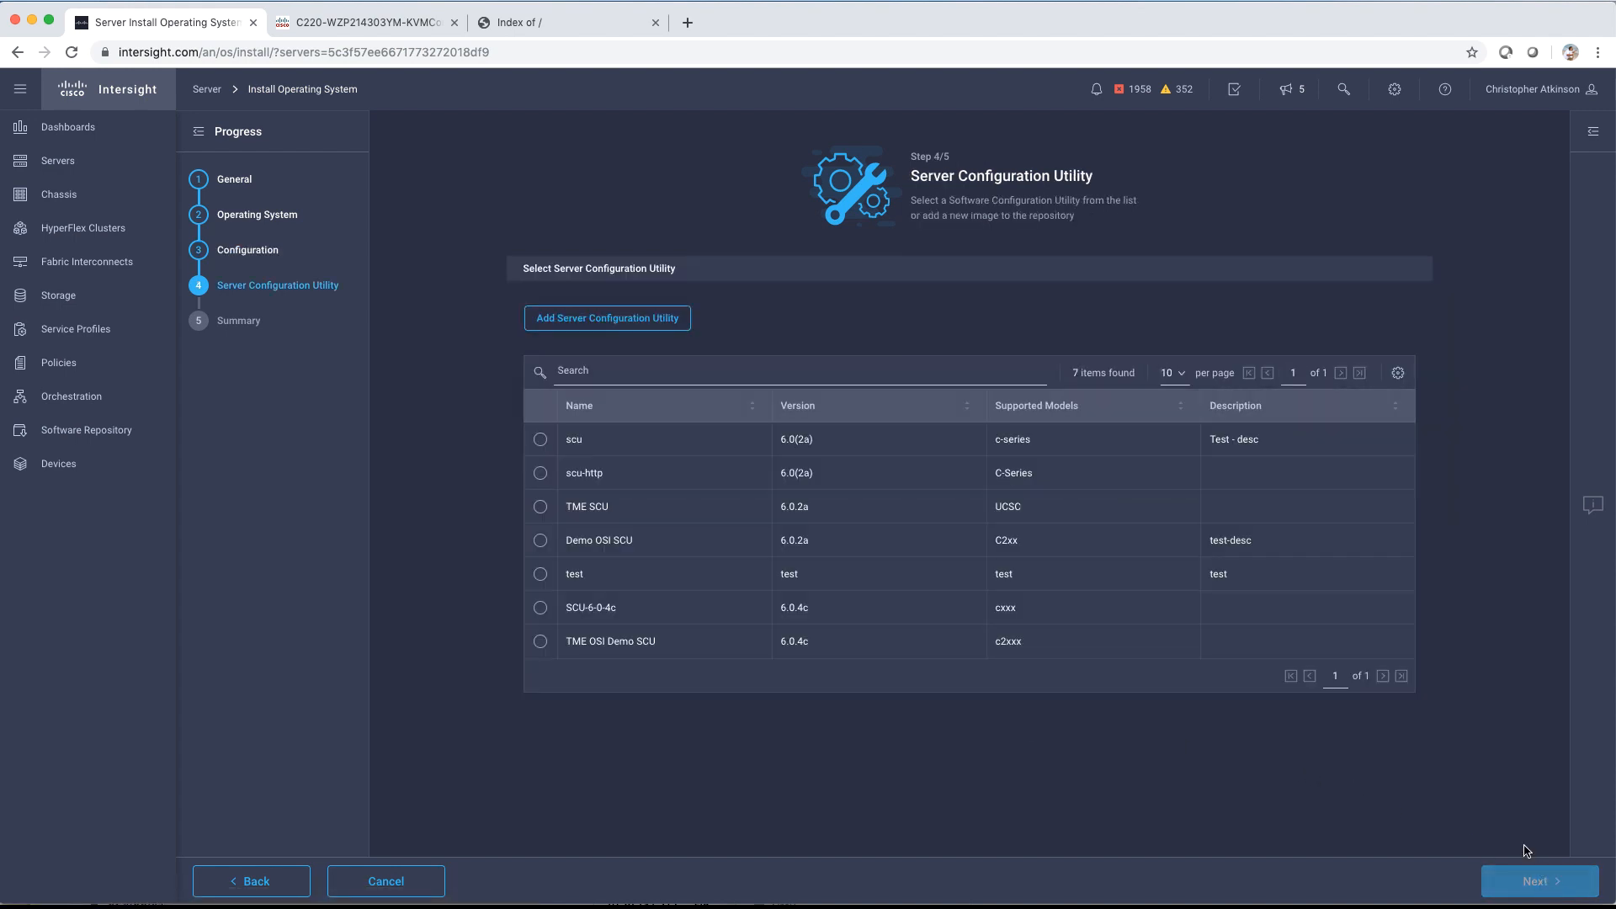
mouse_move(848, 649)
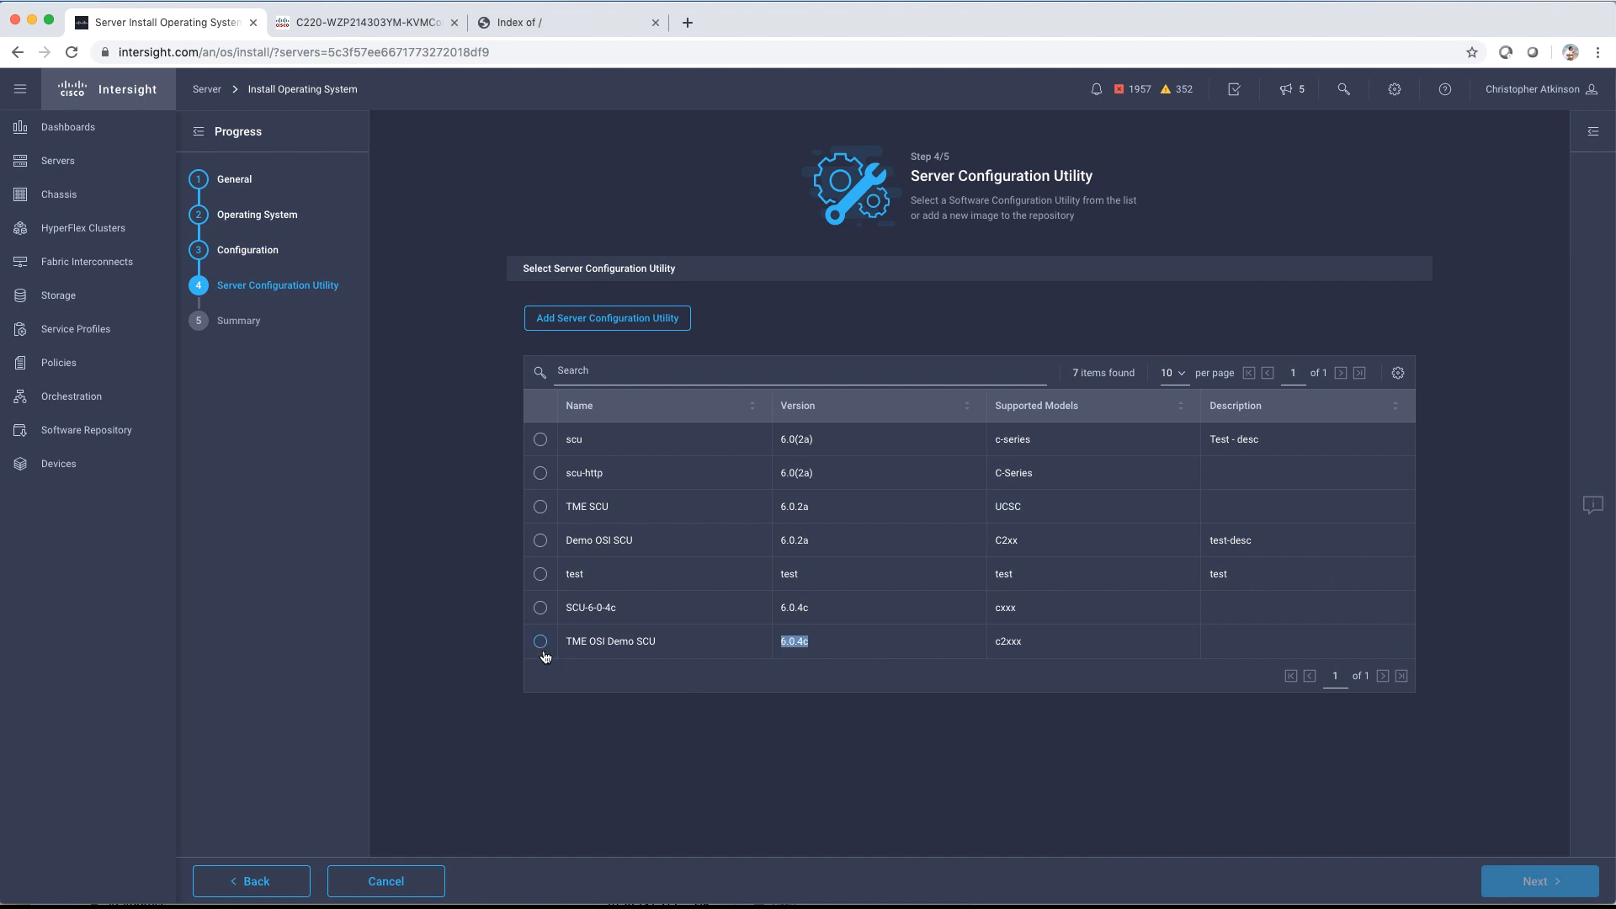
left_click(540, 641)
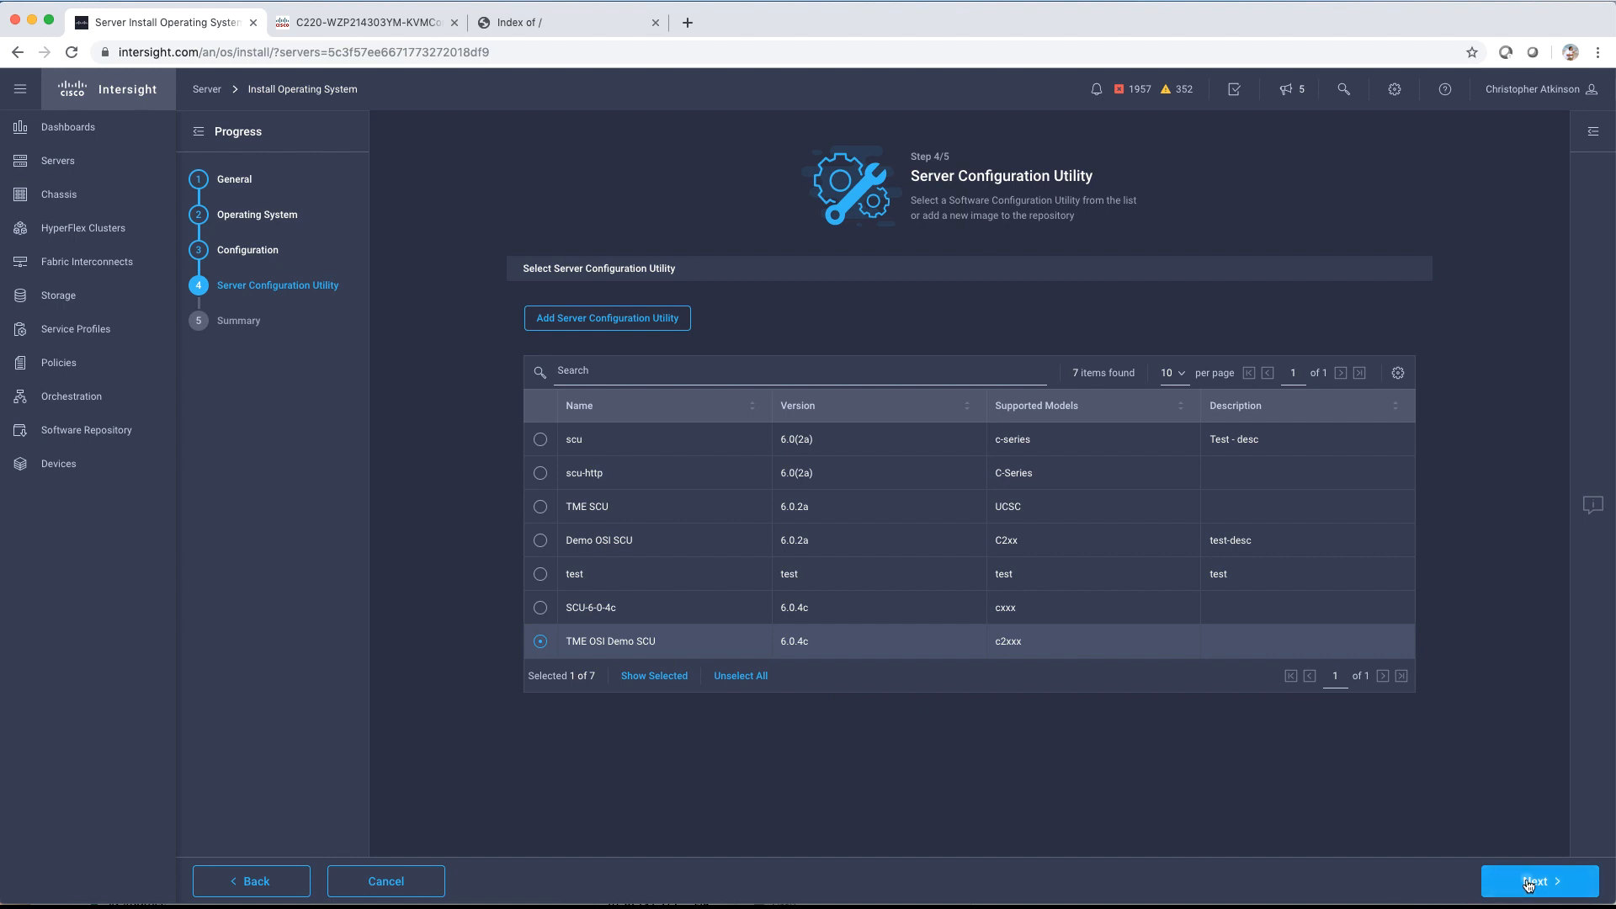
left_click(1535, 882)
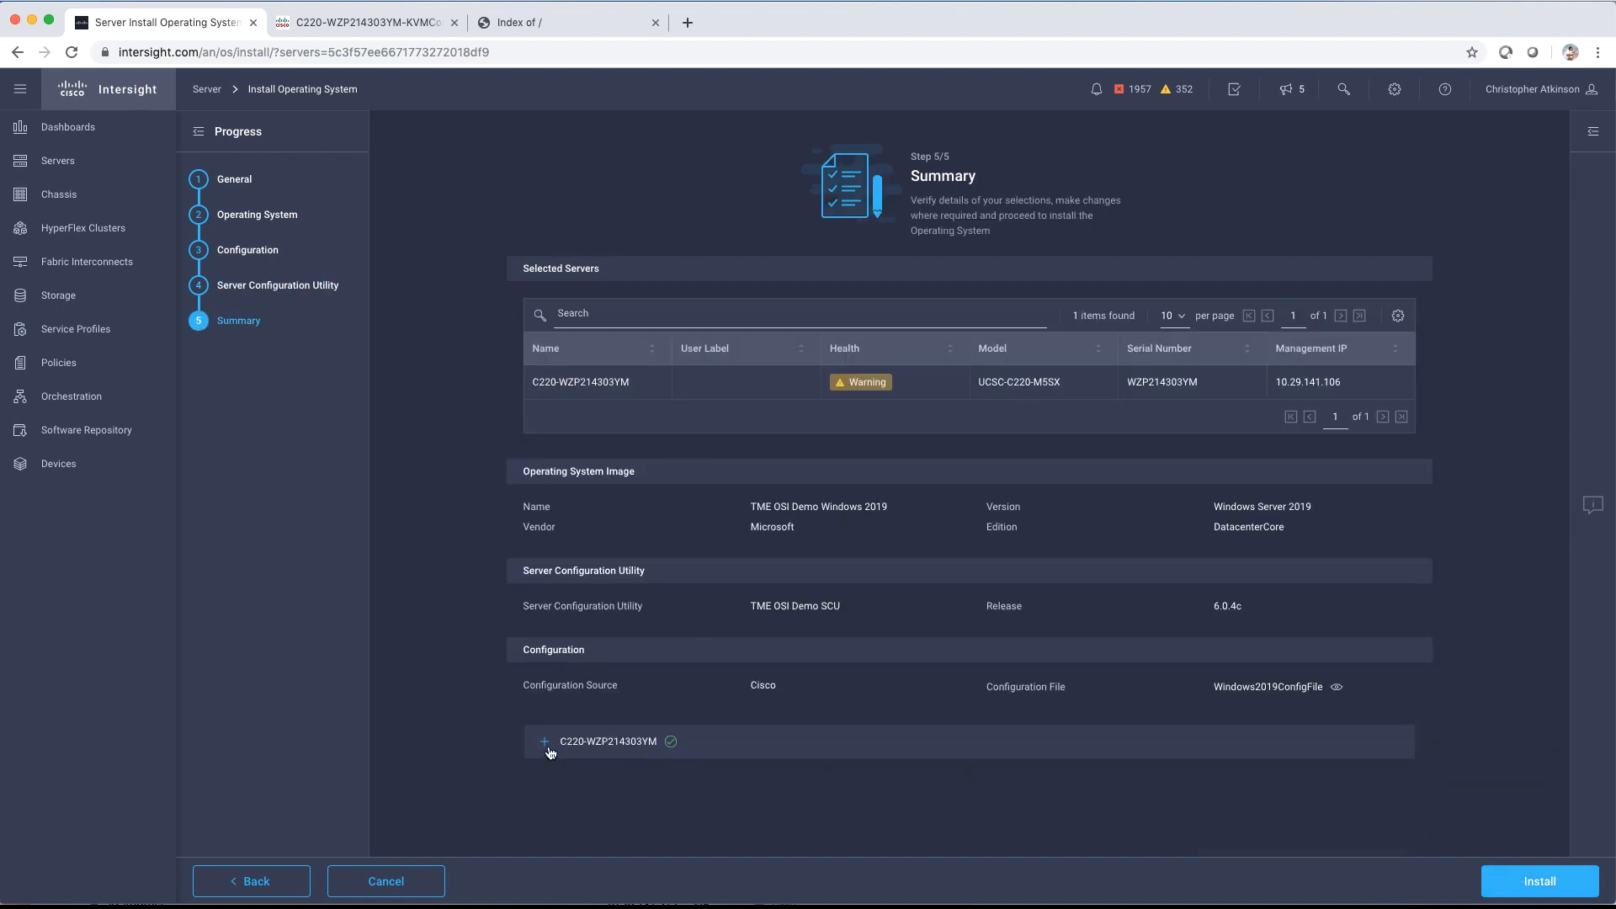
Step: Review the server's summary settings and confirm Install, overwriting the existing OS
left_click(544, 741)
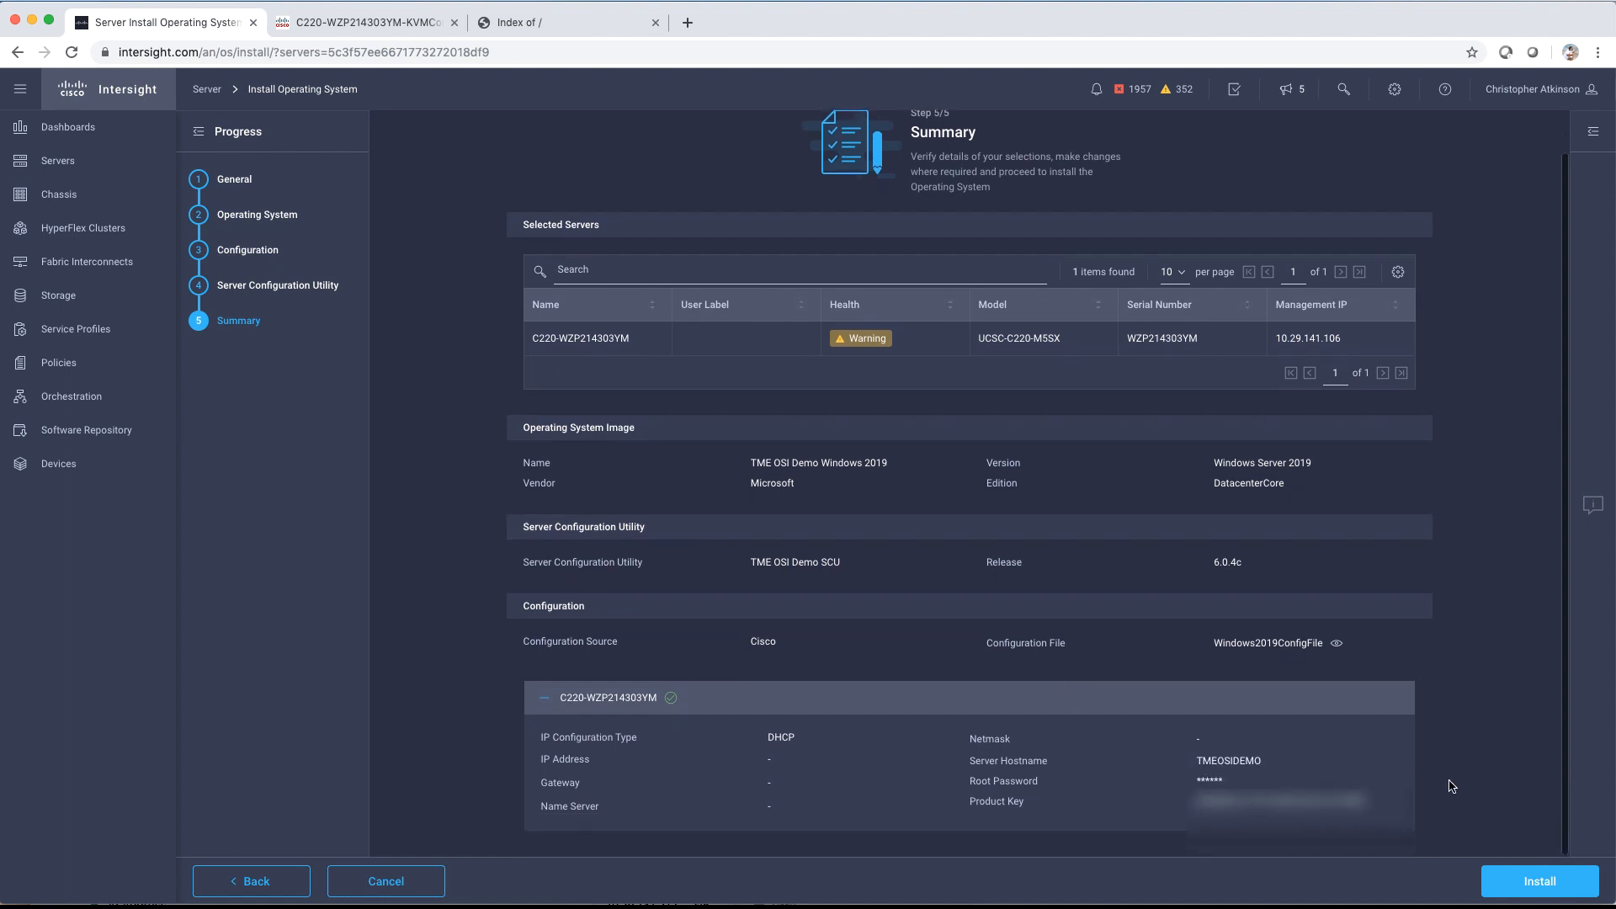
left_click(1540, 880)
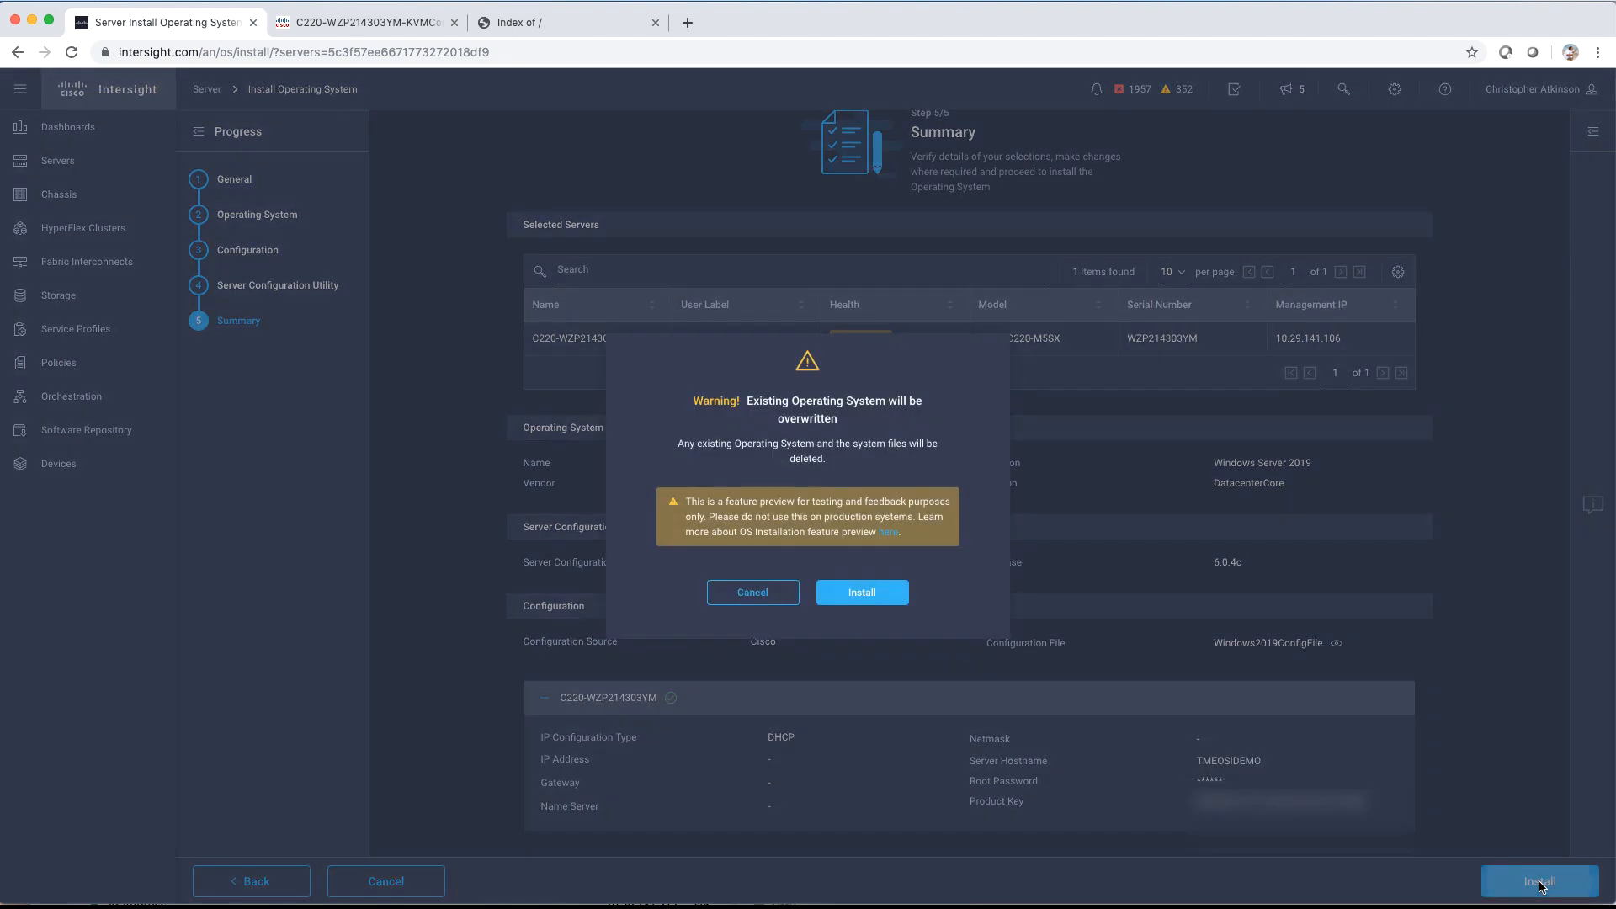
left_click(862, 592)
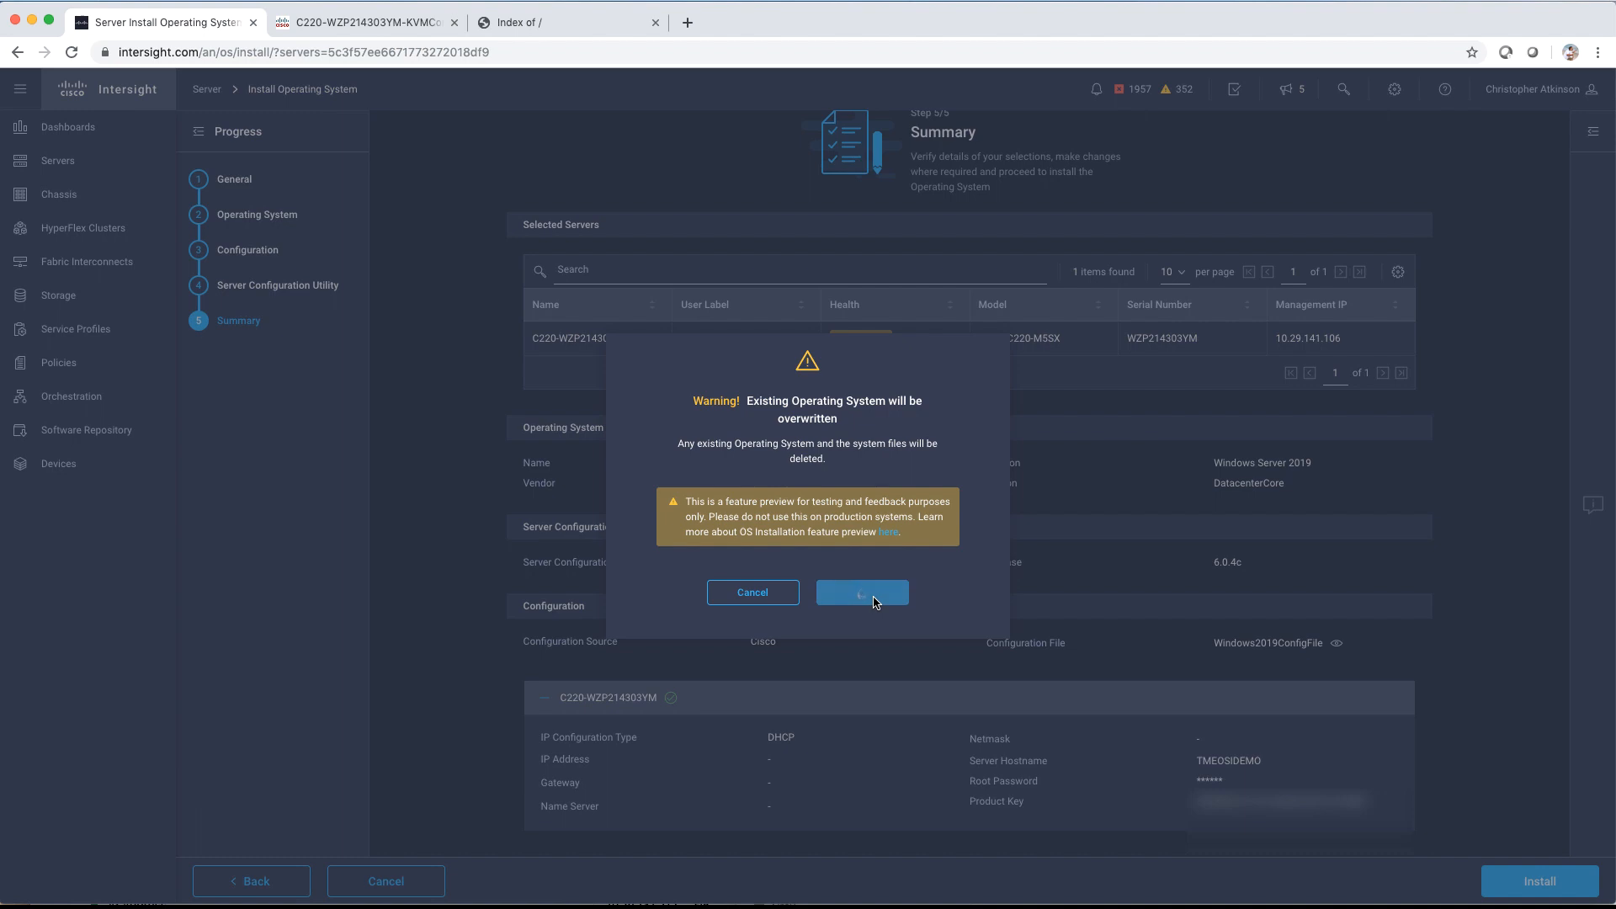
left_click(863, 593)
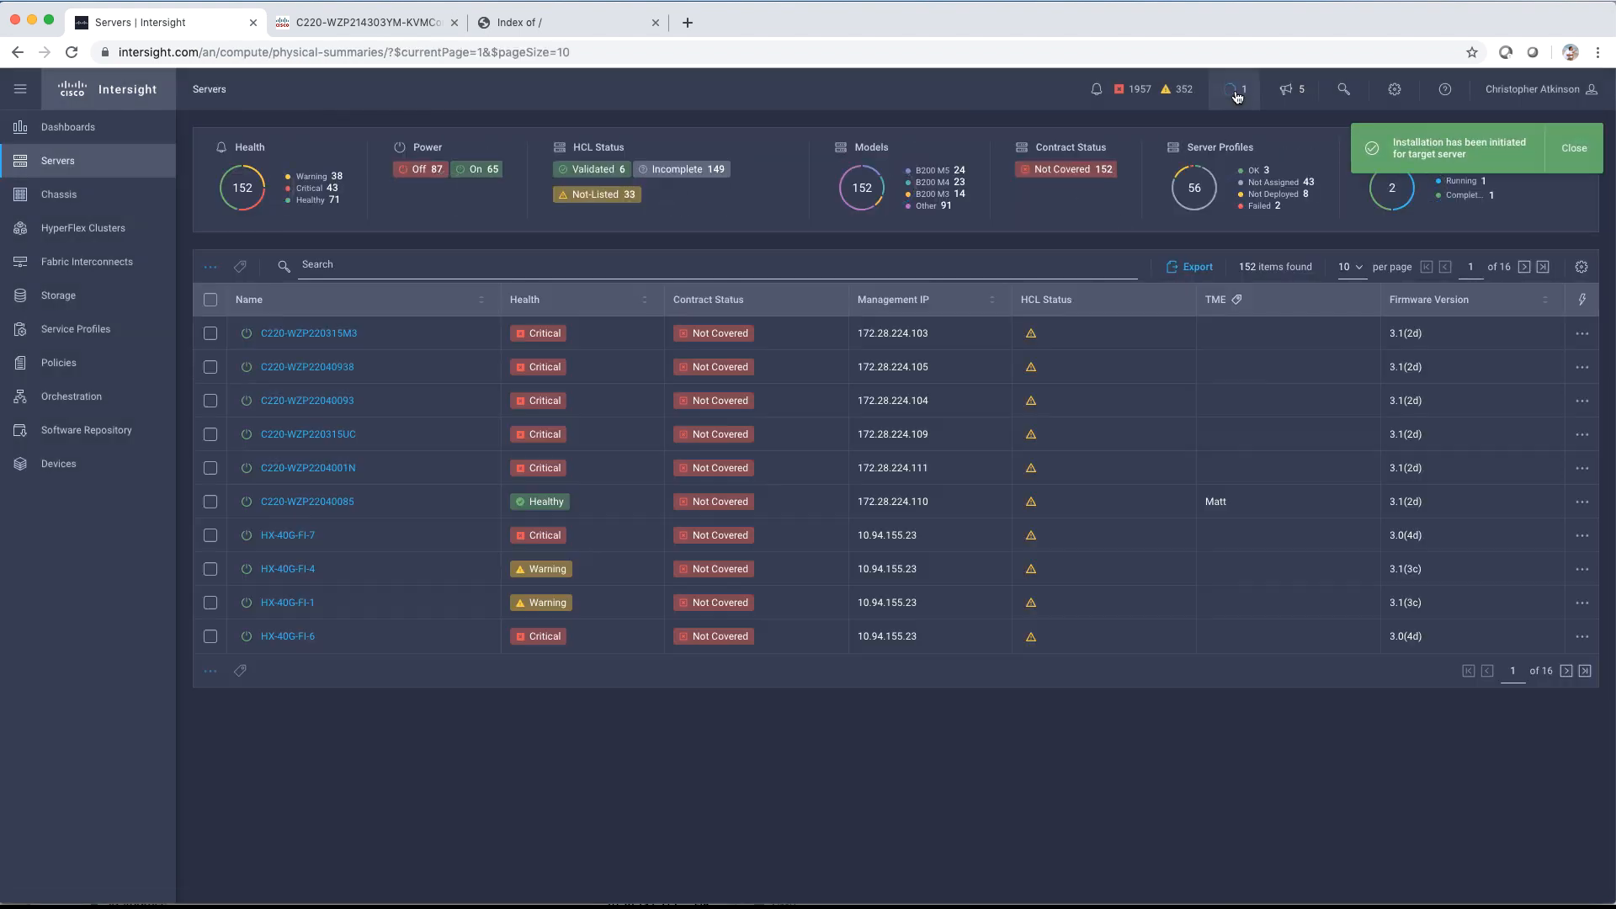
Step: View the C220-WZP214303YM install request's progress, then switch to the server's KVM console
left_click(1234, 90)
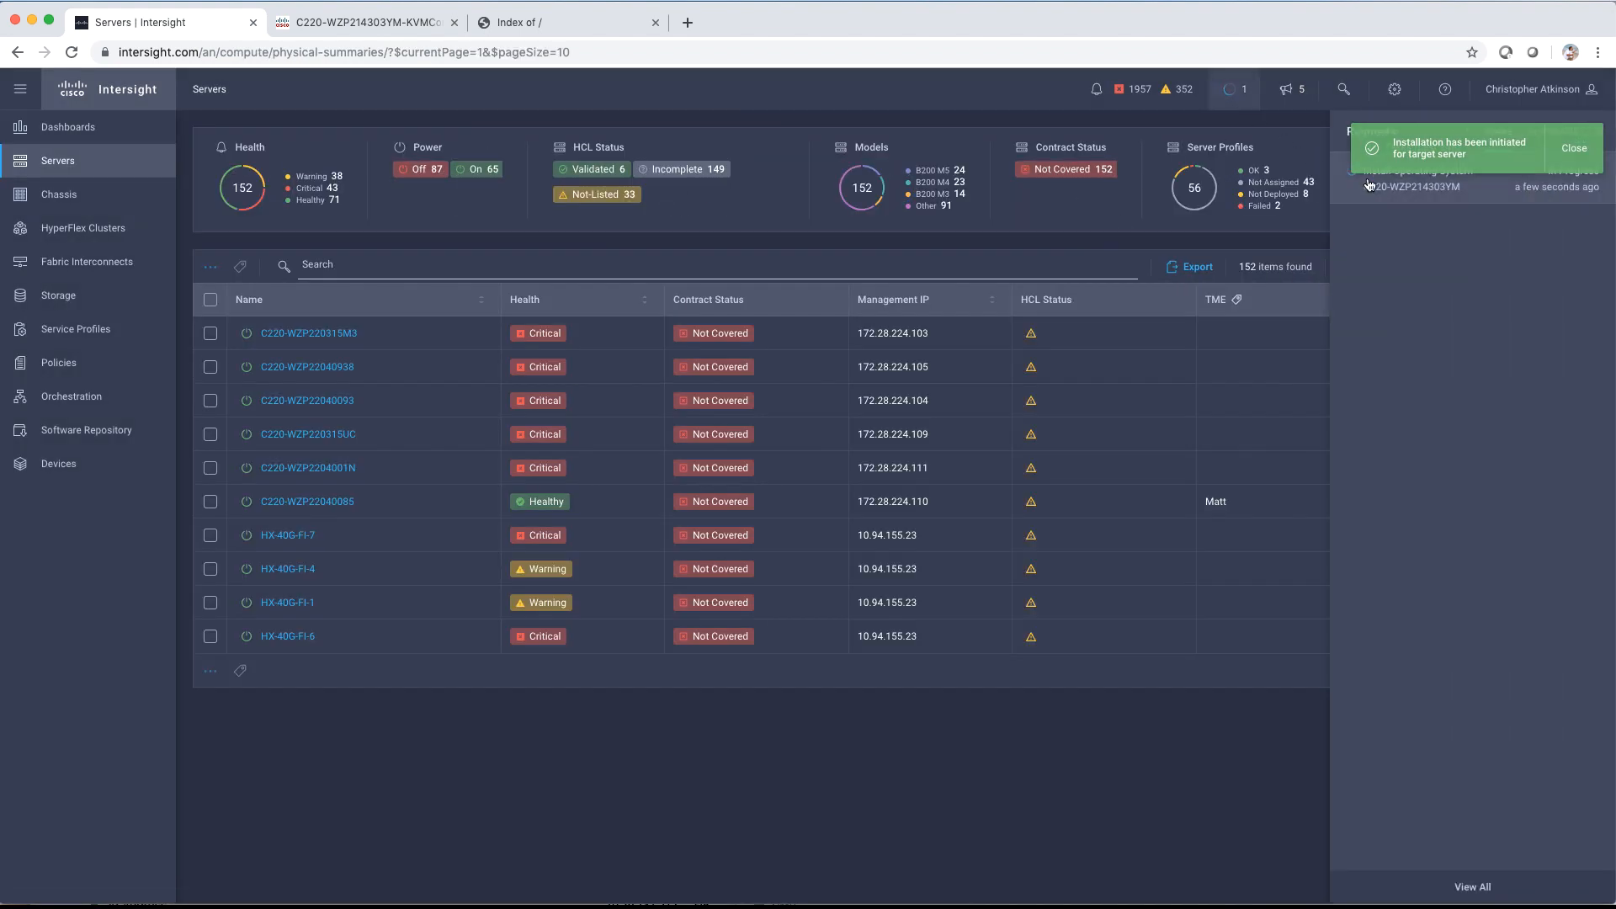
left_click(1409, 181)
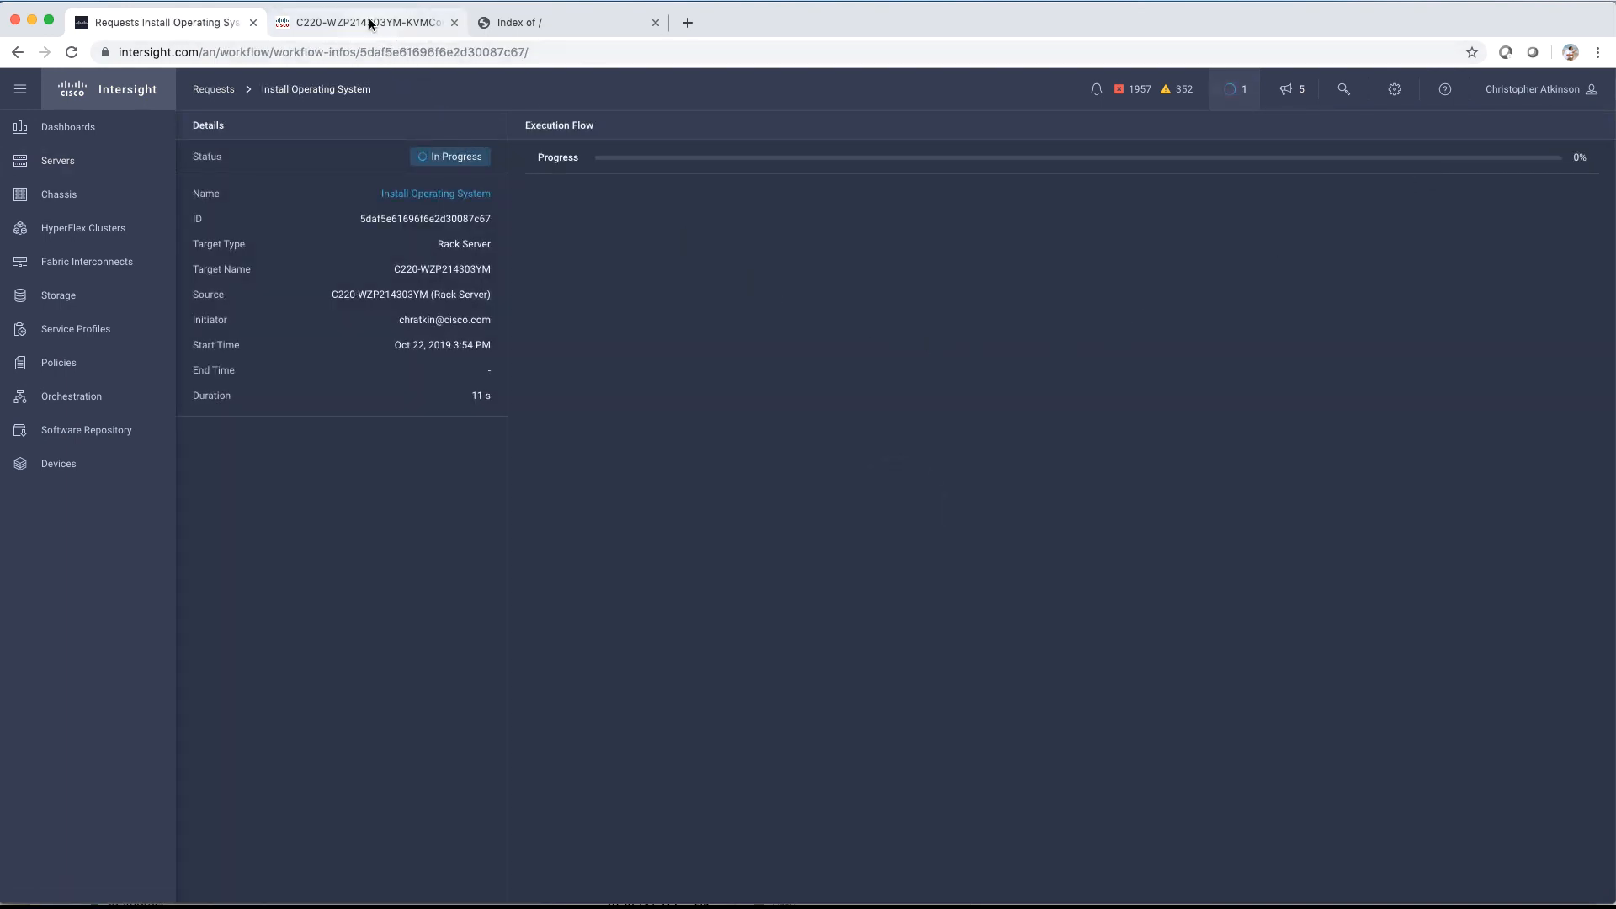
left_click(368, 22)
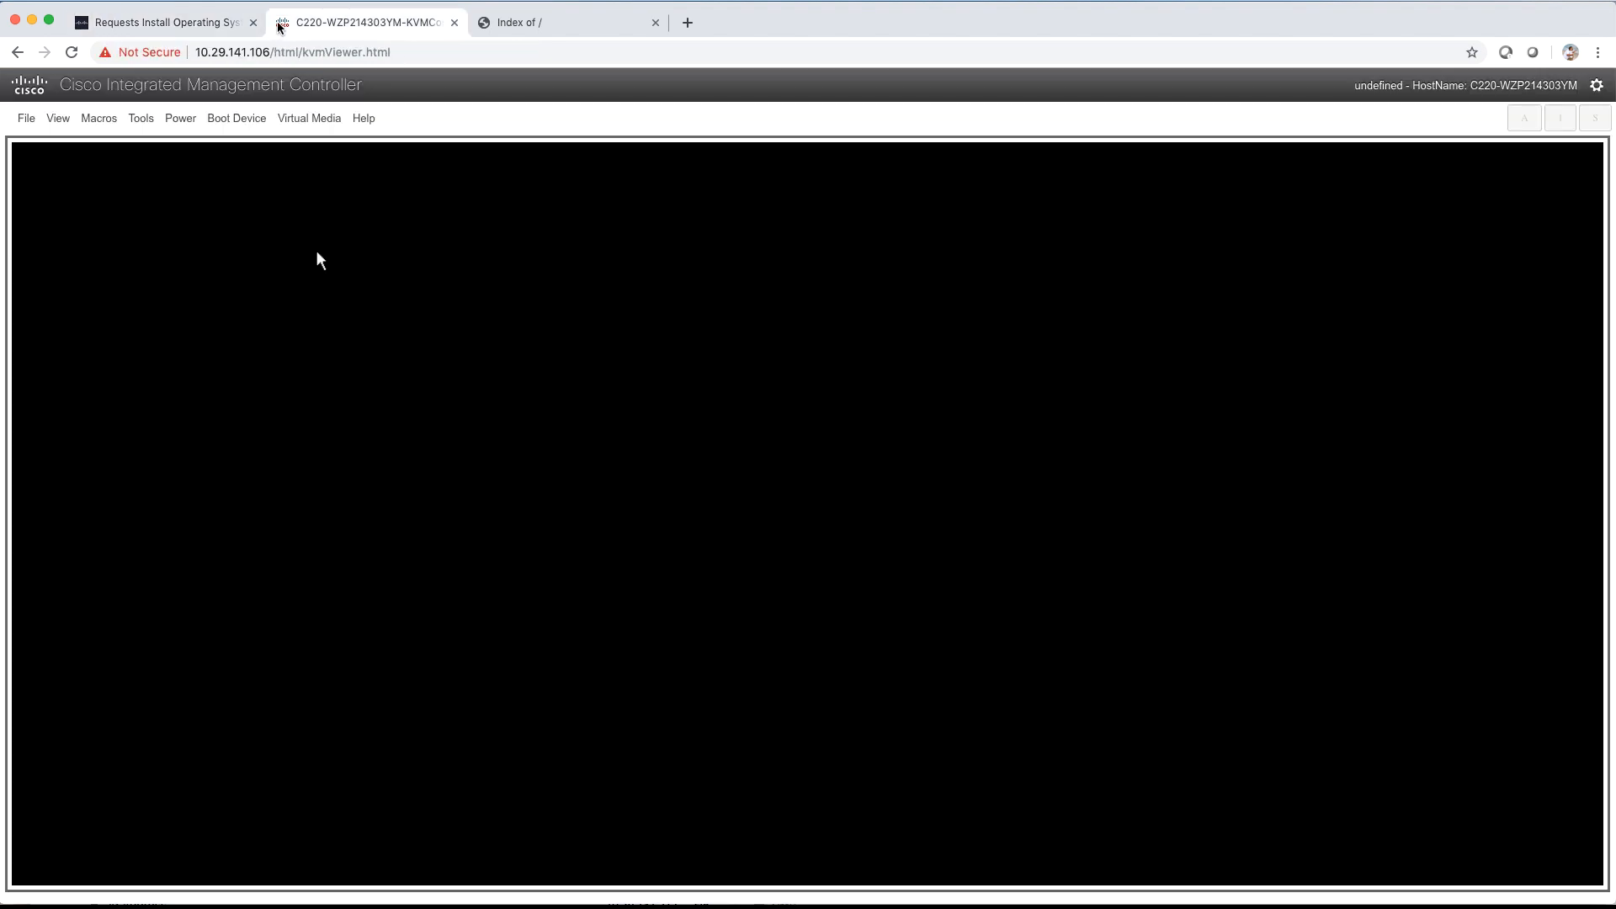
left_click(168, 22)
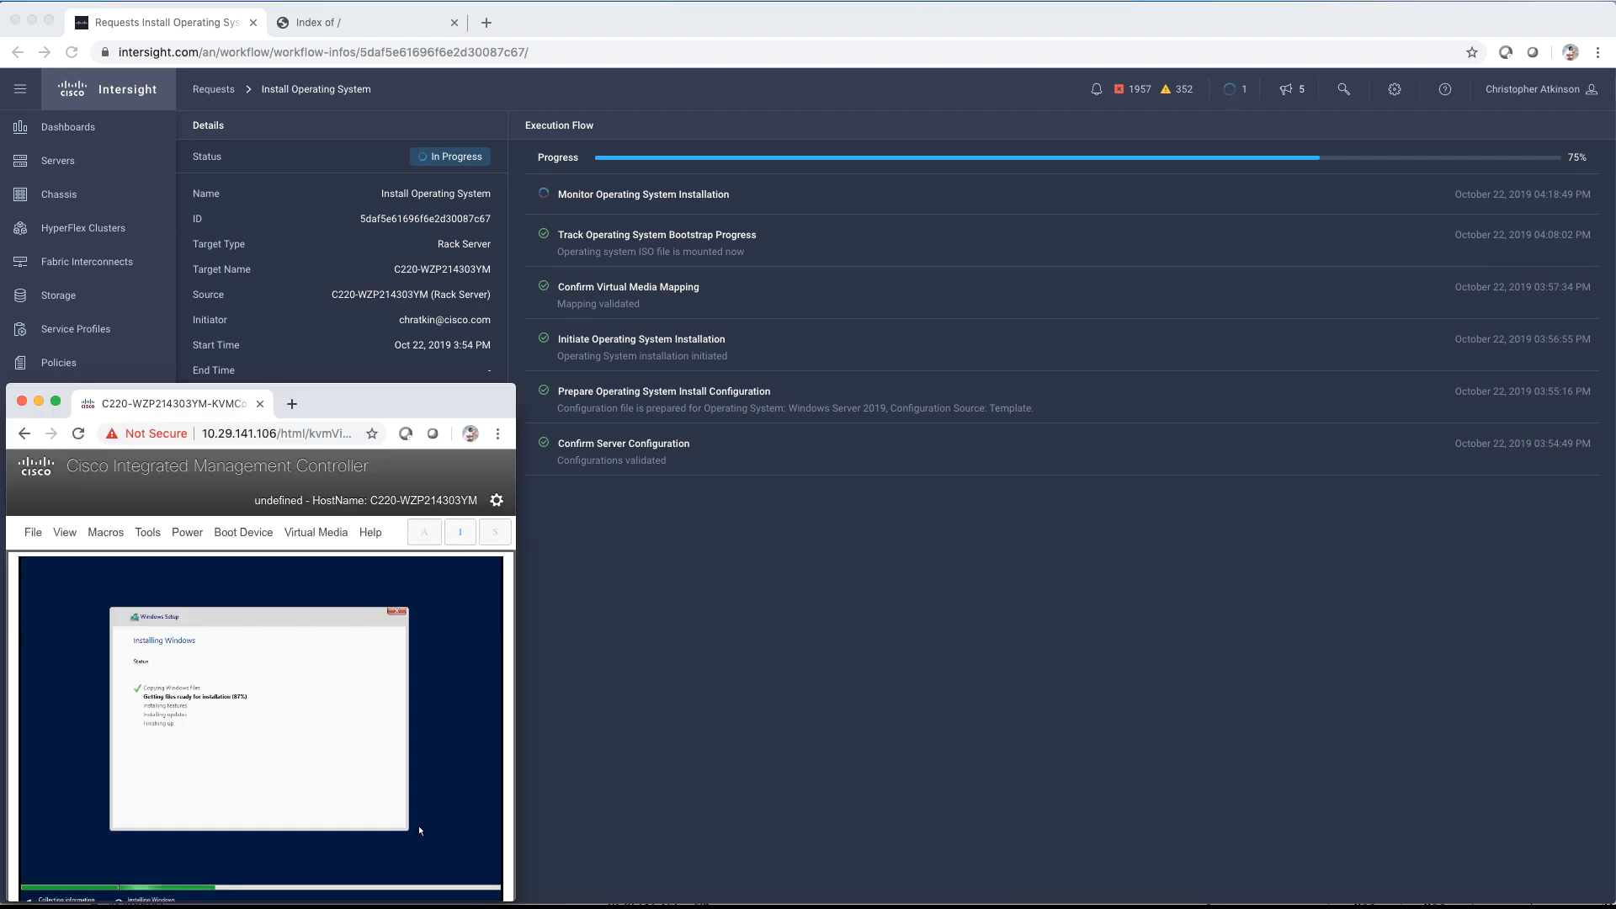
mouse_move(484, 721)
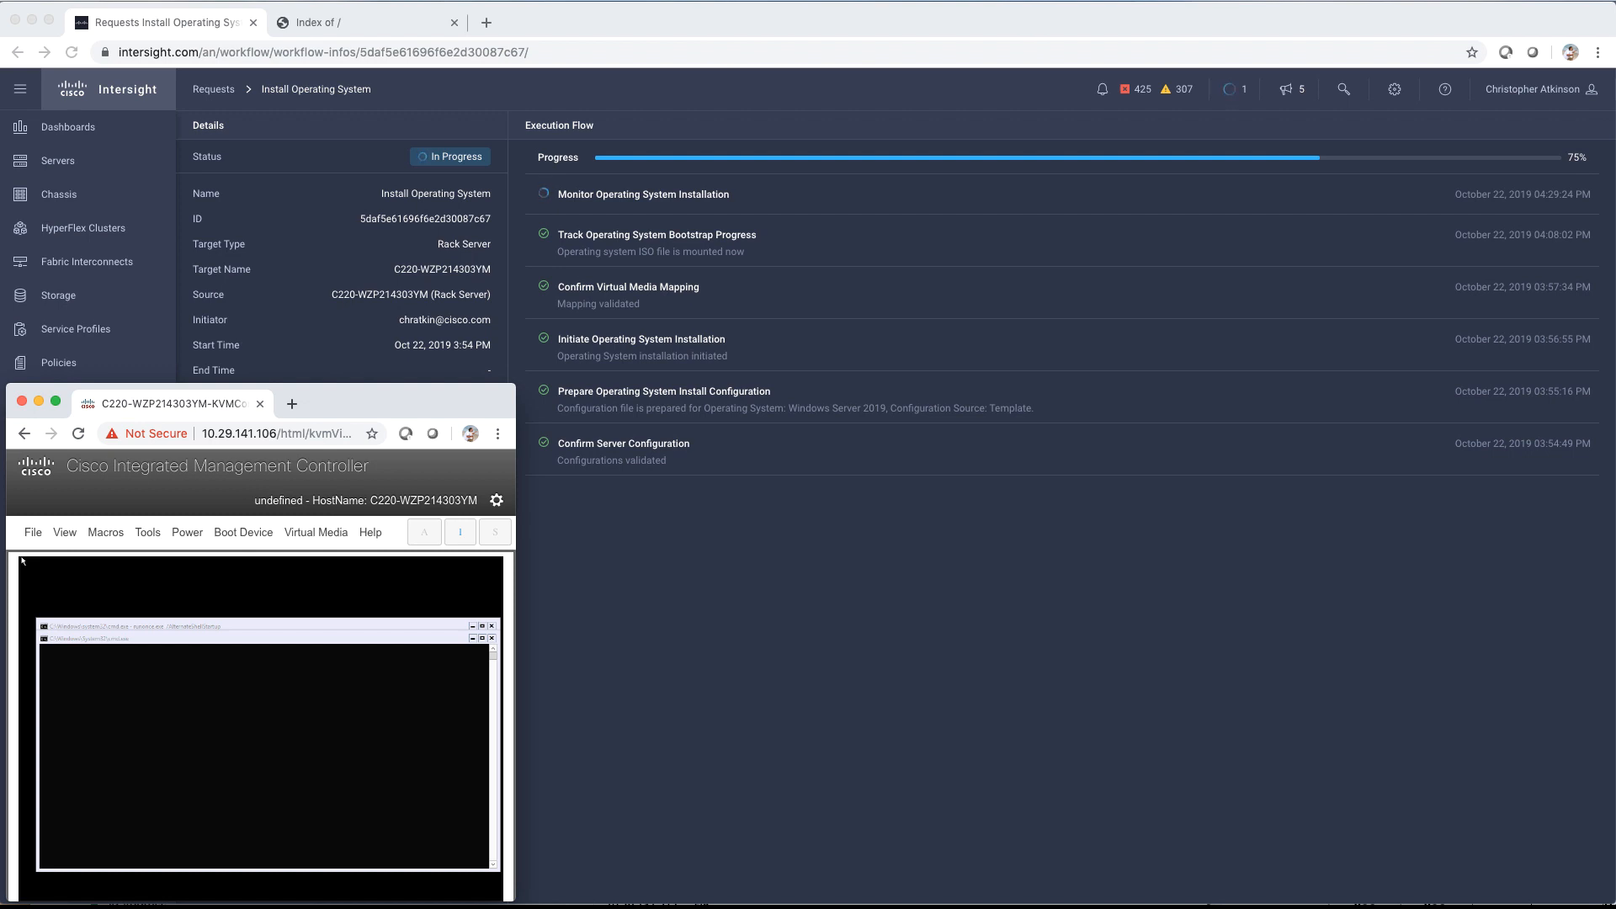
mouse_move(519, 513)
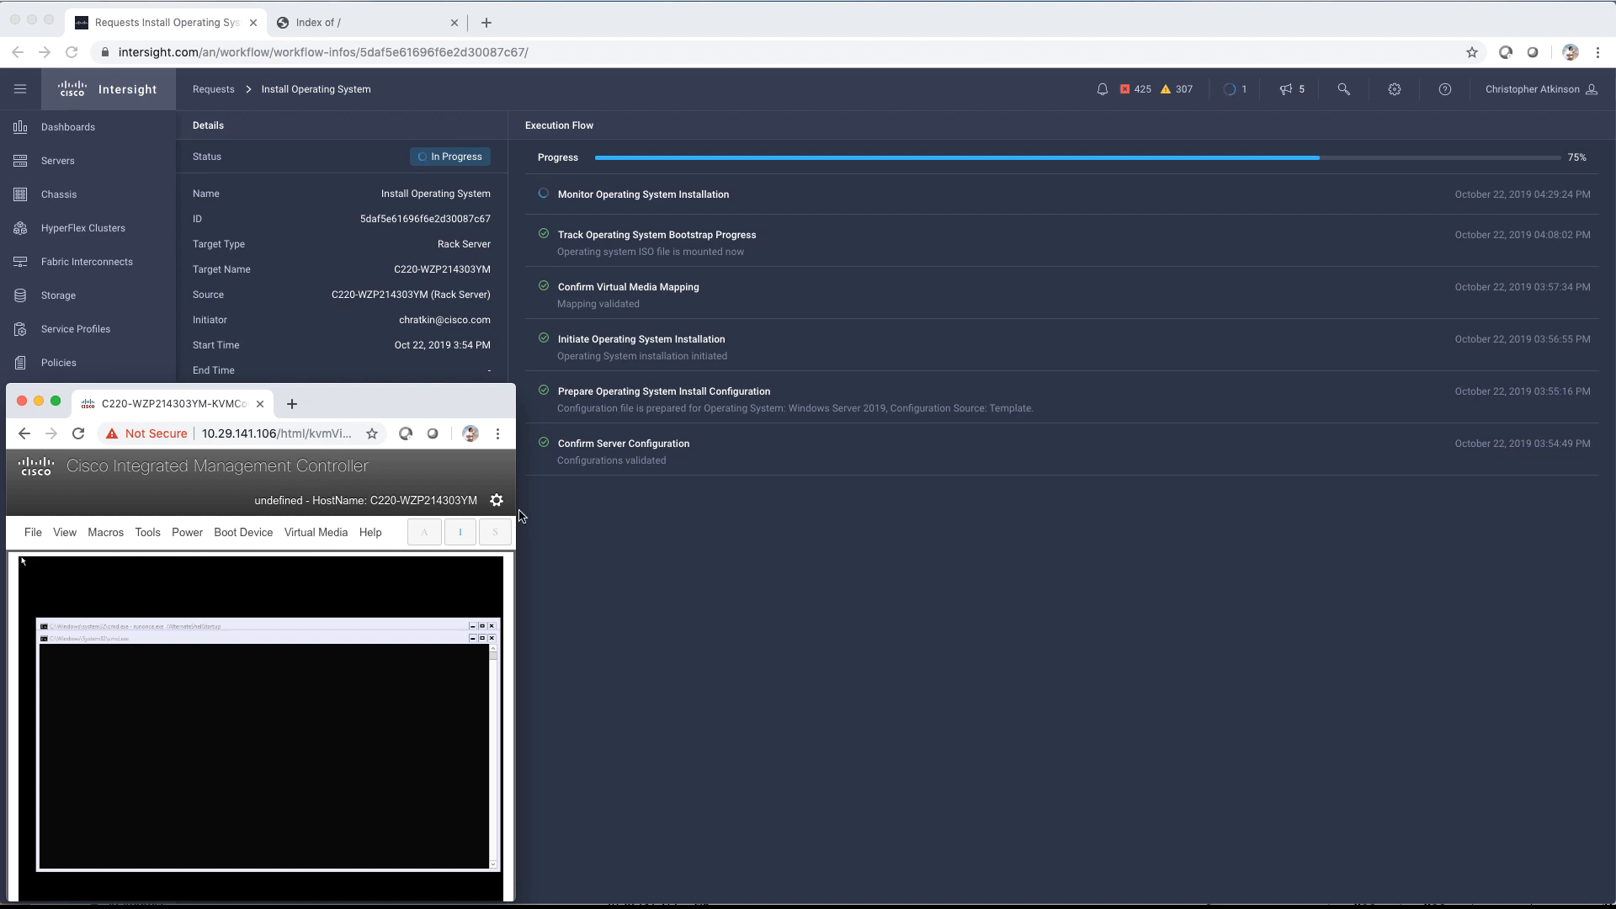